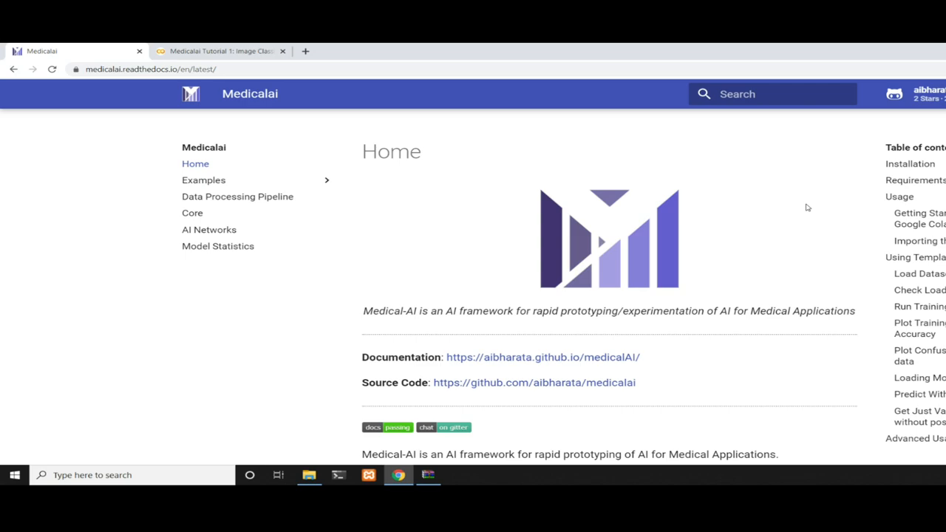
mouse_move(698, 219)
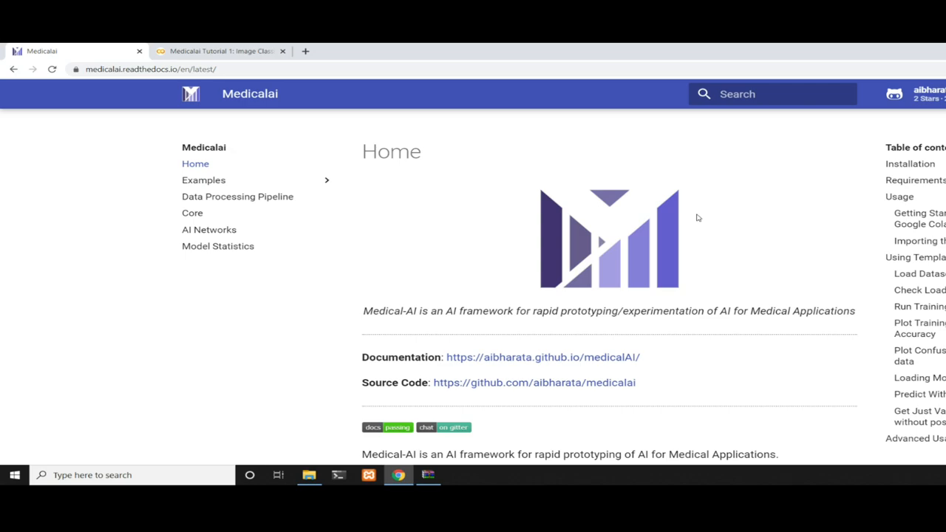
mouse_move(720, 221)
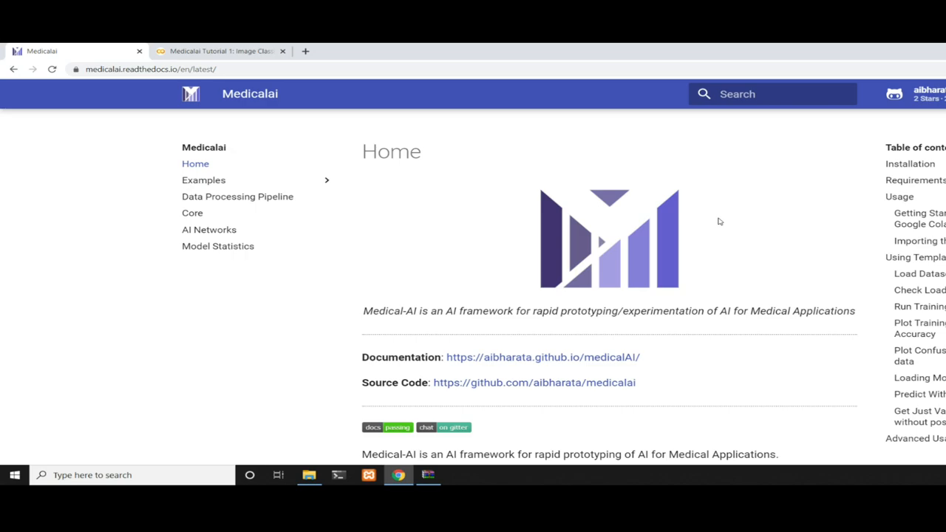
mouse_move(723, 222)
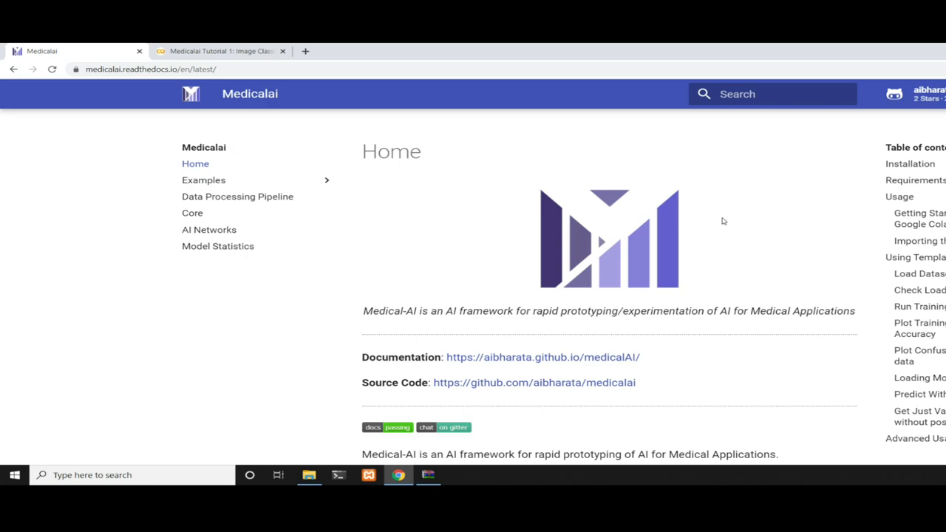
mouse_move(445, 204)
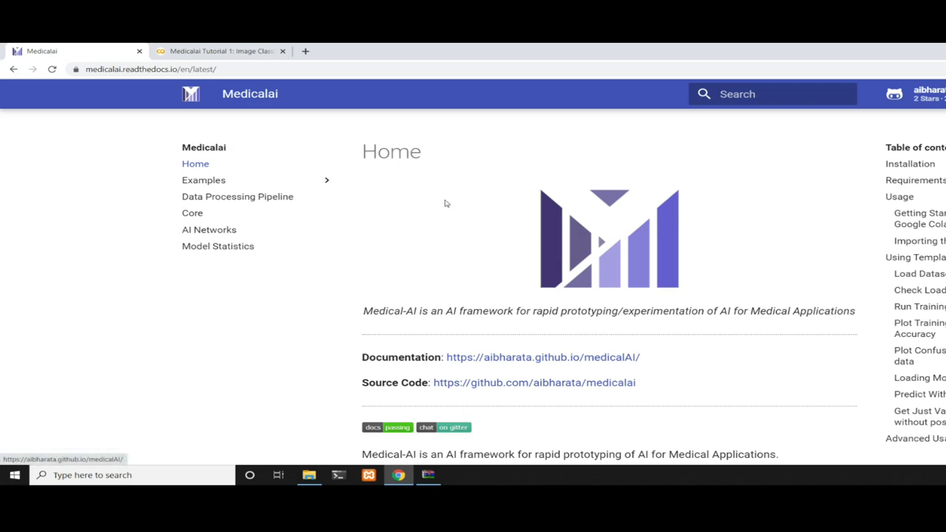
- Switch to the Medicalai tutorial notebook and run the !pip install medicalai cell
scroll("down", 3)
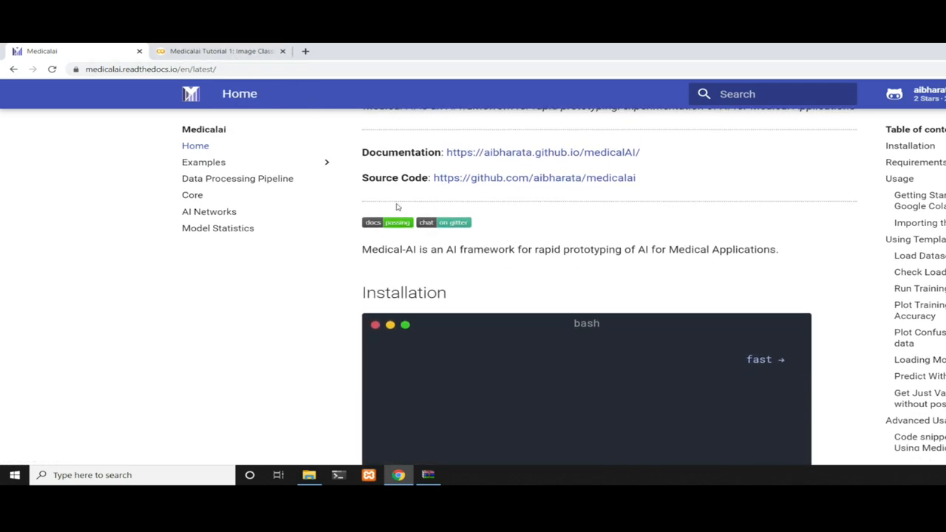
left_click(221, 50)
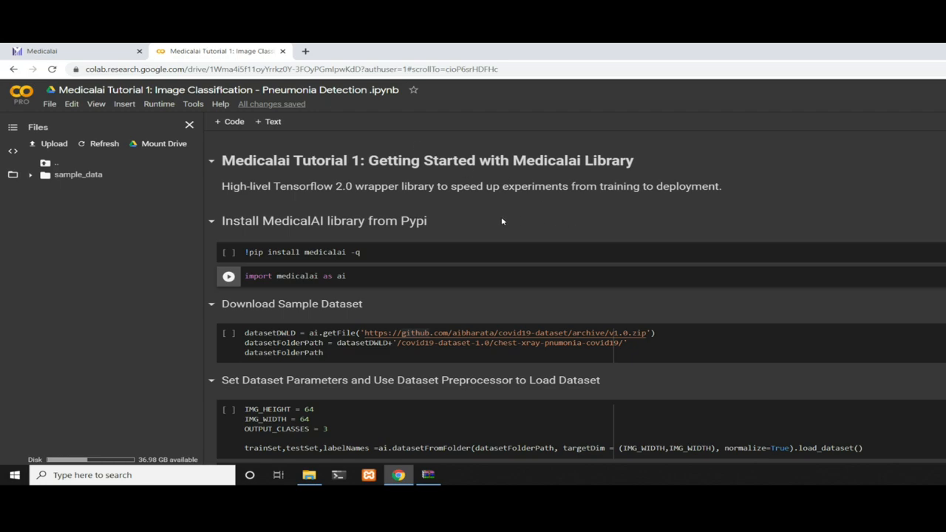
mouse_move(387, 245)
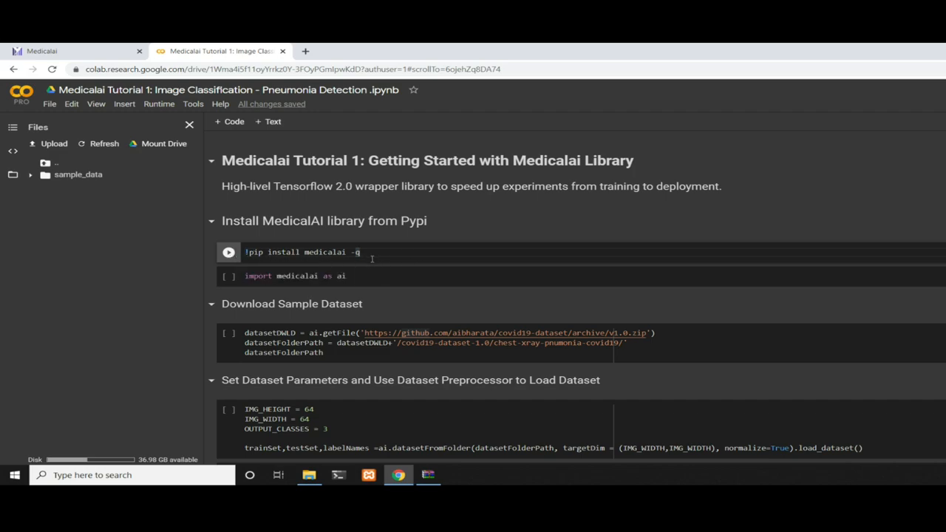
left_click(228, 251)
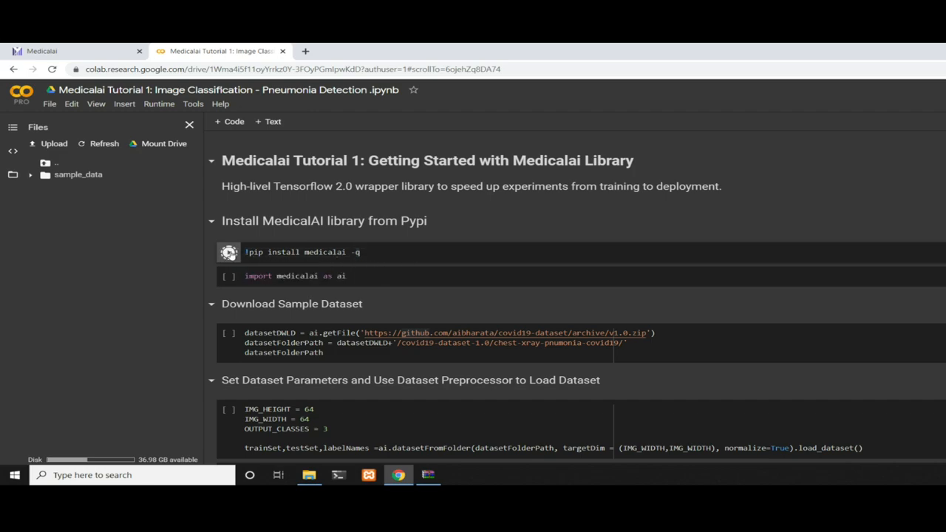
left_click(228, 251)
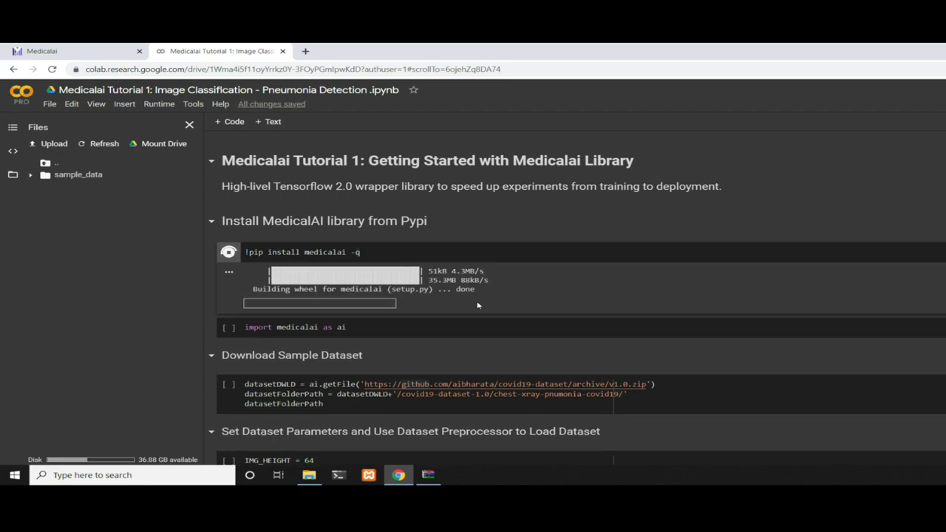
scroll("down", 3)
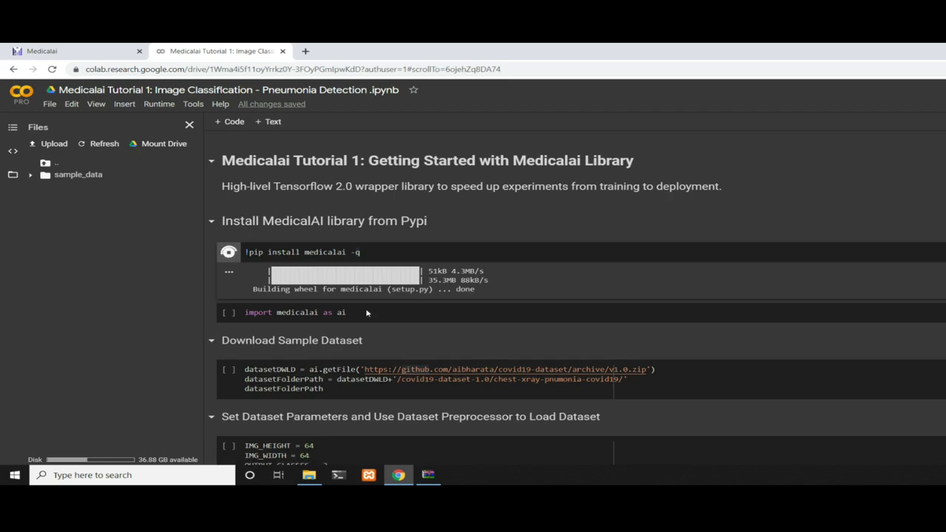
- Run the import medicalai as ai cell, which prints a pandas deprecation warning
left_click(228, 312)
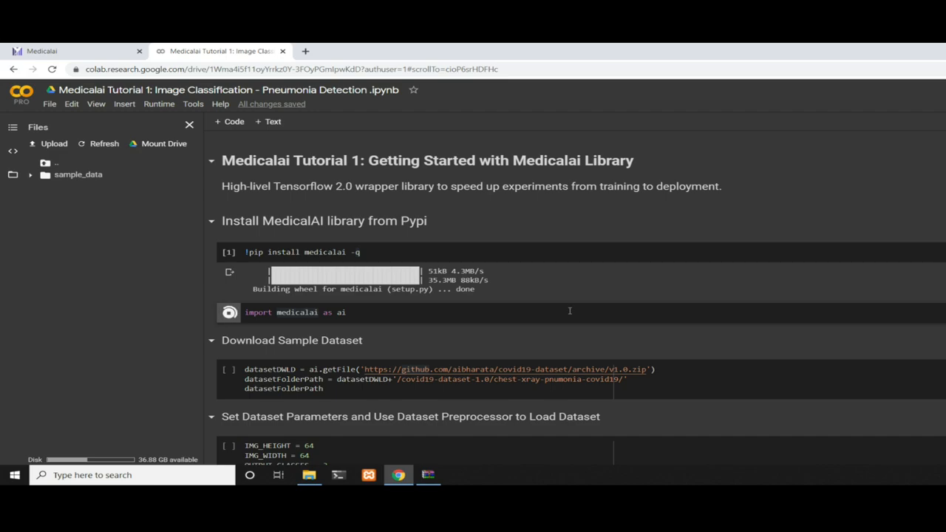
left_click(228, 312)
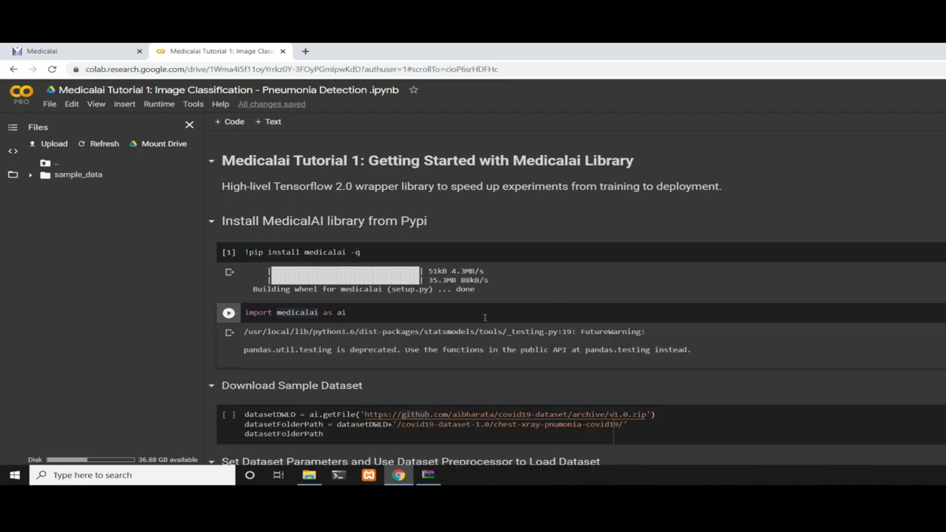
scroll("down", 3)
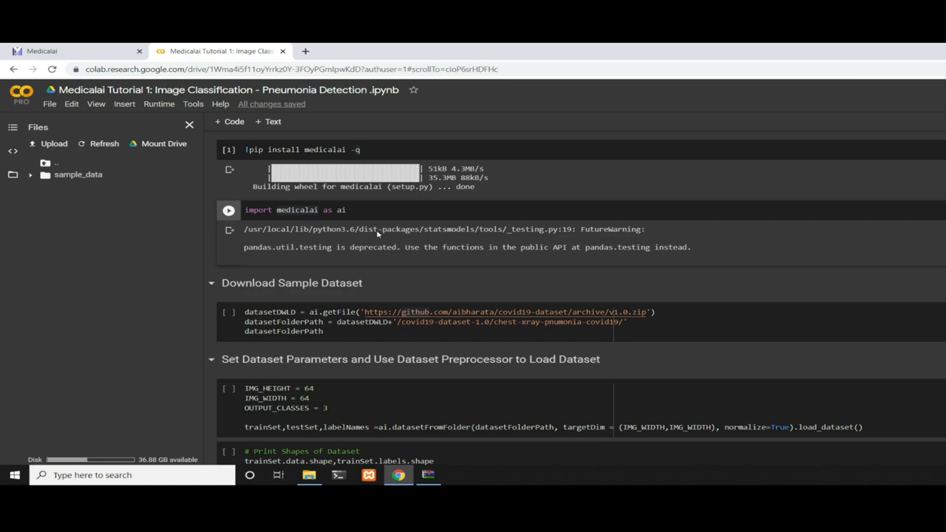
scroll("down", 3)
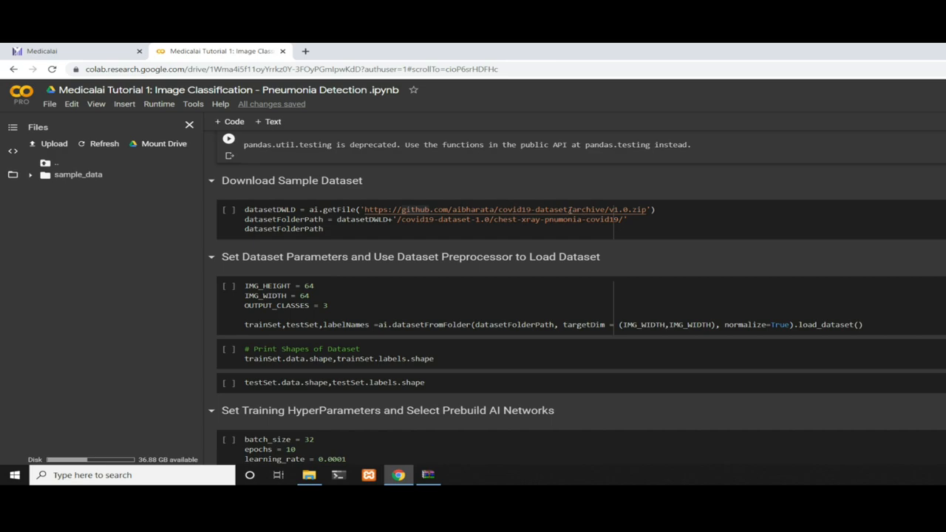
mouse_move(453, 452)
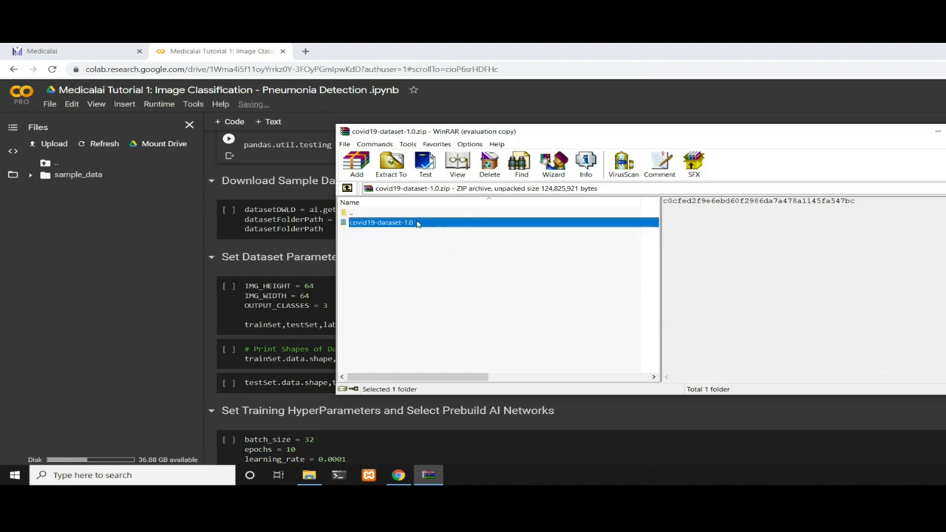
- Browse the archive through covid19-dataset-1.0 and chest-xray-pneumonia-covid19 into train, showing COVID-19, NORMAL and PNEUMONIA
double_click(382, 222)
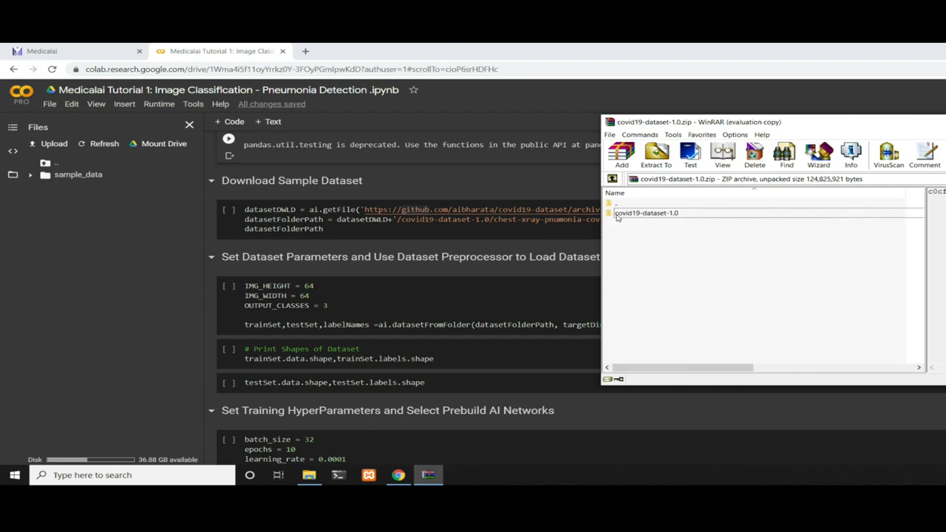
double_click(647, 213)
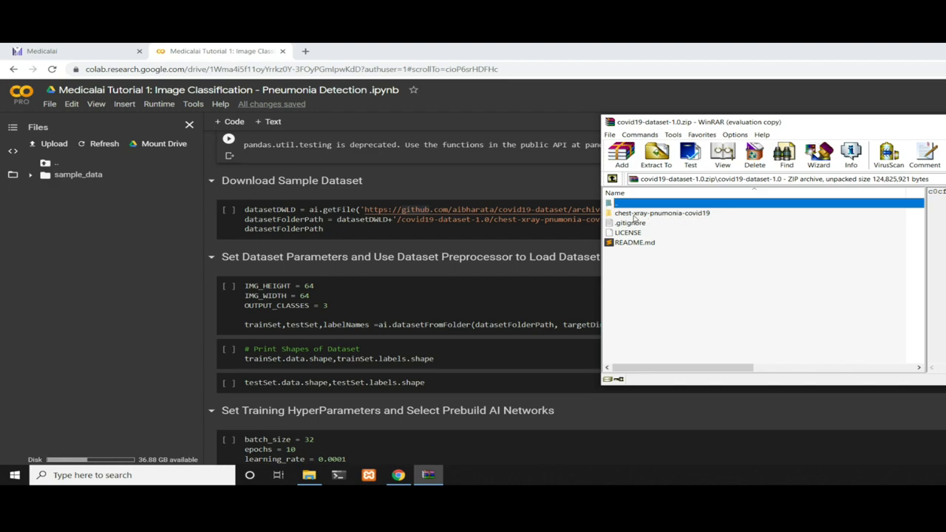
double_click(662, 213)
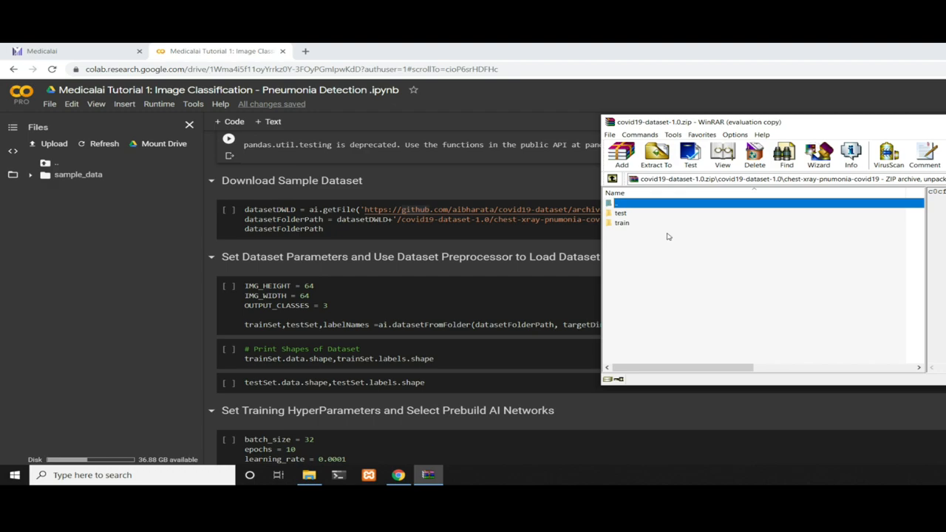
double_click(621, 222)
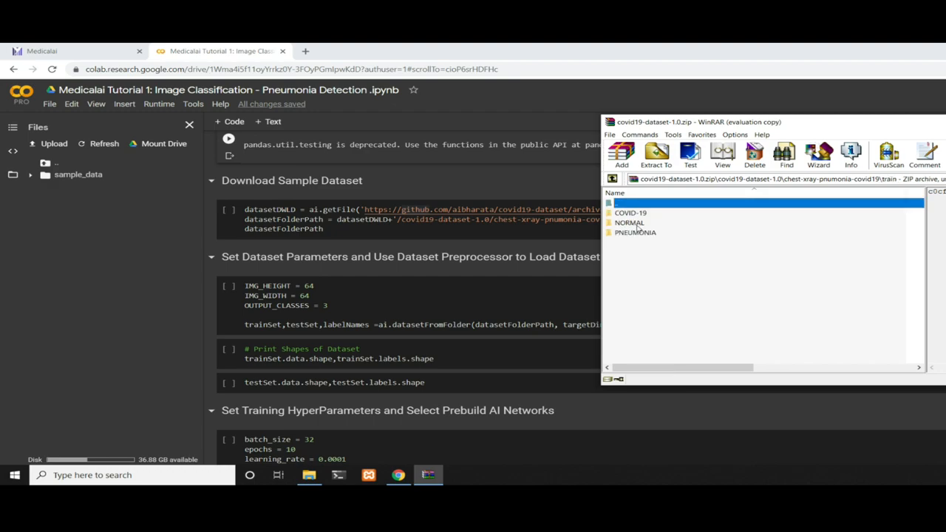
mouse_move(650, 216)
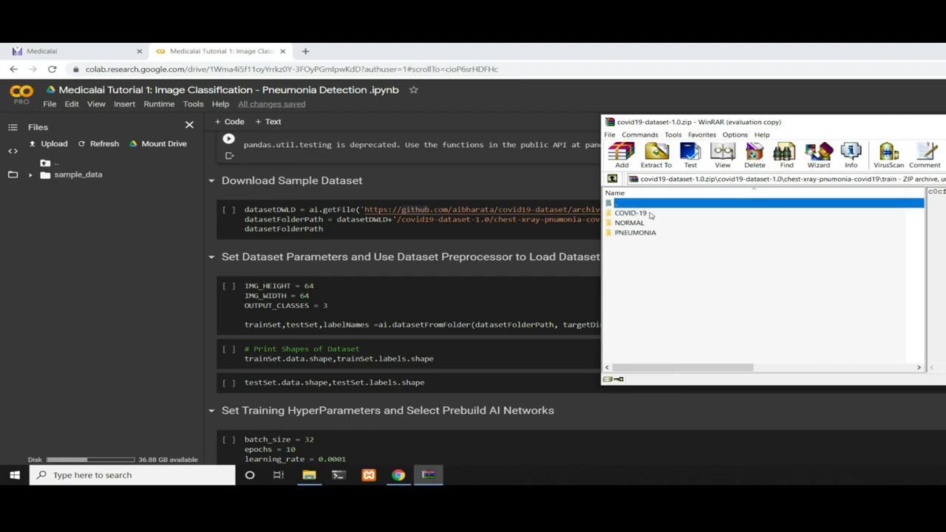
mouse_move(656, 210)
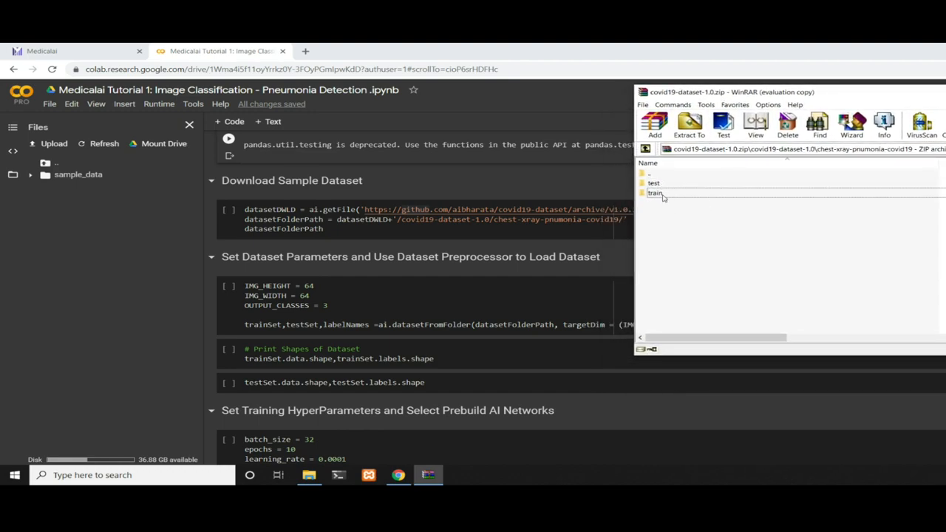
mouse_move(680, 218)
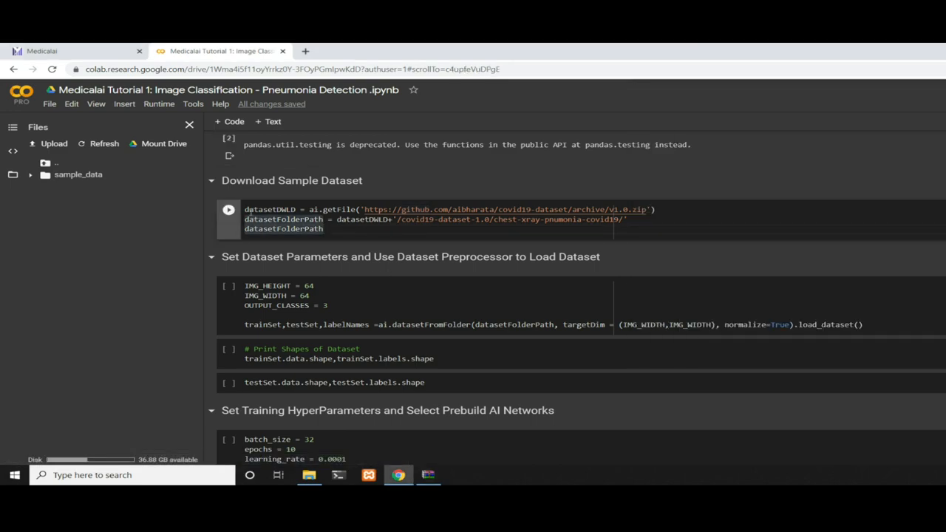
- Run the ai.getFile cell to download the sample dataset and print its folder path
left_click(228, 210)
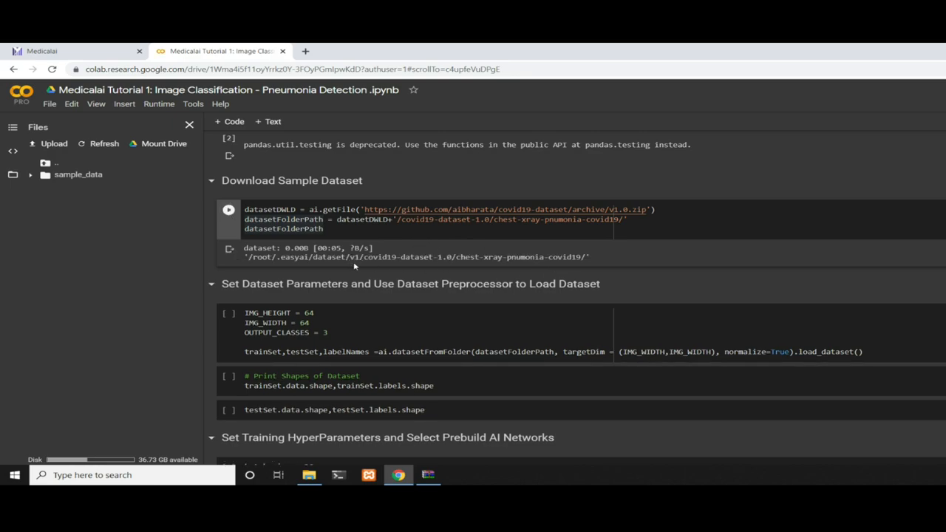
mouse_move(303, 266)
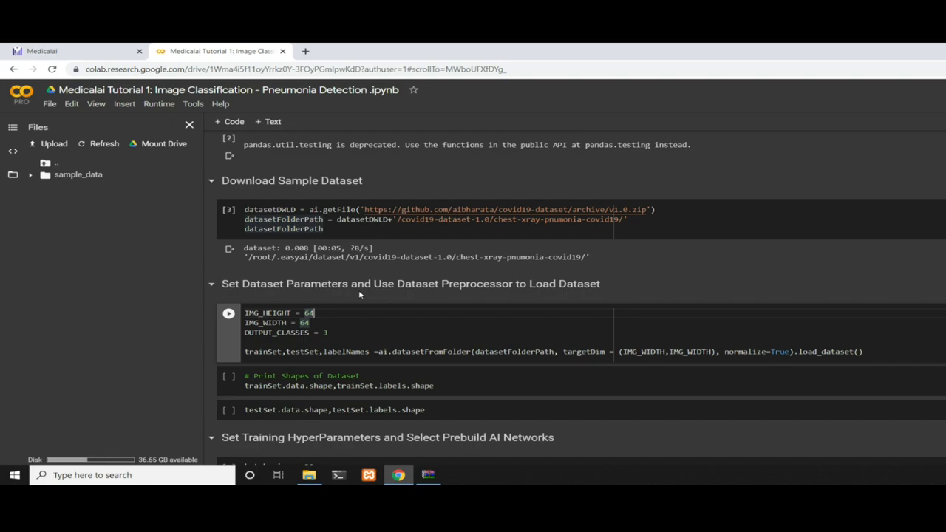
mouse_move(470, 298)
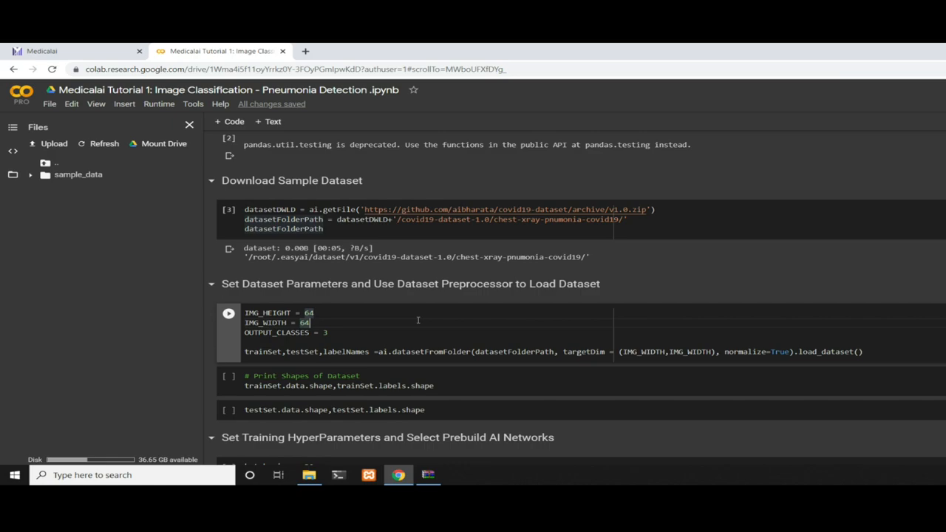
- Run the dataset parameters cell to load 240 training and 60 test images at 64×64, then rerun it
scroll("down", 3)
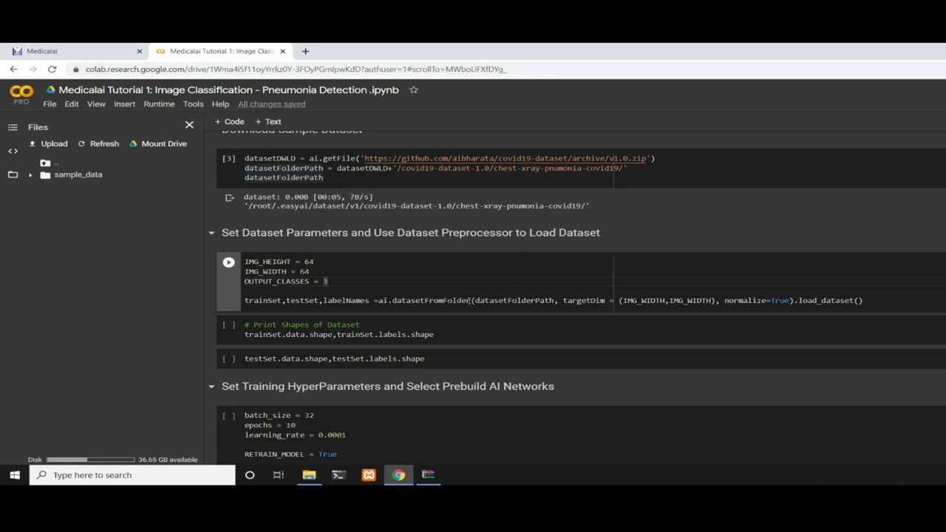
mouse_move(364, 195)
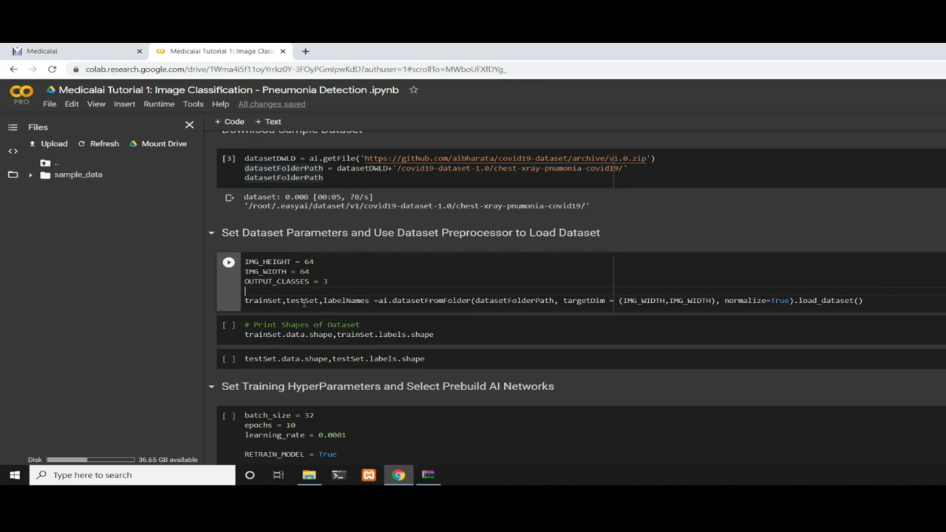
left_click(228, 262)
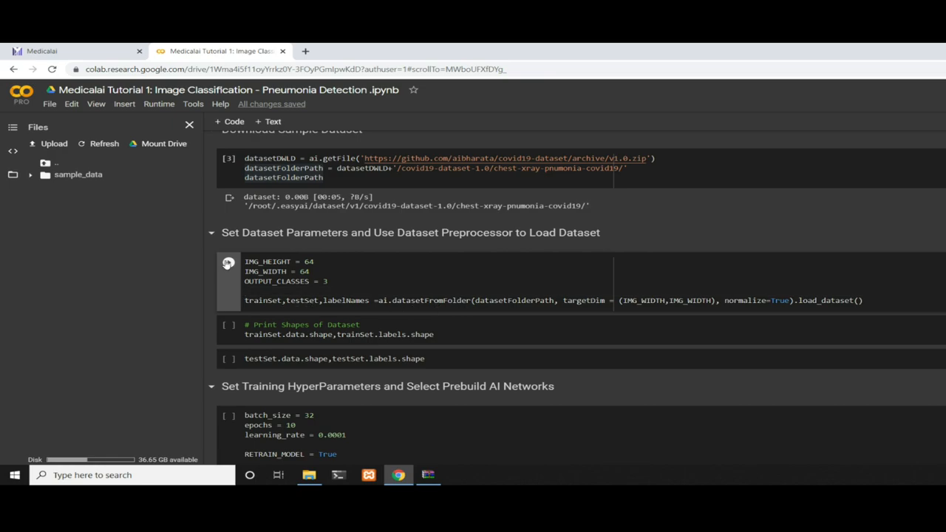
left_click(228, 263)
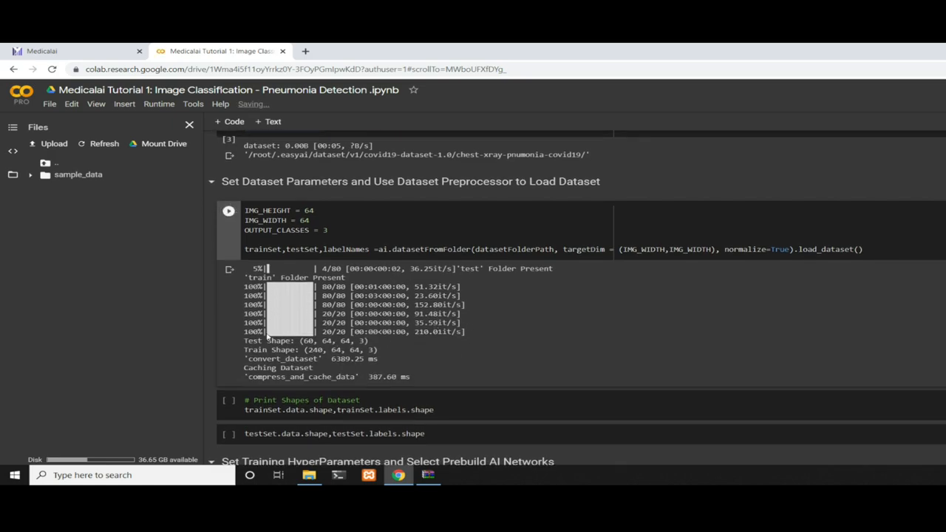
mouse_move(248, 377)
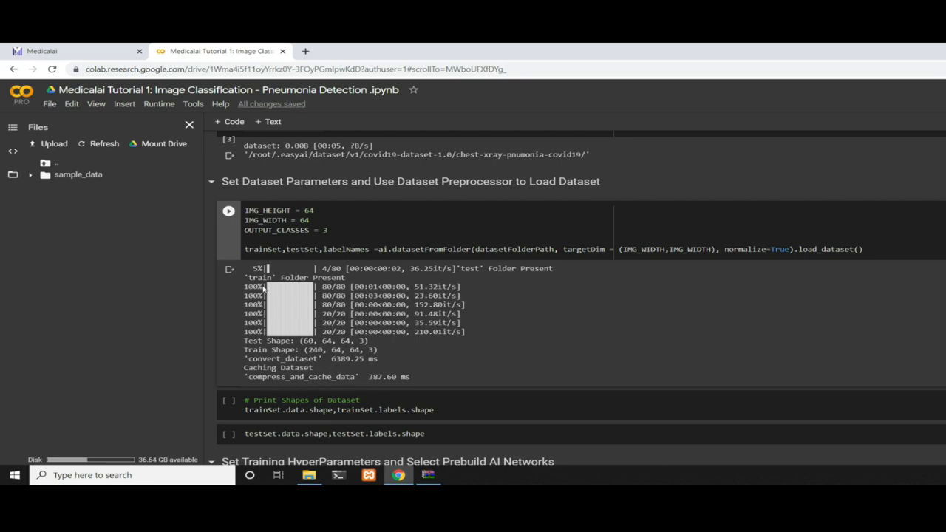
left_click(228, 210)
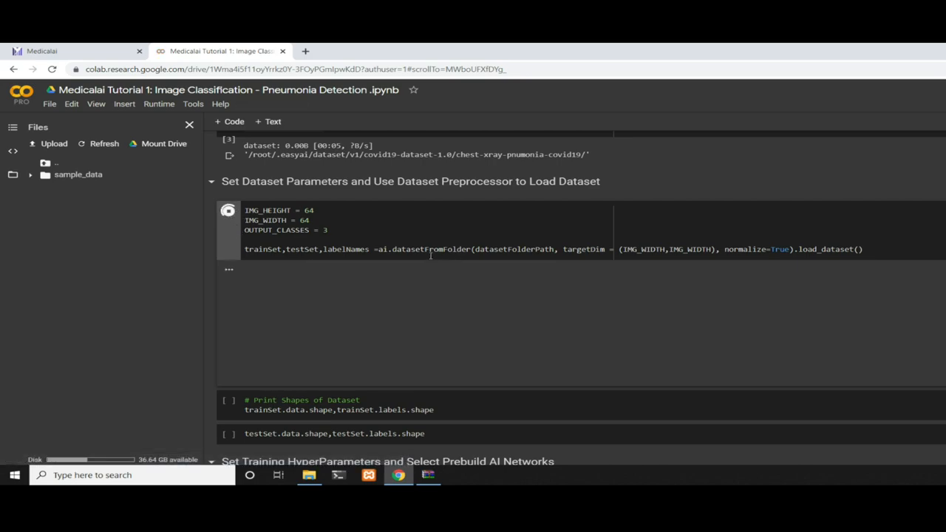
- Let the dataset cell reload from cache, producing the 64_64 .npz file in session files
left_click(228, 210)
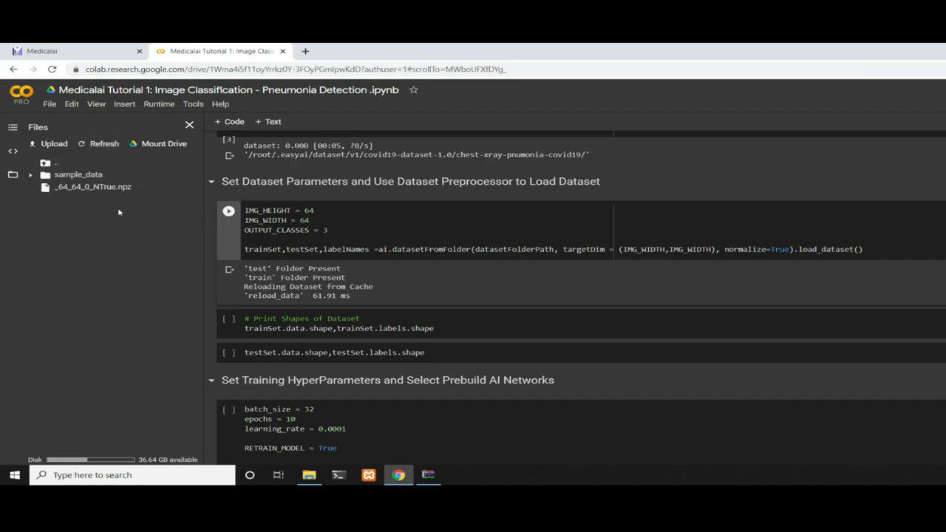
mouse_move(91, 186)
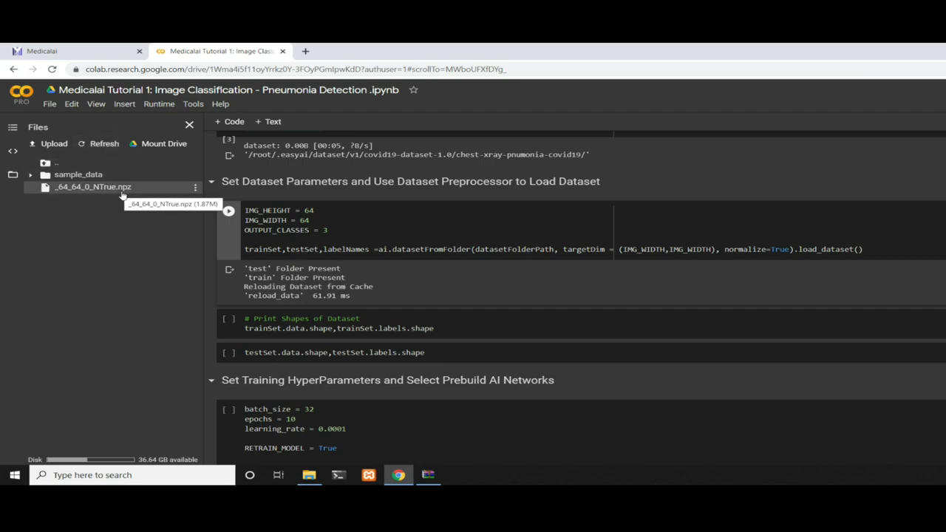
mouse_move(382, 272)
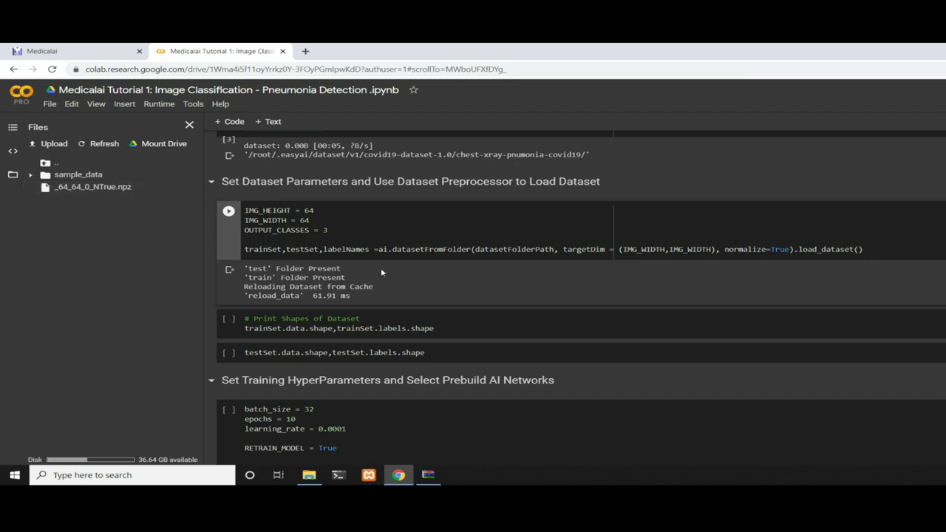
mouse_move(398, 297)
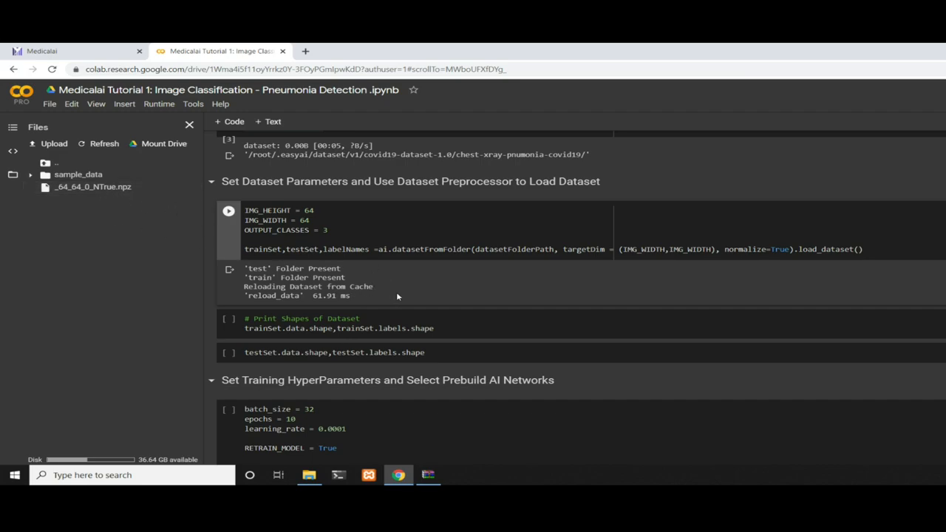
mouse_move(366, 280)
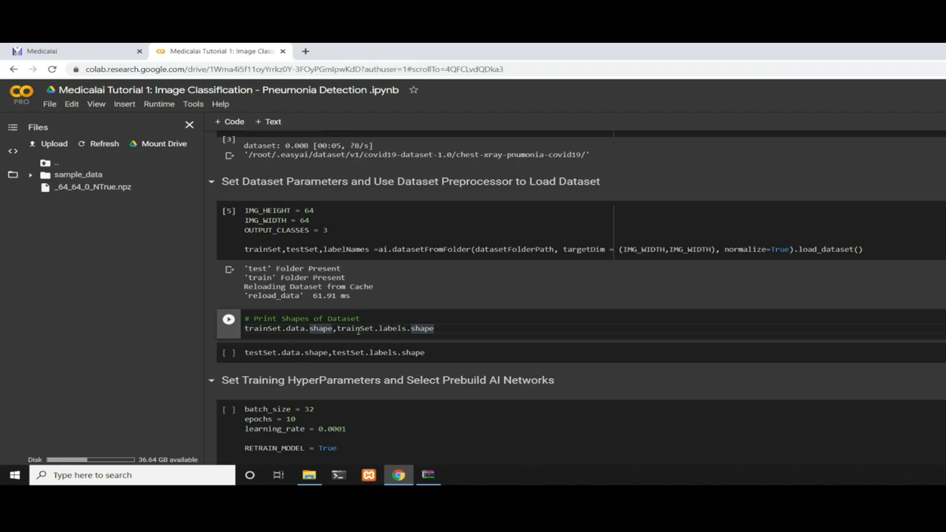
mouse_move(295, 328)
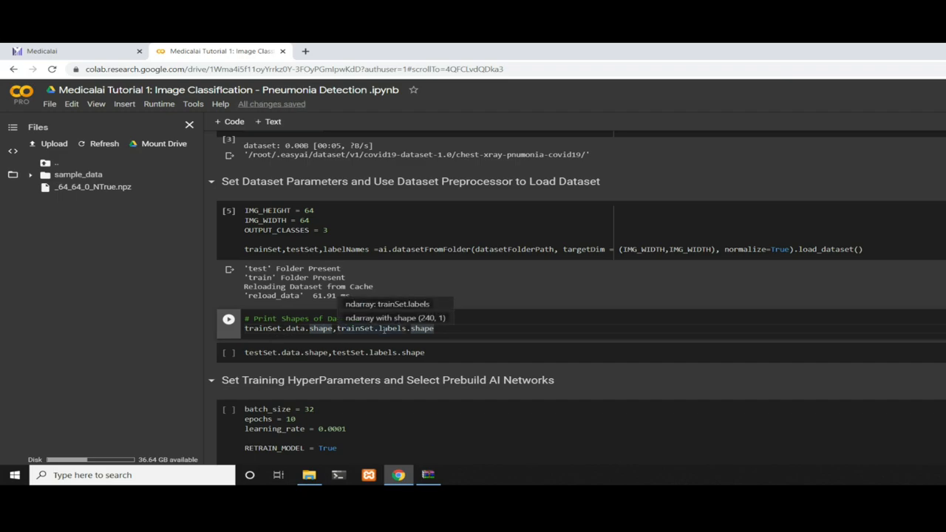
mouse_move(512, 325)
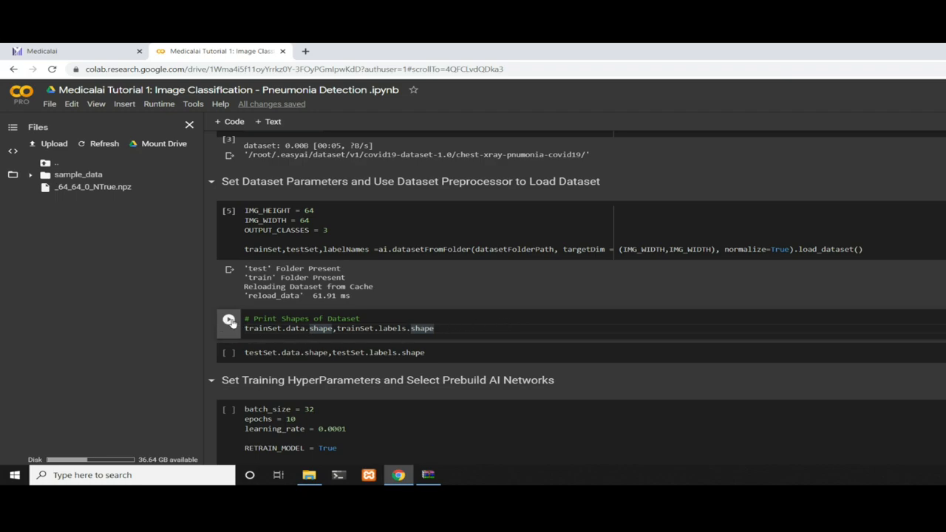
- Print the trainSet shapes (240, 64, 64, 3) / (240, 1) and start the testSet shape cell
left_click(229, 319)
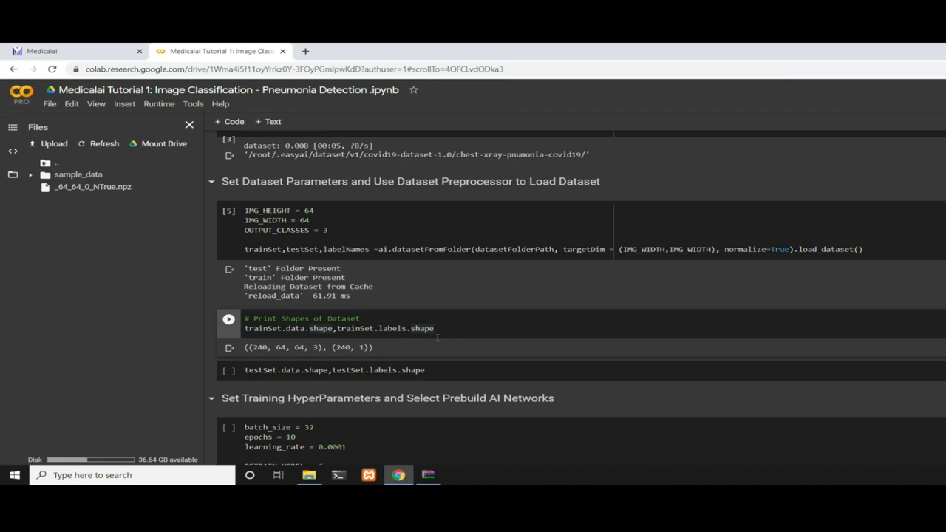
left_click(227, 320)
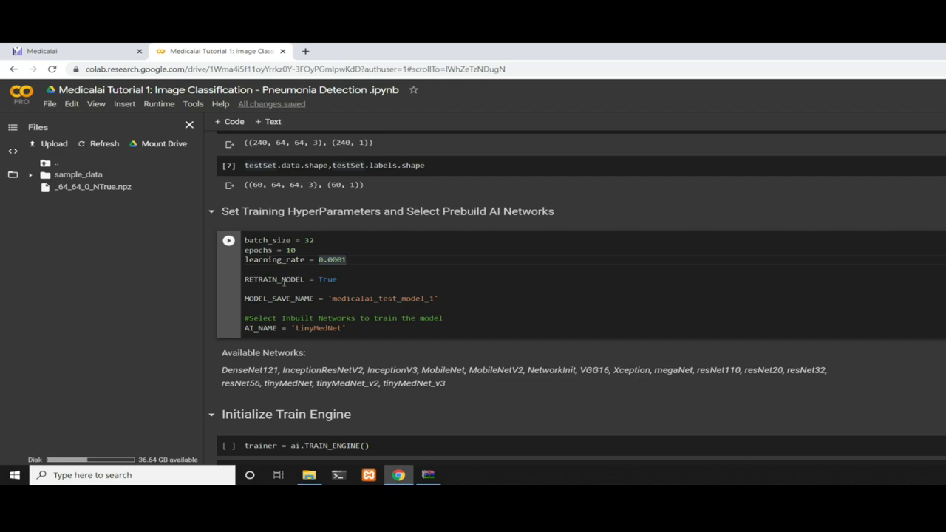
- Review the hyperparameters cell: learning rate 0.0001 and network name tinyMedNet
double_click(275, 278)
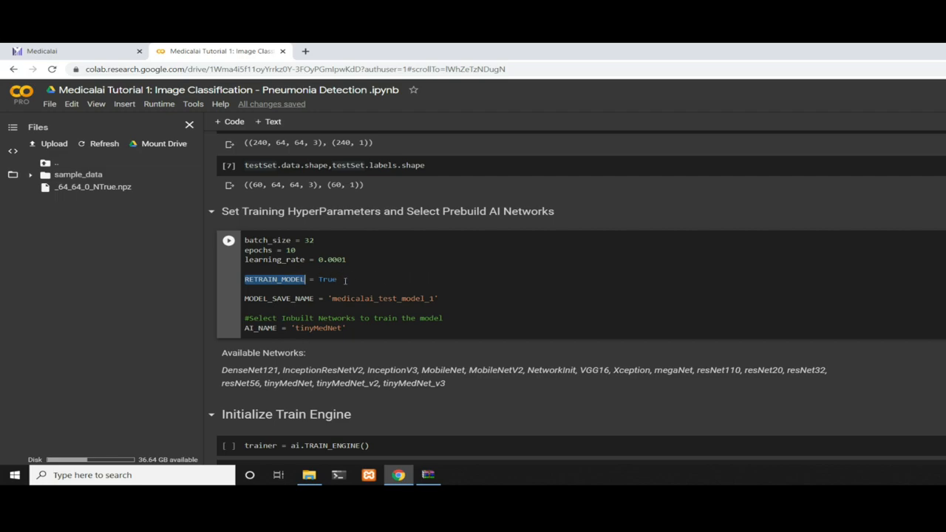
scroll("down", 3)
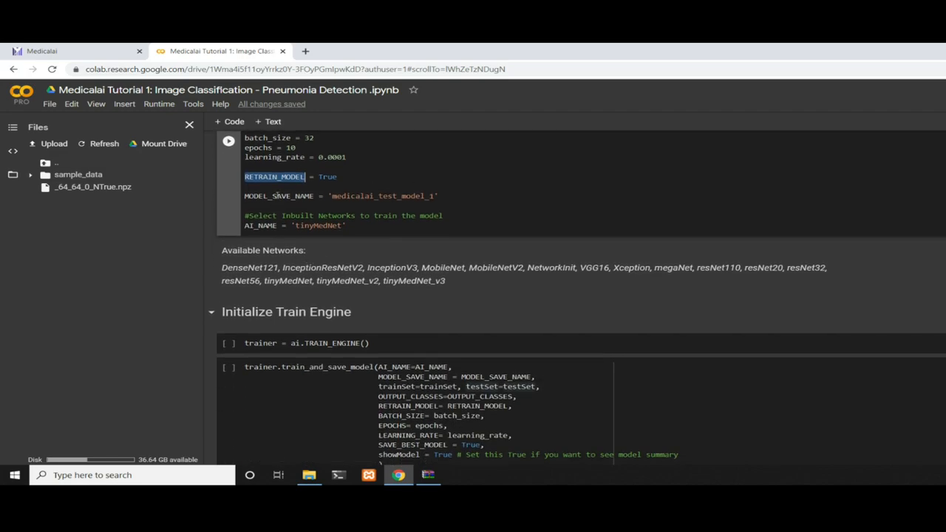
double_click(278, 195)
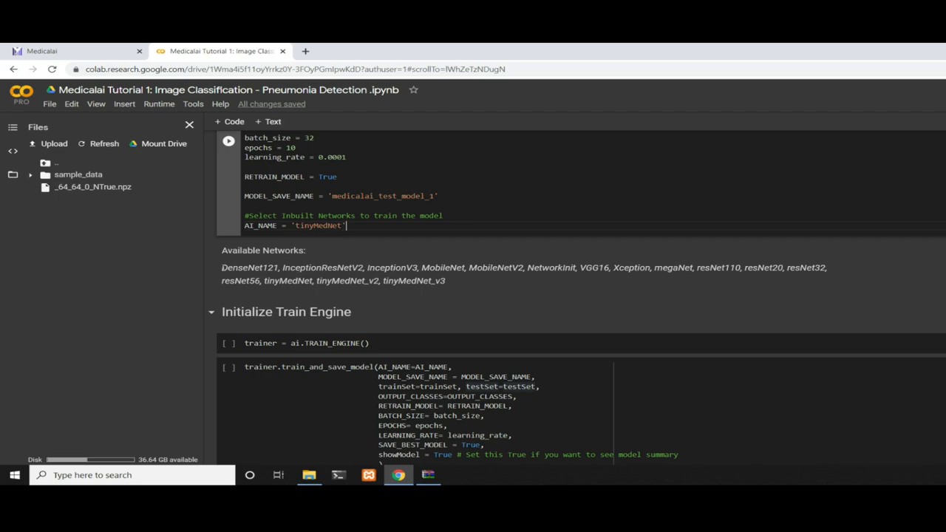
mouse_move(564, 280)
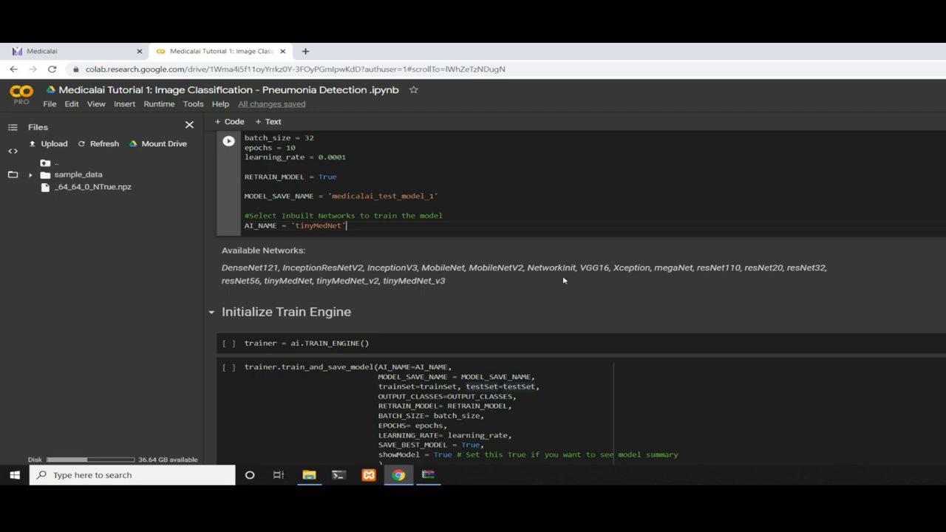
mouse_move(591, 280)
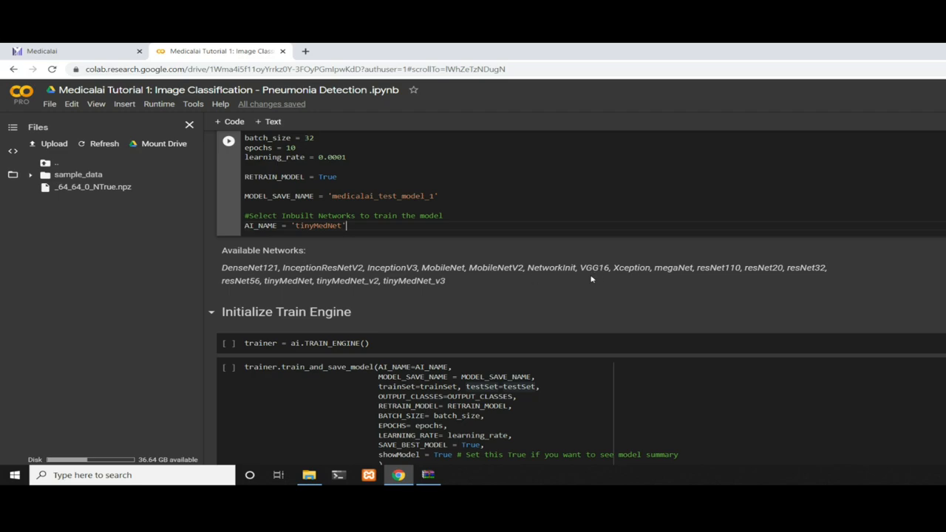
mouse_move(684, 272)
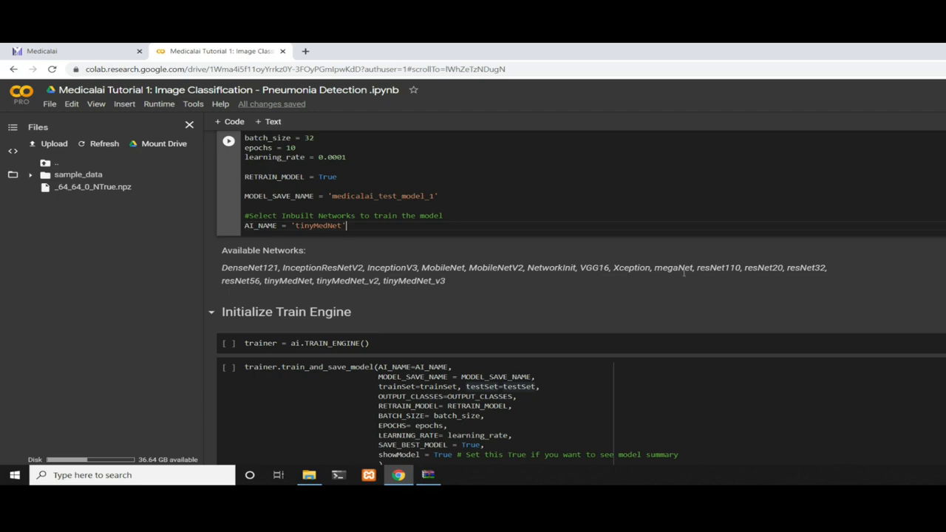
mouse_move(727, 282)
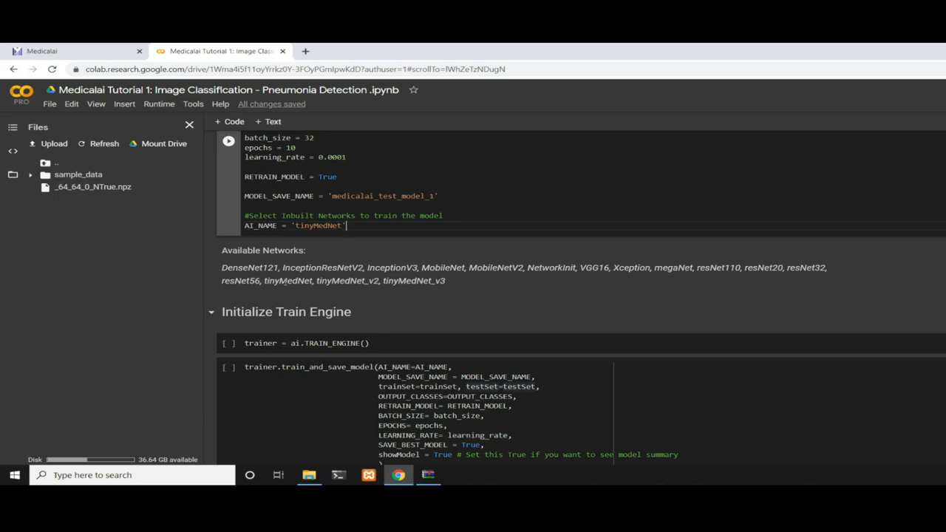
mouse_move(324, 241)
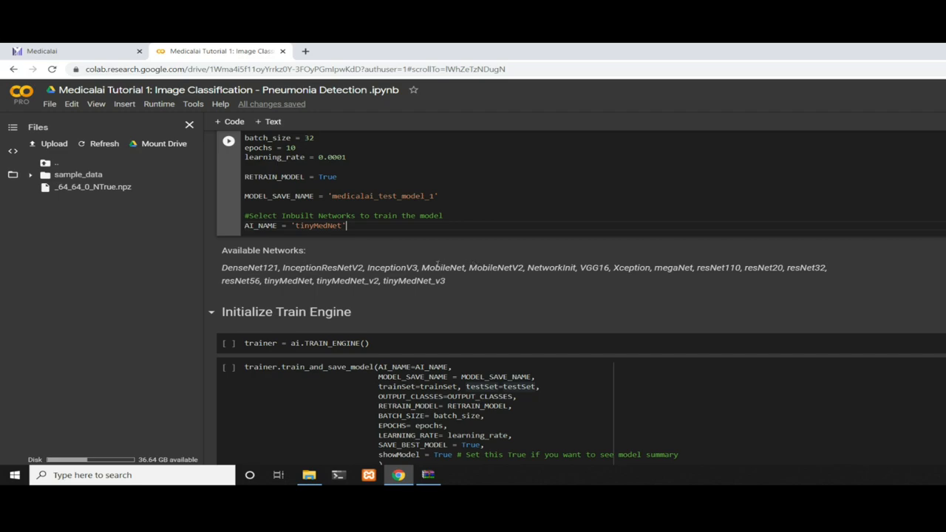
mouse_move(320, 228)
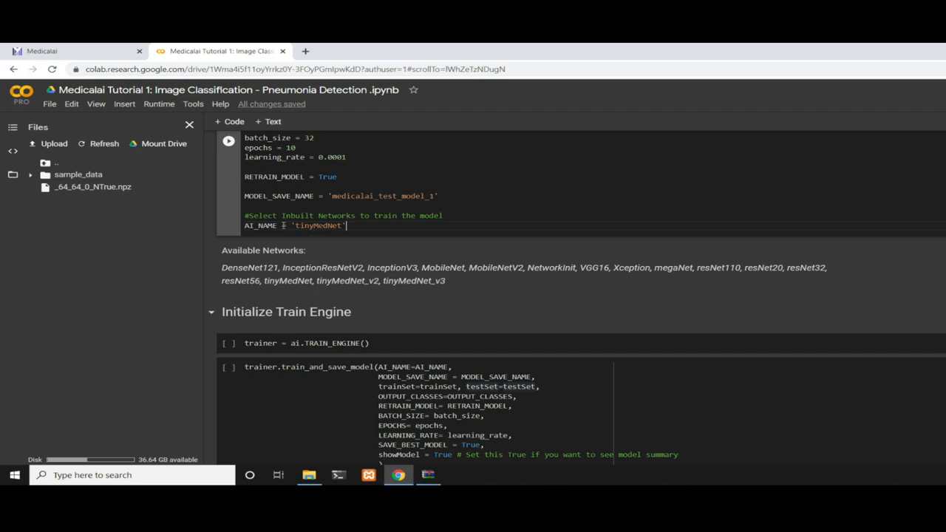
mouse_move(392, 266)
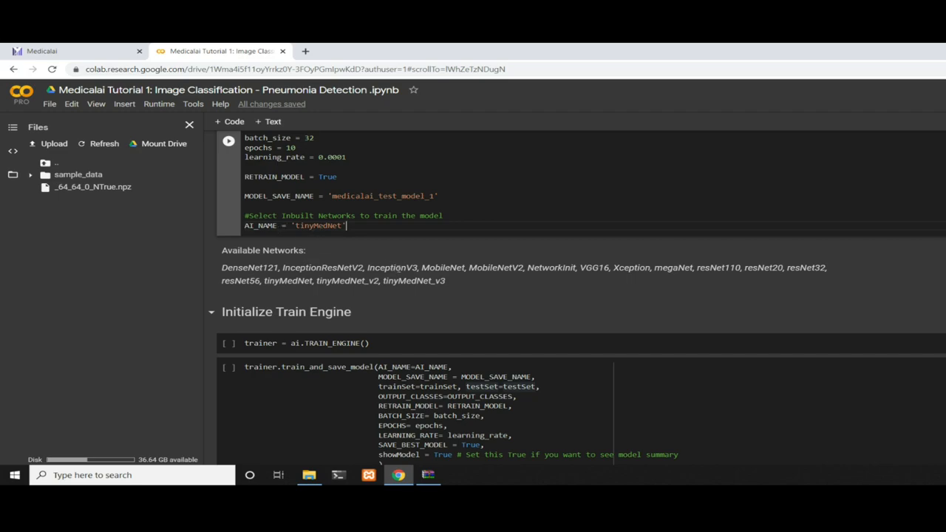
- Review the training settings (tinyMedNet, 10 epochs, medicalai_test_model_1) and scroll to the Initialize Train Engine section
scroll("down", 3)
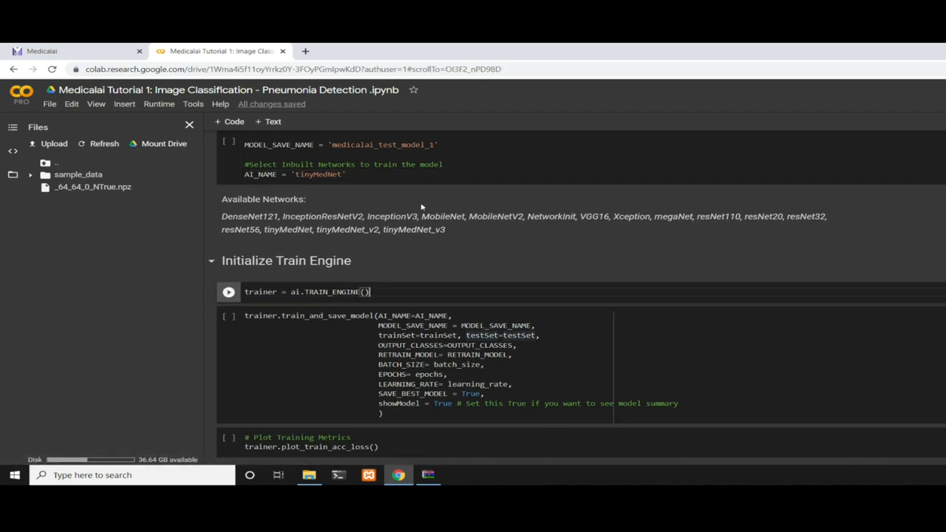
scroll("down", 3)
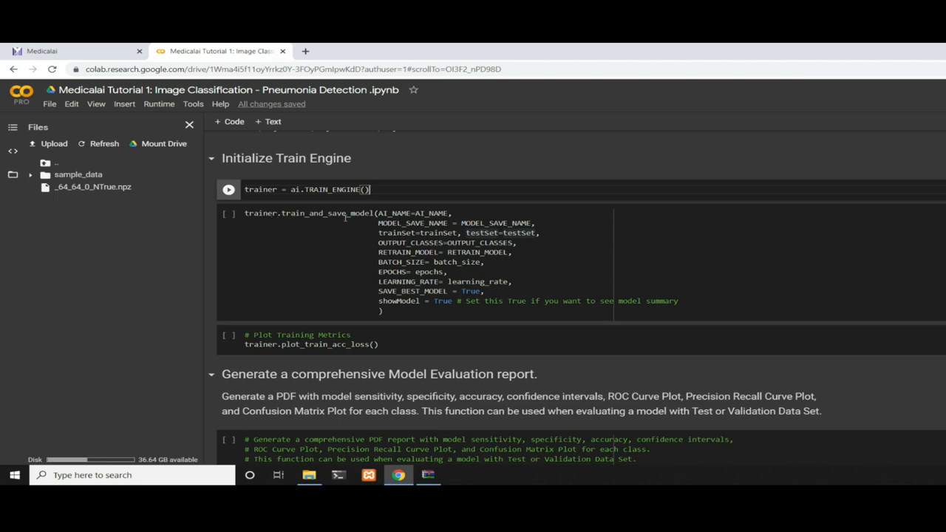
left_click(325, 212)
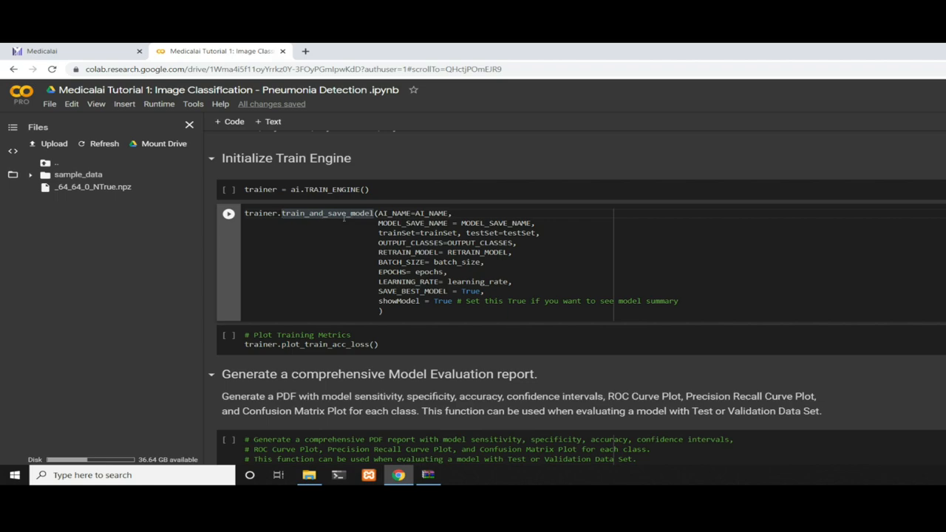
scroll("up", 3)
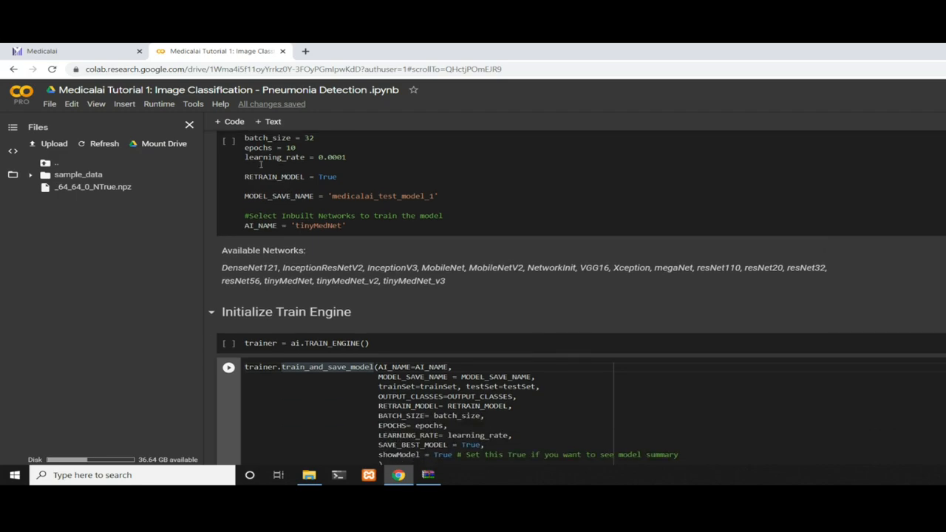
scroll("down", 3)
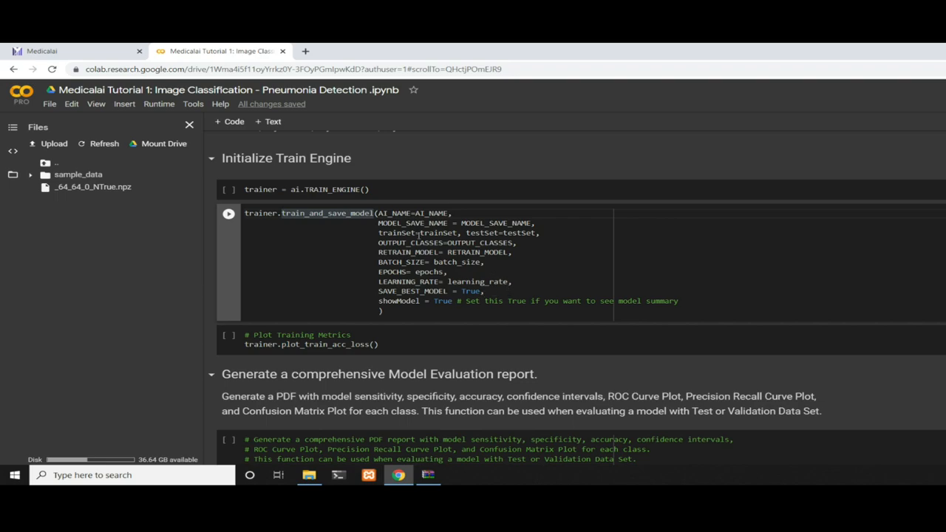
scroll("up", 3)
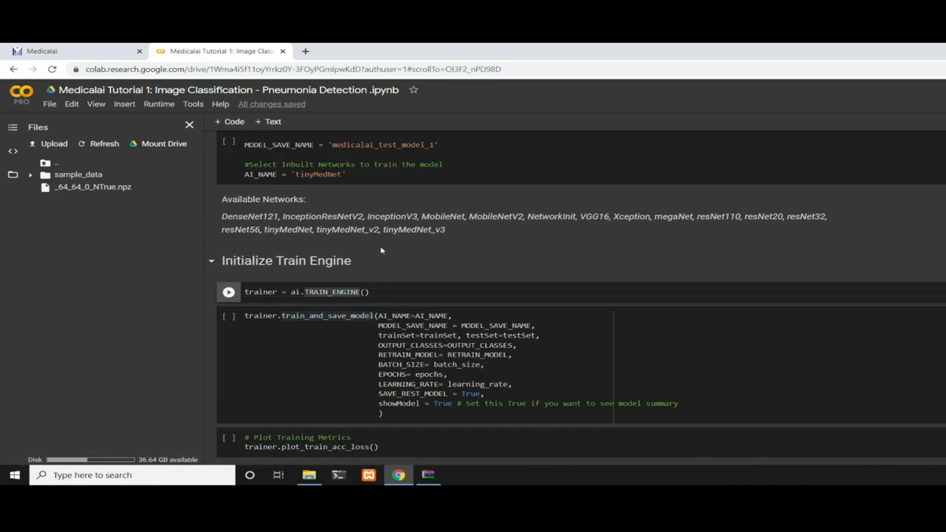
scroll("up", 3)
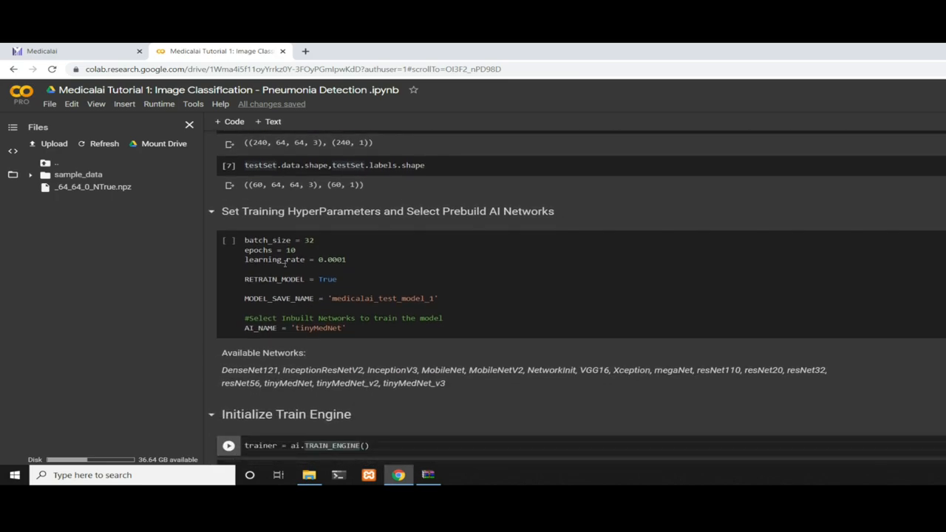
scroll("down", 3)
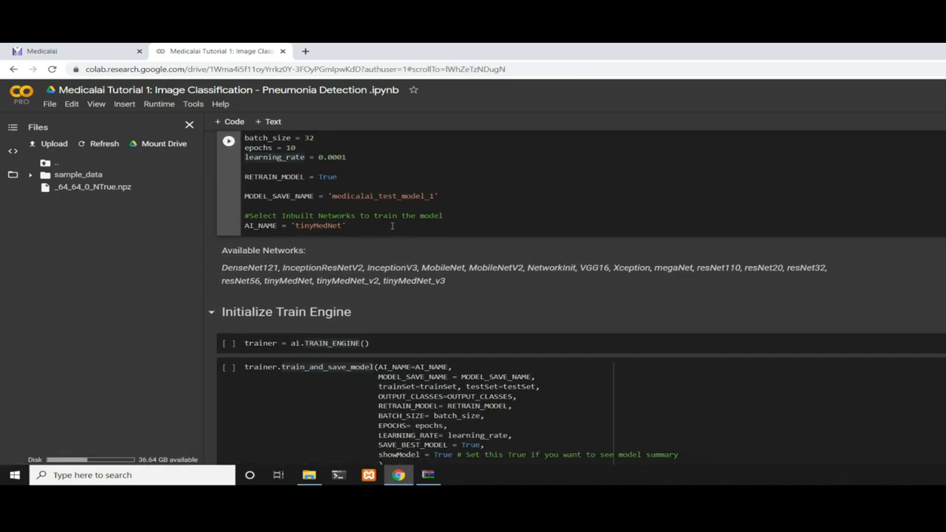
scroll("down", 3)
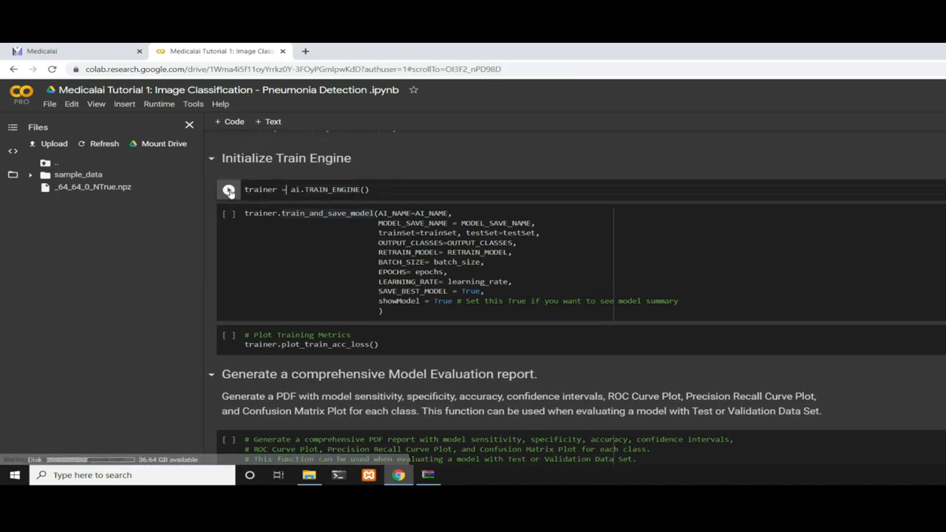
- Run the trainer = ai.TRAIN_ENGINE() cell, which reports the meta file was not found
left_click(228, 189)
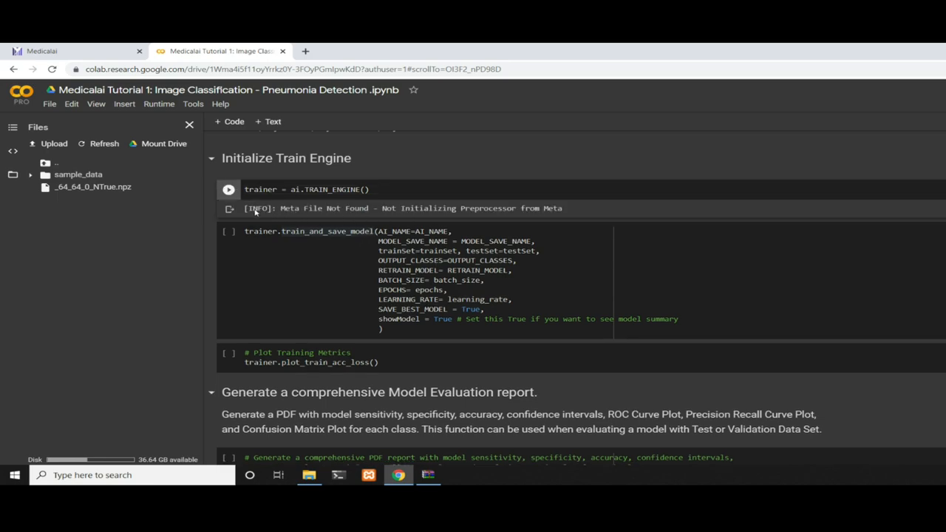
mouse_move(286, 216)
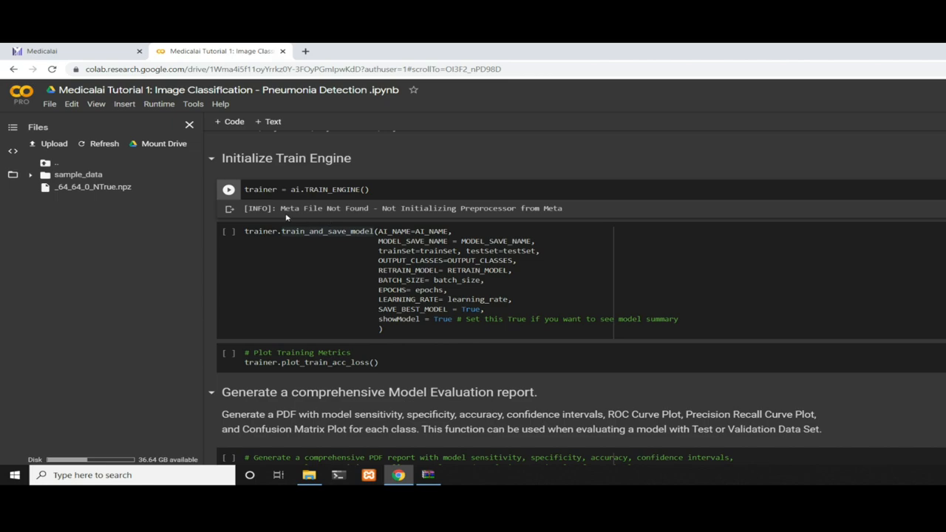
mouse_move(367, 216)
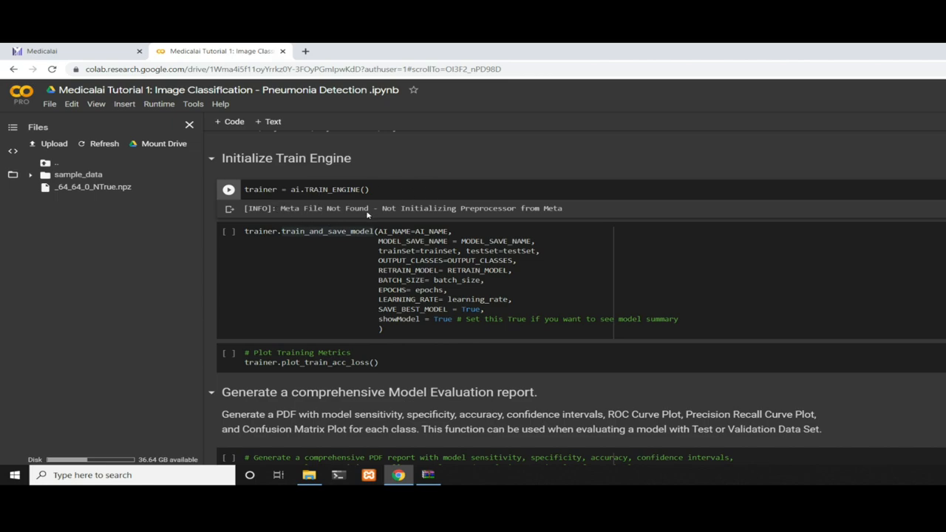
mouse_move(438, 225)
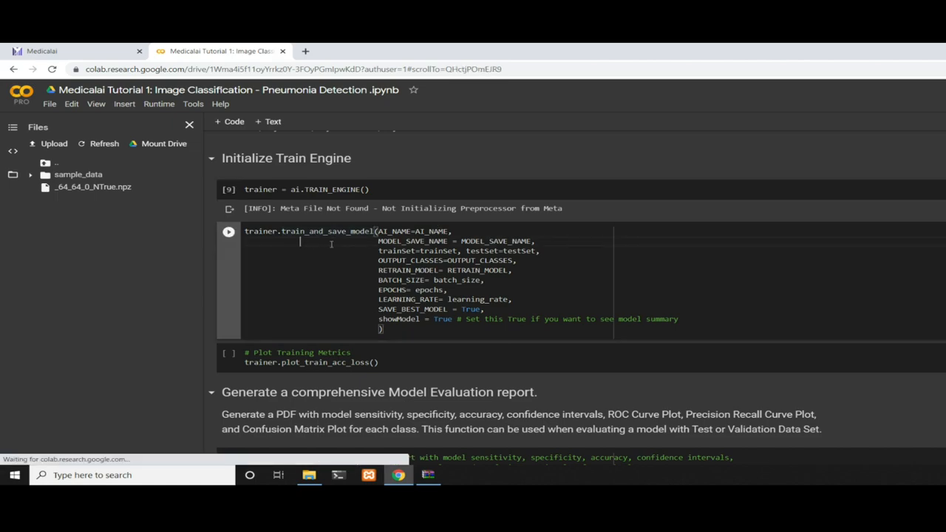
mouse_move(266, 245)
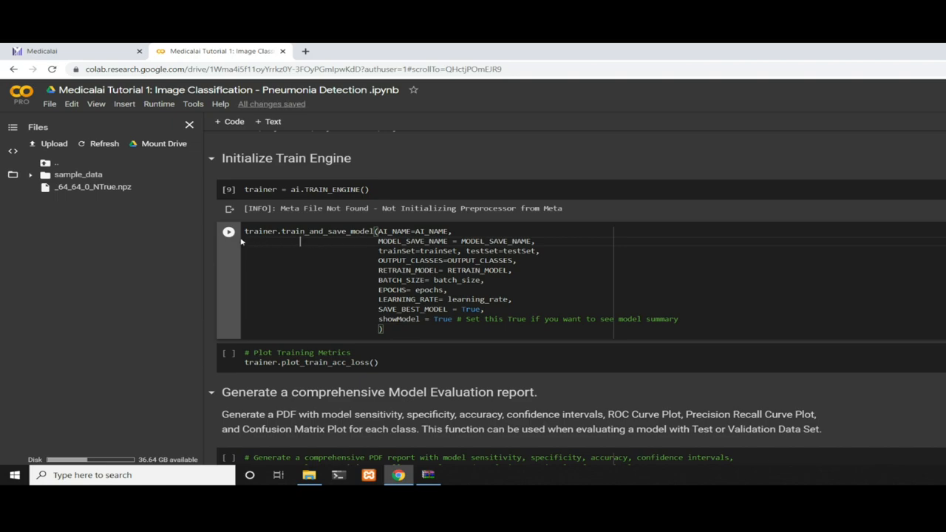
- Run train_and_save_model and scroll through the model summary and 10-epoch log reaching ~0.92 validation accuracy
left_click(228, 230)
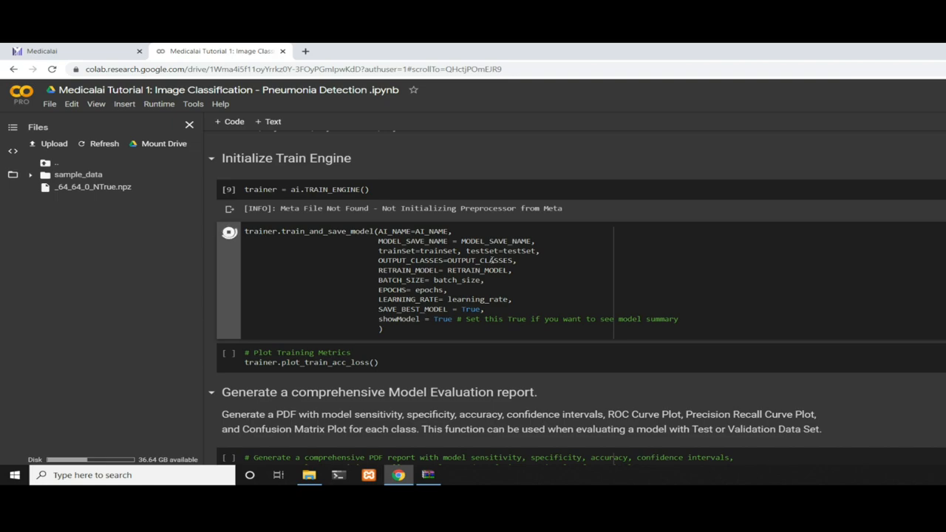
scroll("down", 3)
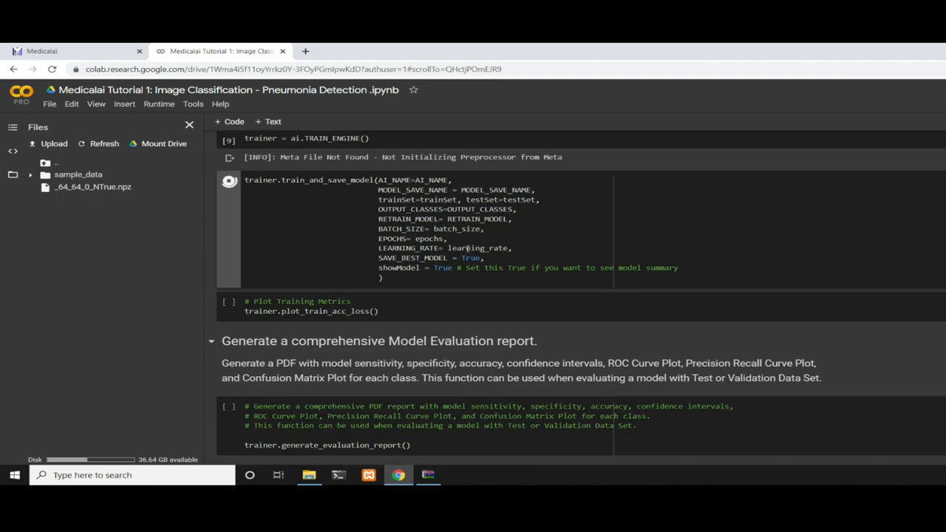
left_click(229, 180)
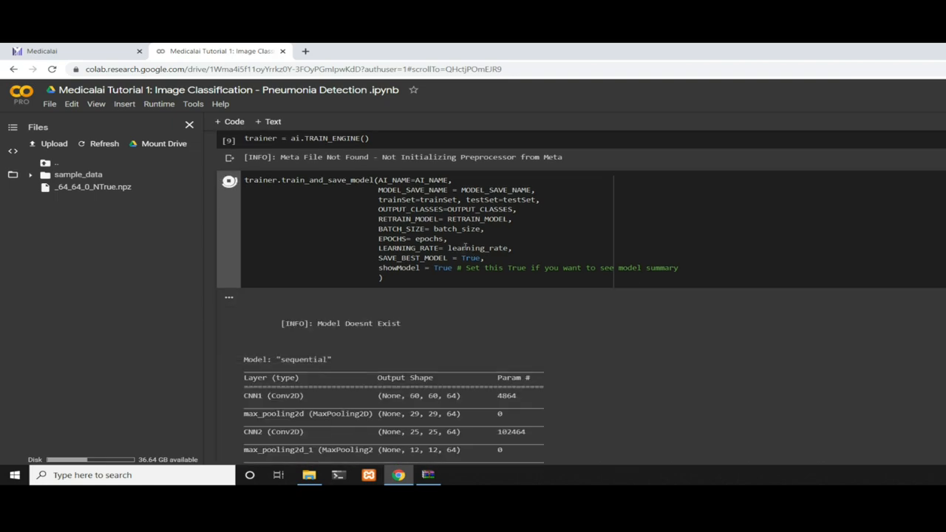
scroll("down", 3)
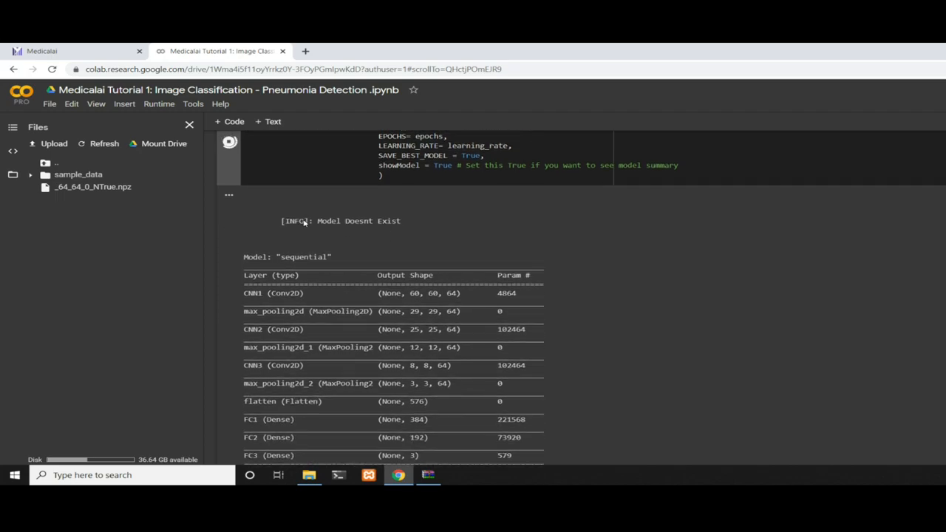
scroll("down", 3)
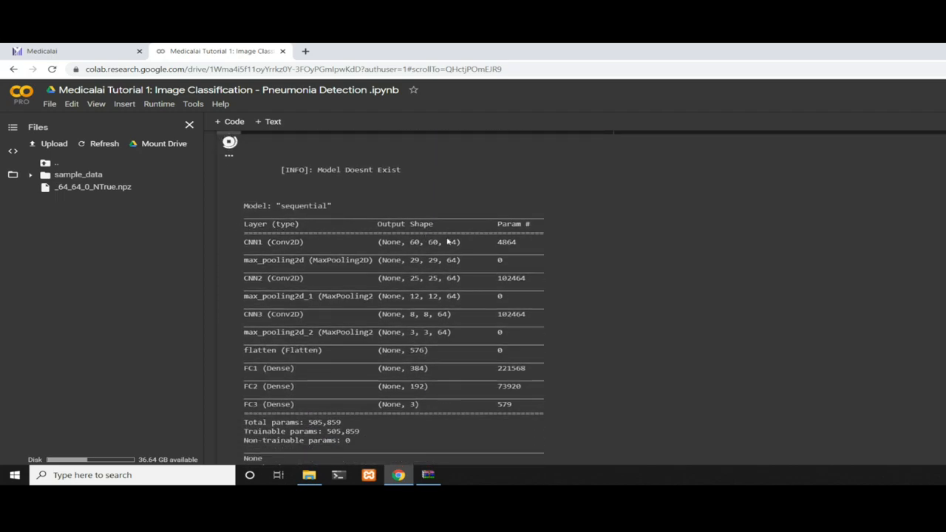
scroll("up", 3)
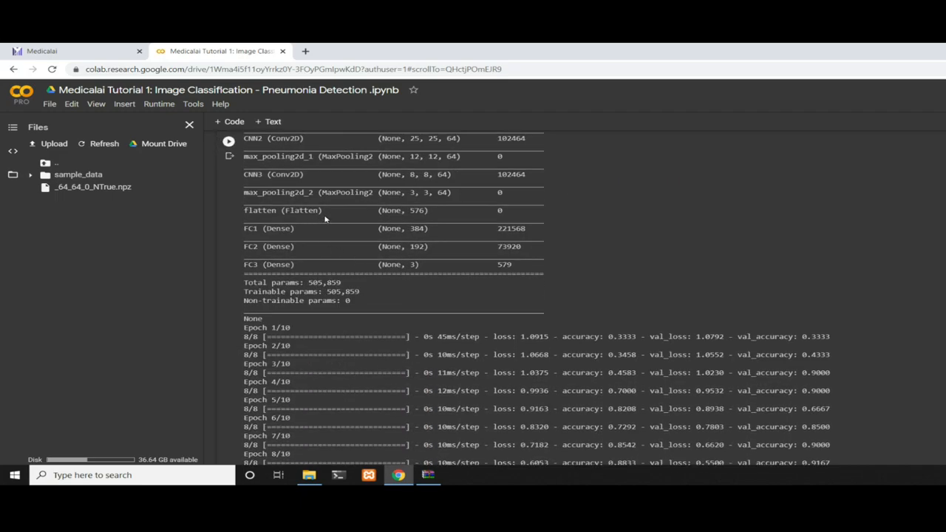
scroll("up", 3)
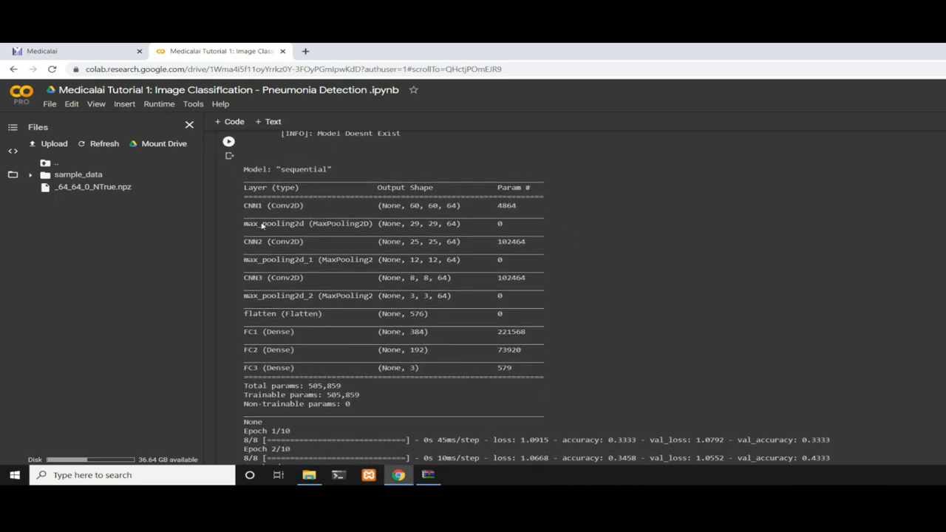
mouse_move(299, 284)
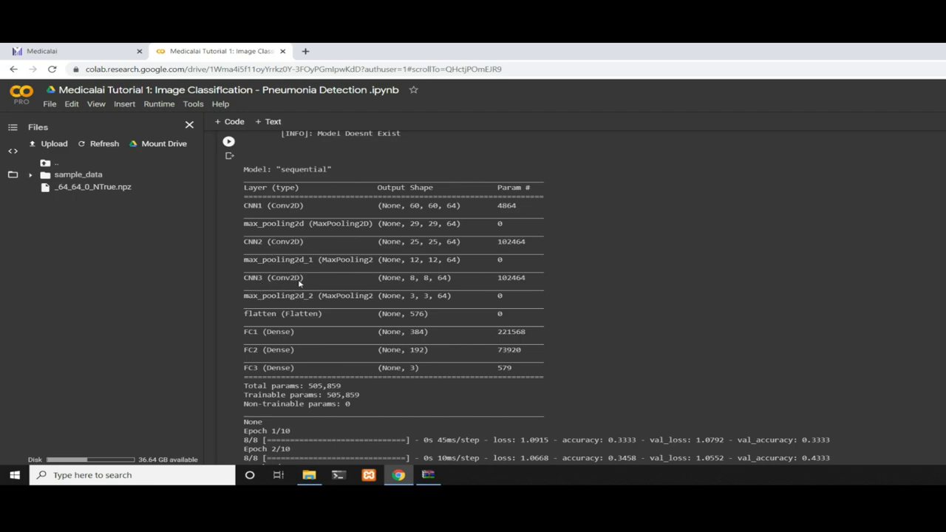
mouse_move(317, 299)
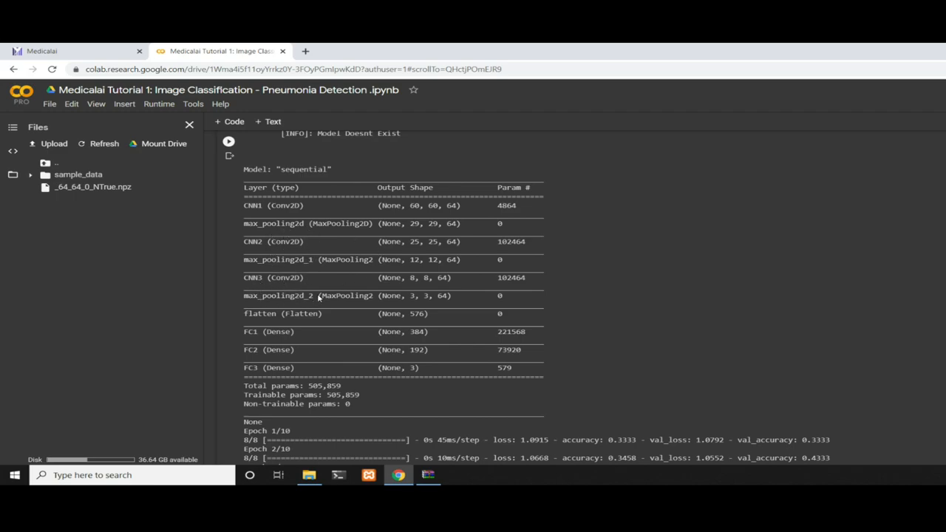
scroll("down", 3)
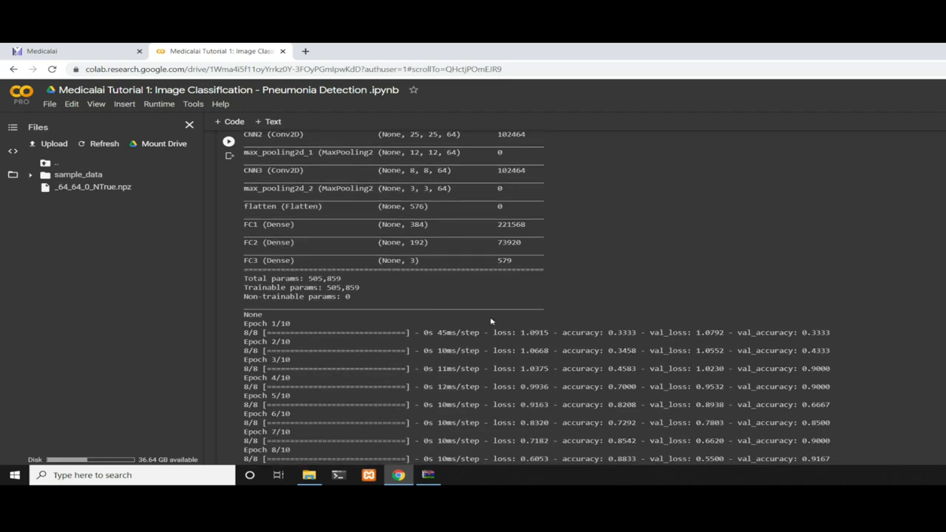
scroll("down", 3)
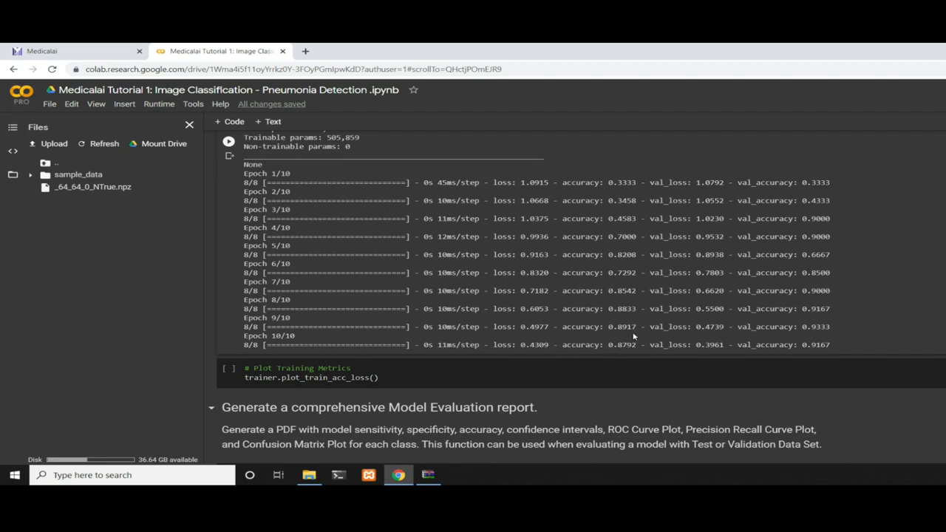
mouse_move(819, 351)
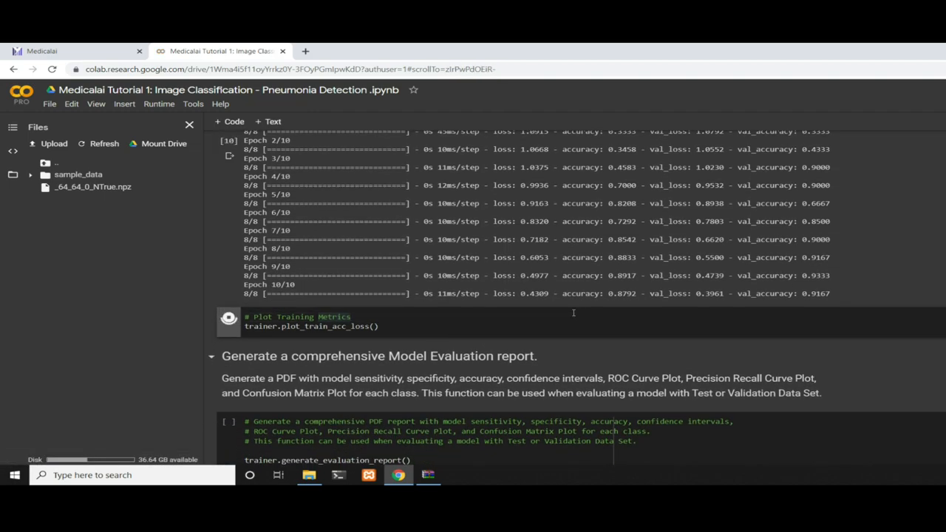
- Run trainer.plot_train_acc_loss() and review the accuracy and loss vs epoch charts
left_click(228, 214)
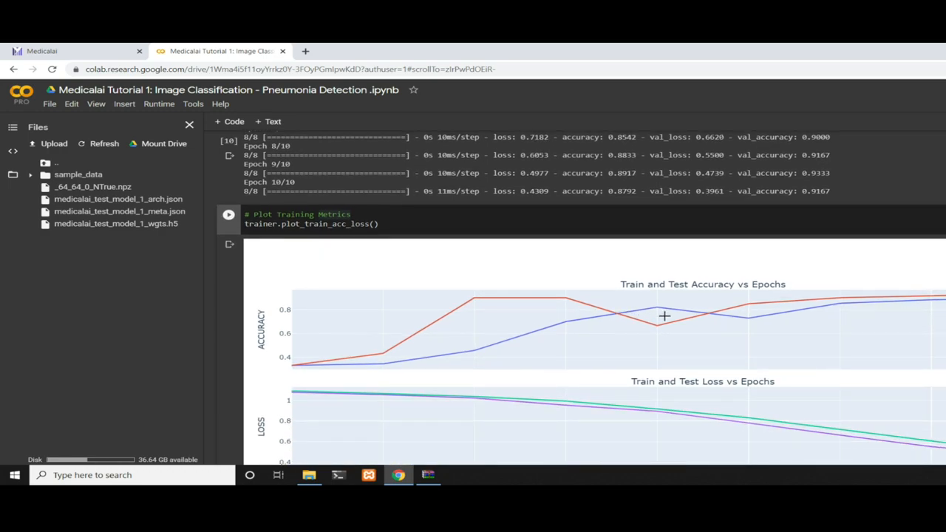
scroll("down", 3)
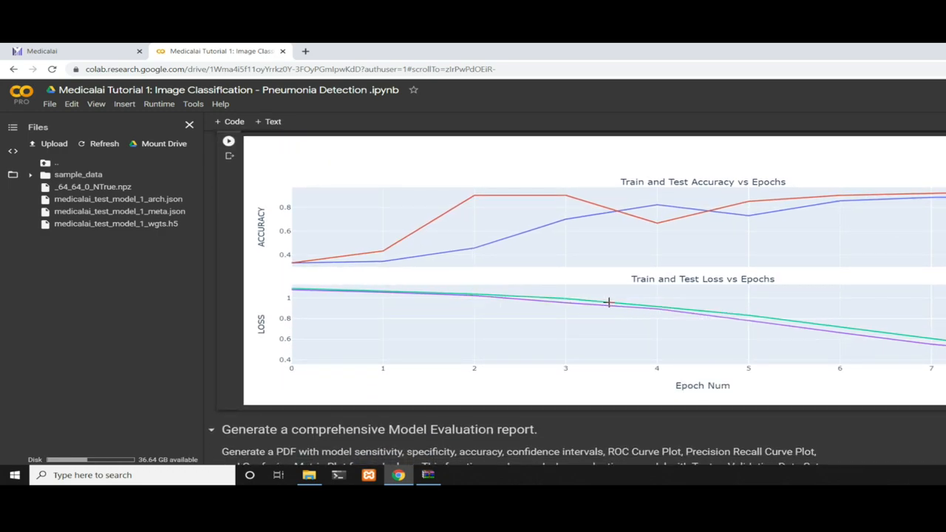
mouse_move(609, 302)
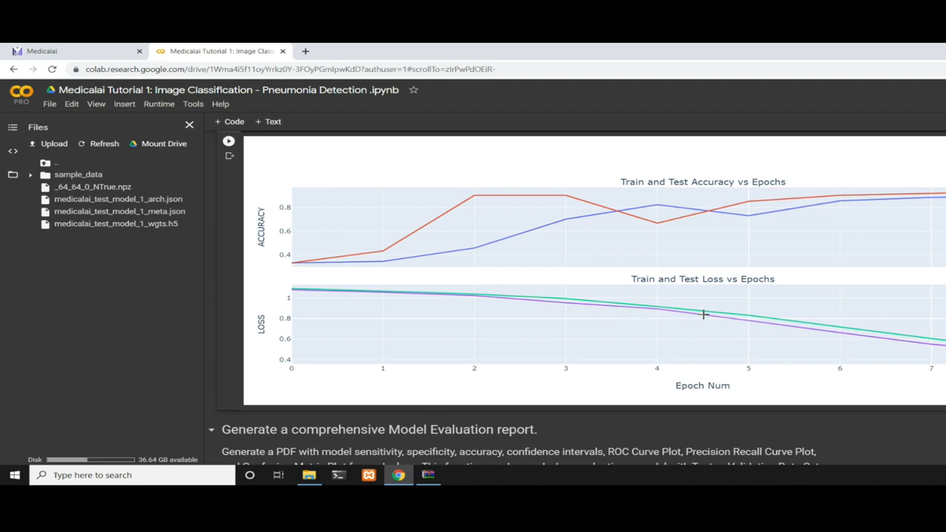
mouse_move(756, 381)
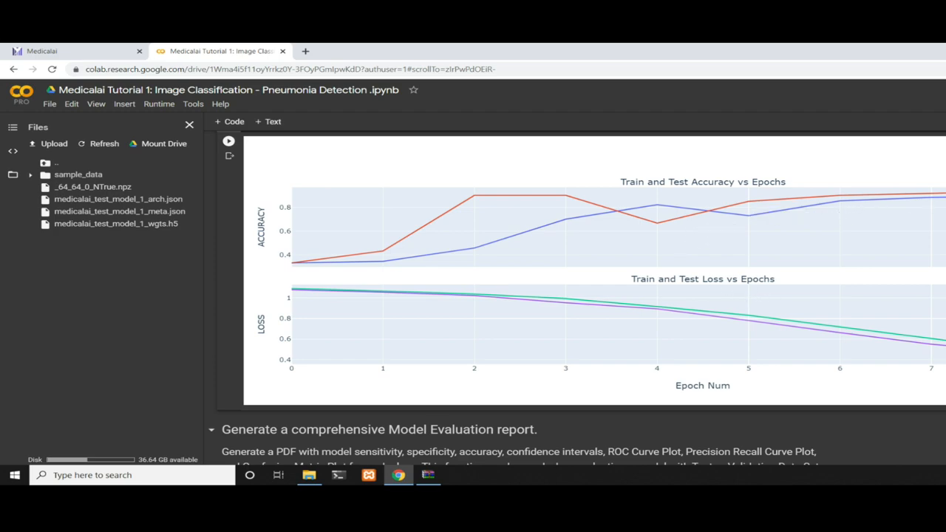
mouse_move(719, 242)
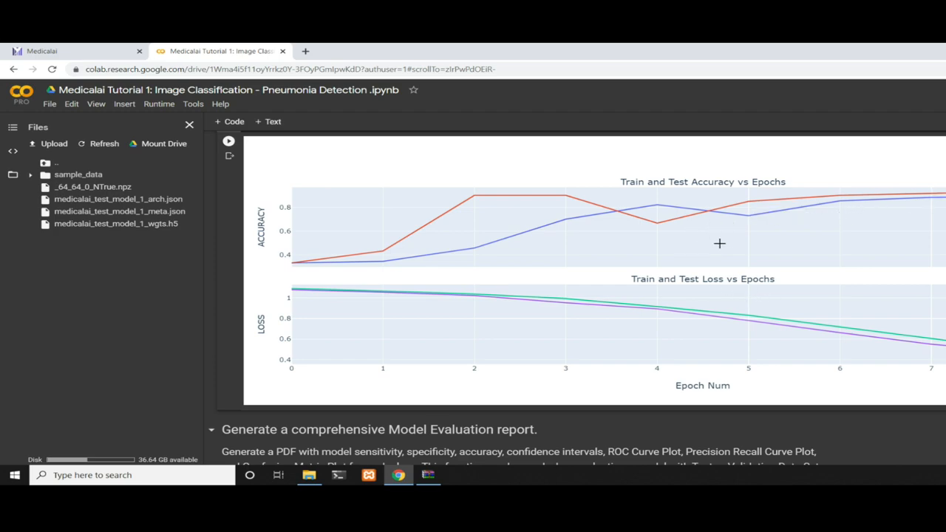
scroll("down", 3)
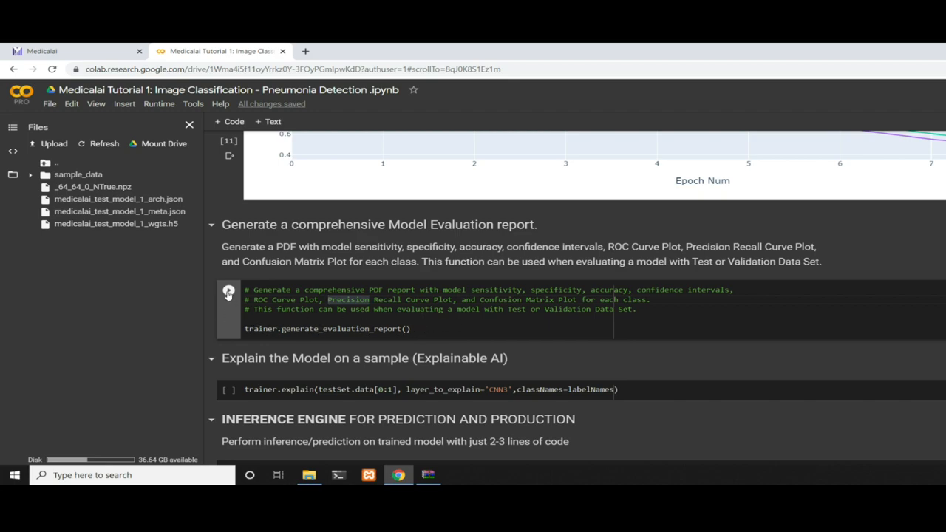
- Run trainer.generate_evaluation_report() for medicalai_test_model_1 and review its per-class tables
scroll("down", 3)
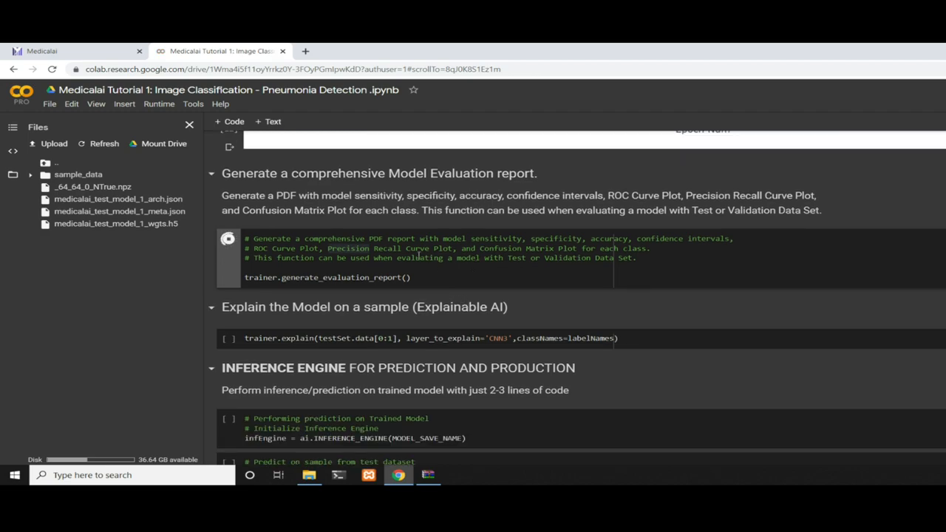
left_click(227, 238)
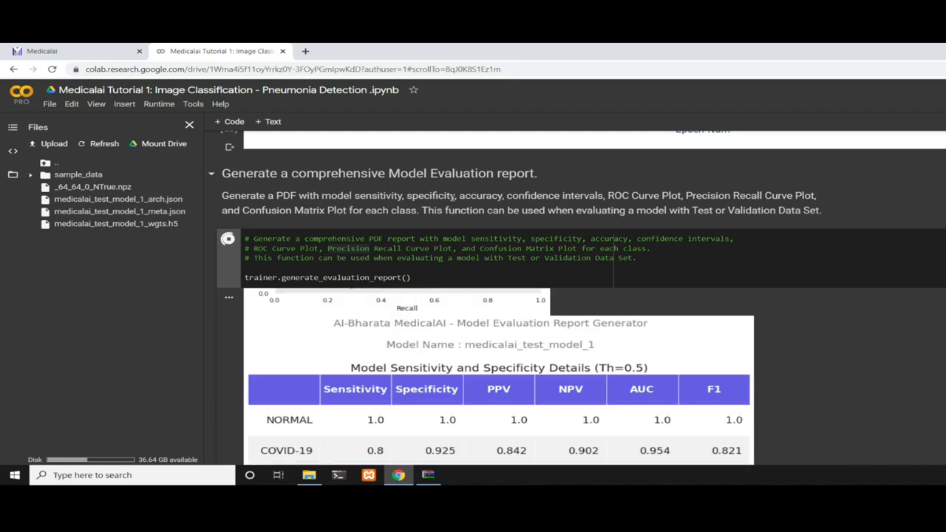
scroll("down", 3)
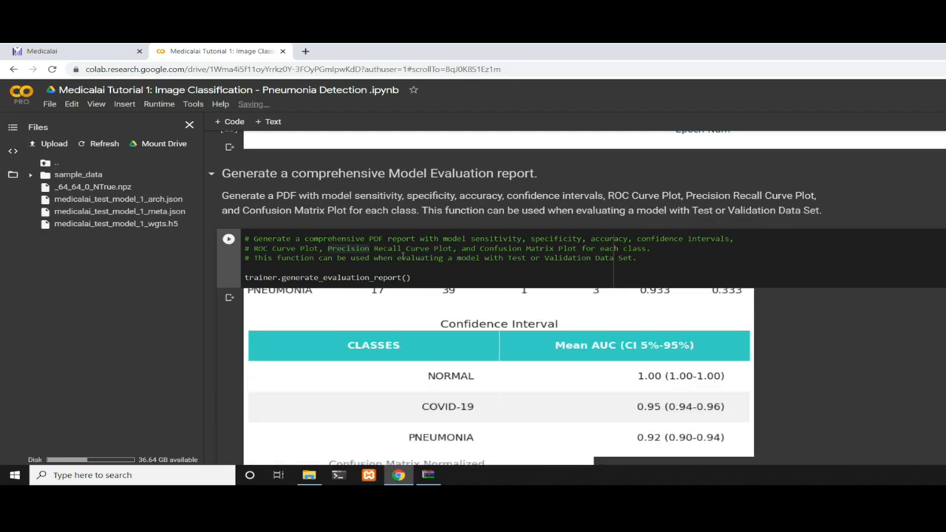
scroll("down", 3)
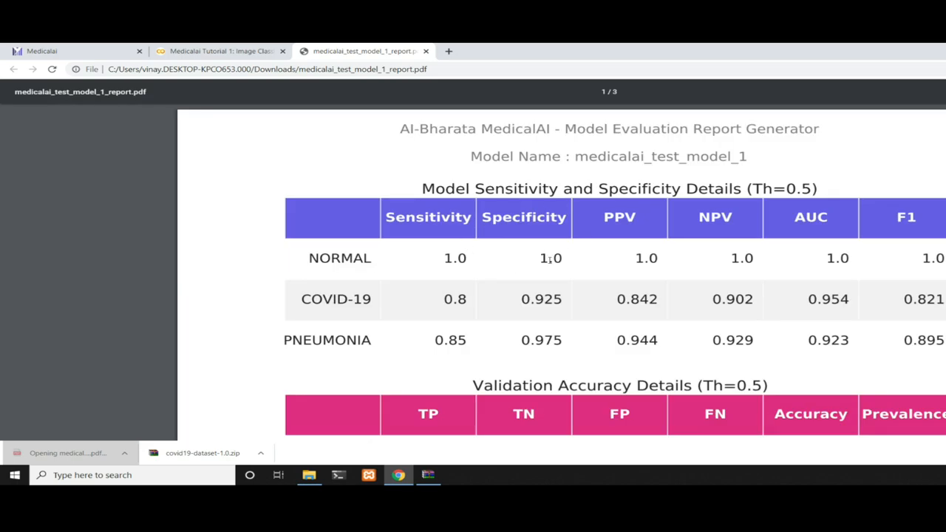
- Scroll through the PDF's sensitivity, validation accuracy (TP/TN/FP/FN) and confidence-interval AUC tables
scroll("down", 3)
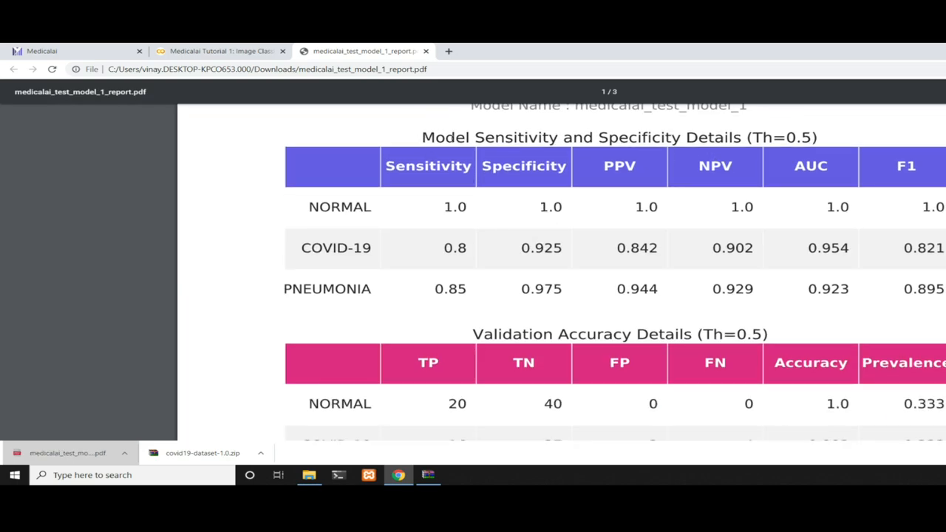
scroll("down", 3)
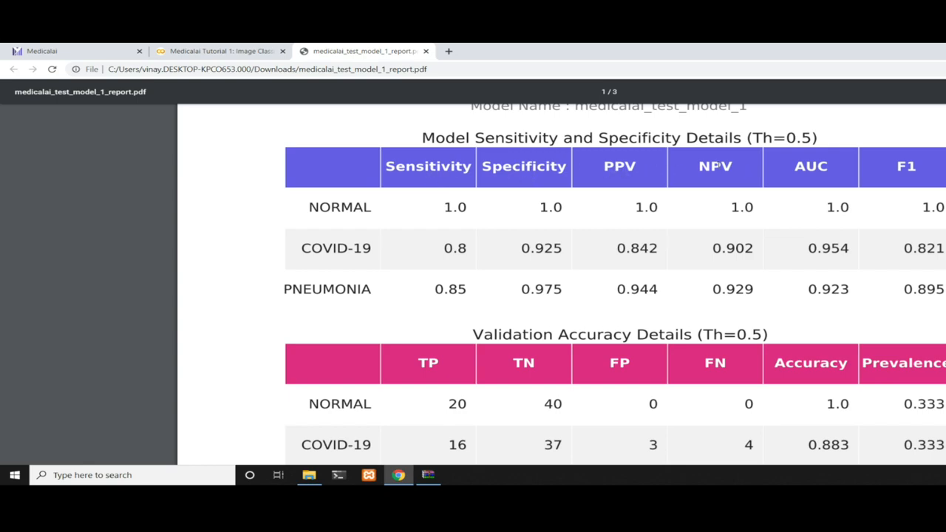
mouse_move(715, 166)
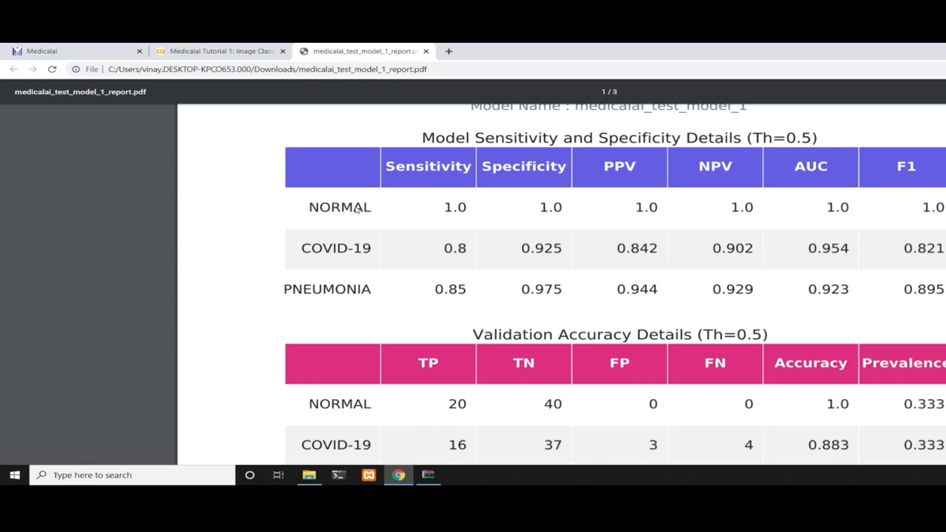
scroll("up", 3)
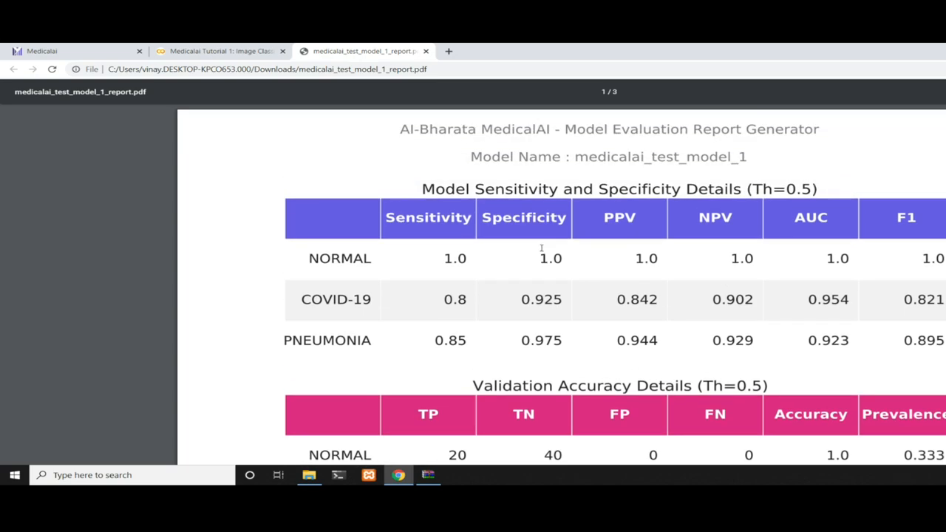
scroll("down", 3)
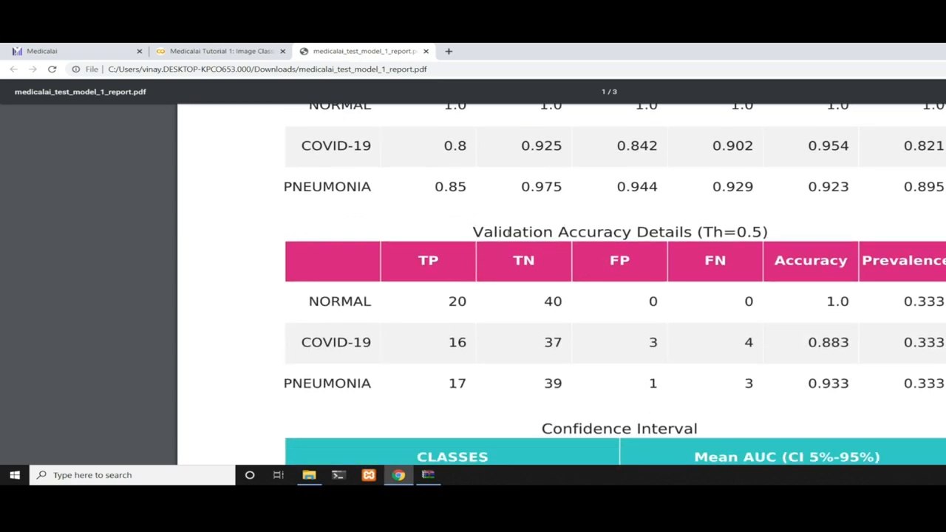
mouse_move(544, 266)
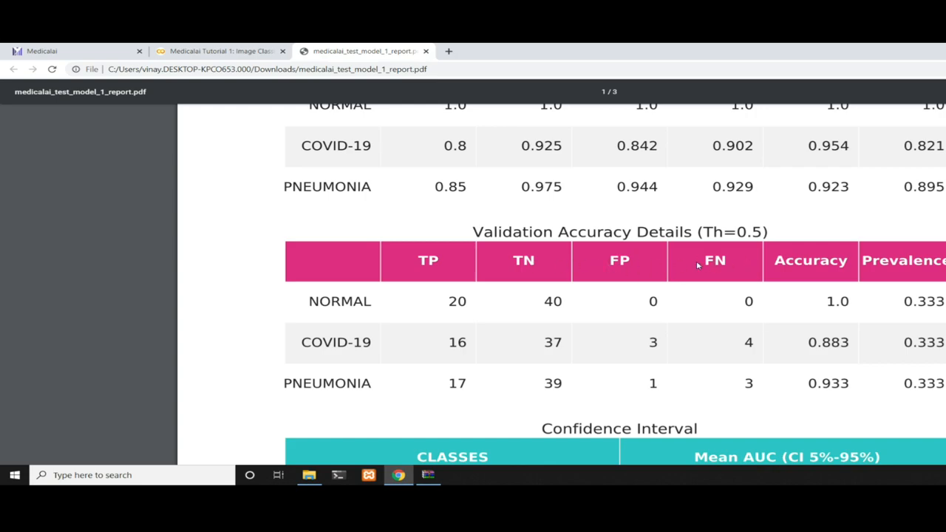
mouse_move(445, 320)
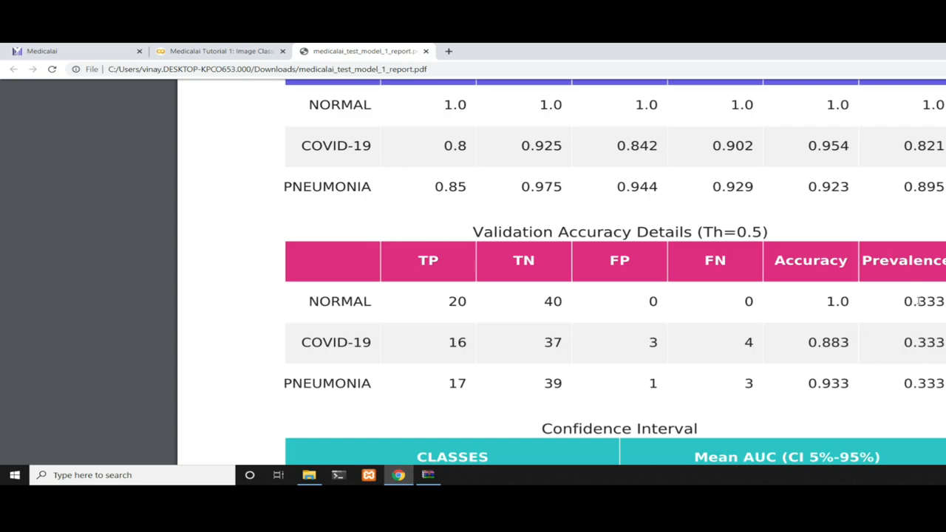
mouse_move(701, 416)
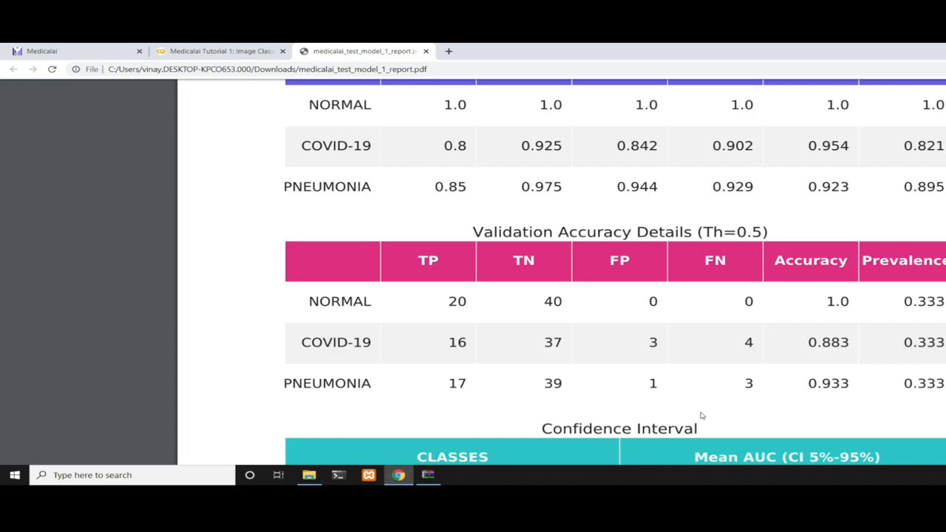
scroll("down", 3)
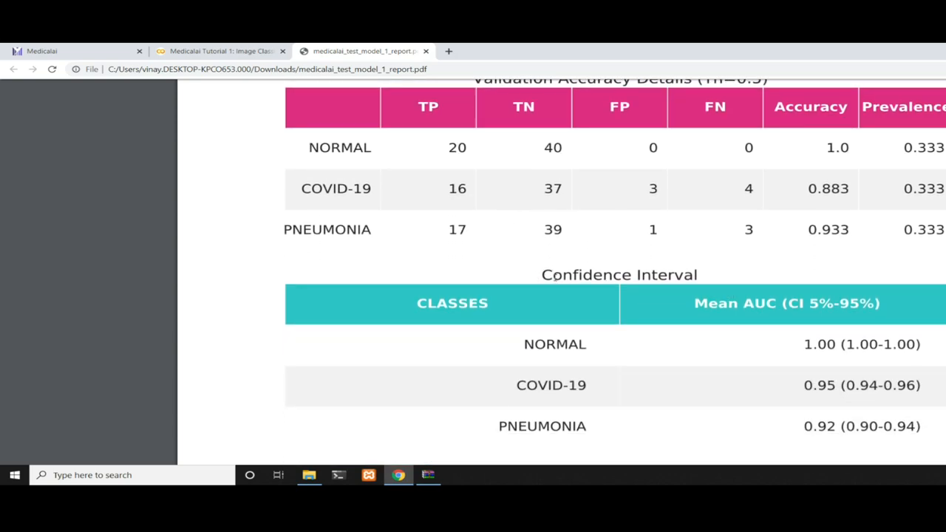
scroll("down", 3)
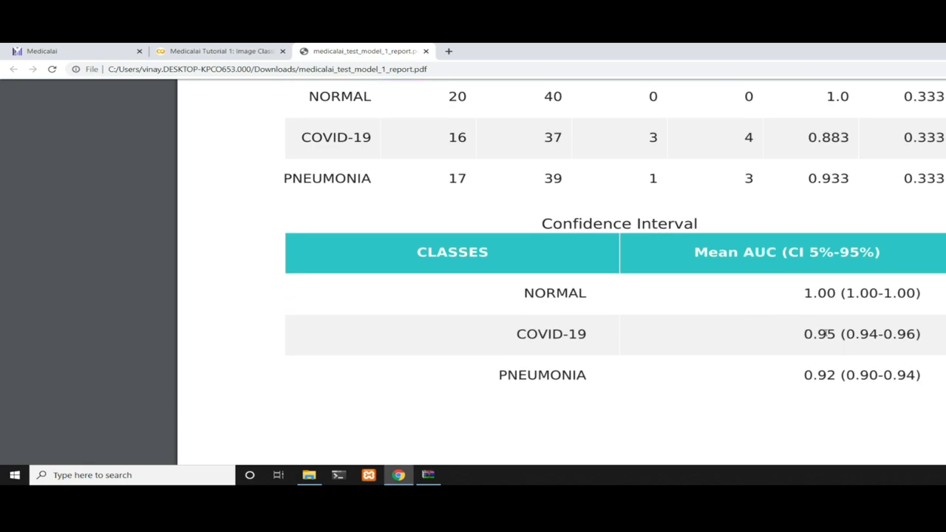
mouse_move(631, 299)
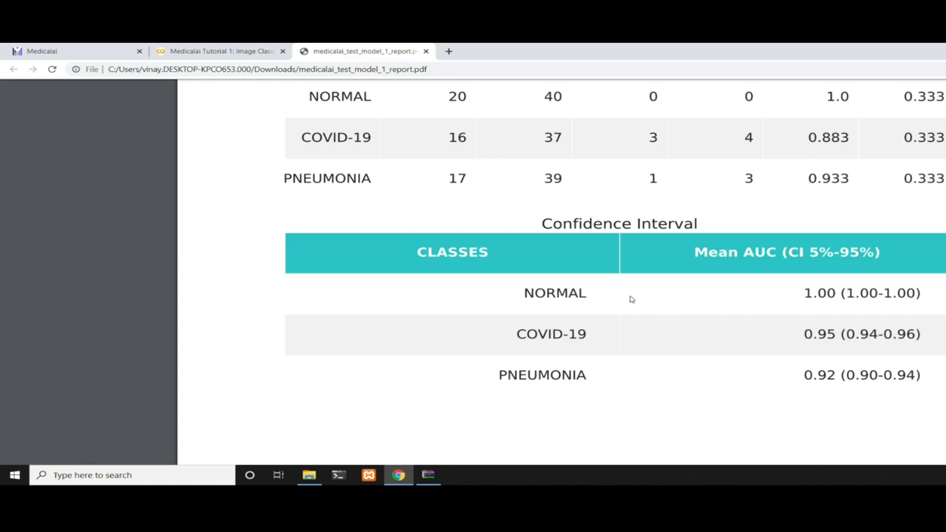
scroll("down", 3)
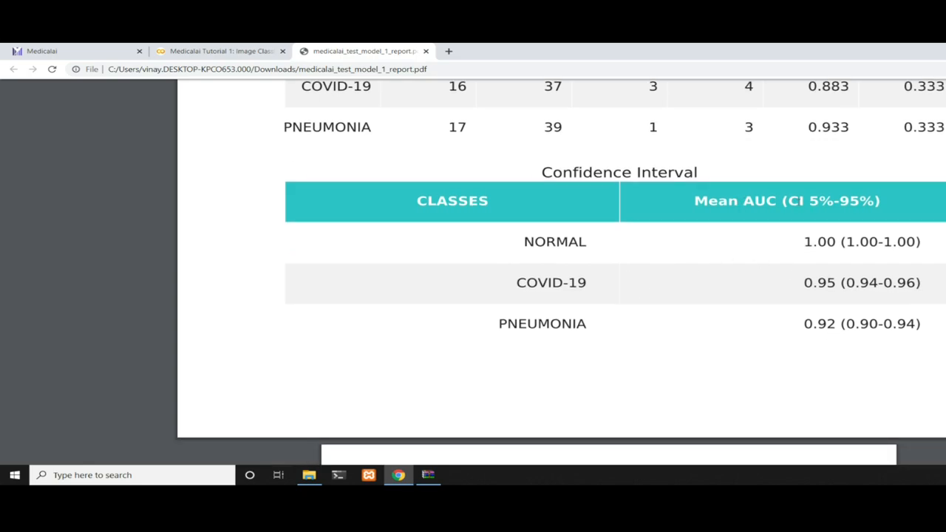
- Scroll to the ROC, precision-recall and confusion matrix (91.67% accuracy) pages
scroll("down", 3)
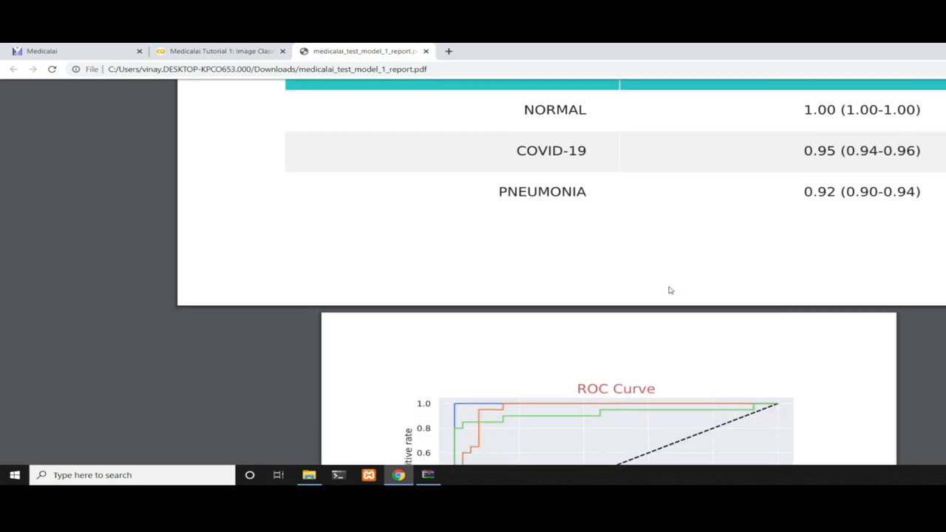
scroll("down", 3)
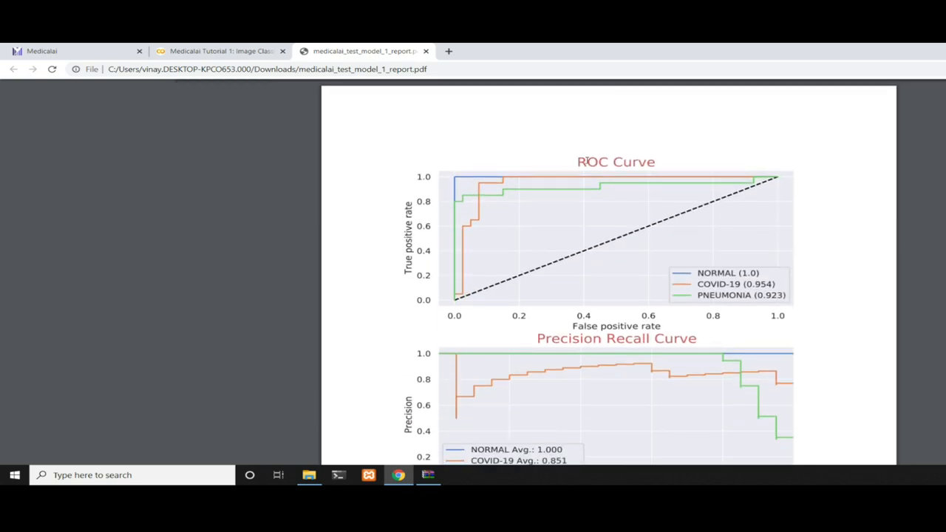
scroll("down", 3)
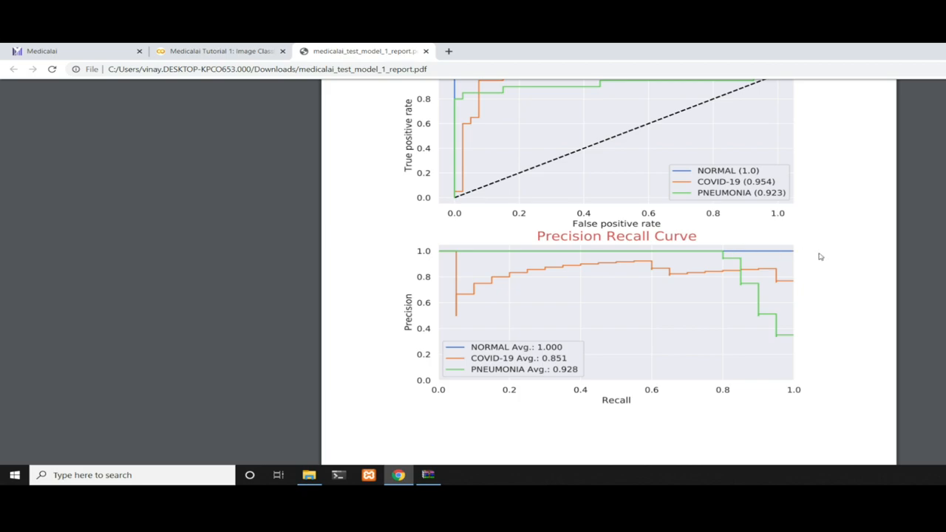
scroll("down", 3)
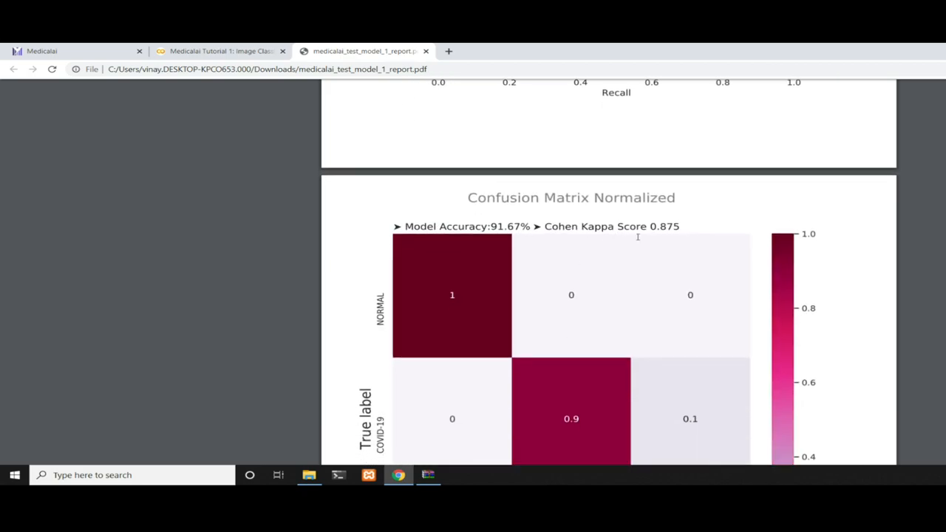
scroll("down", 3)
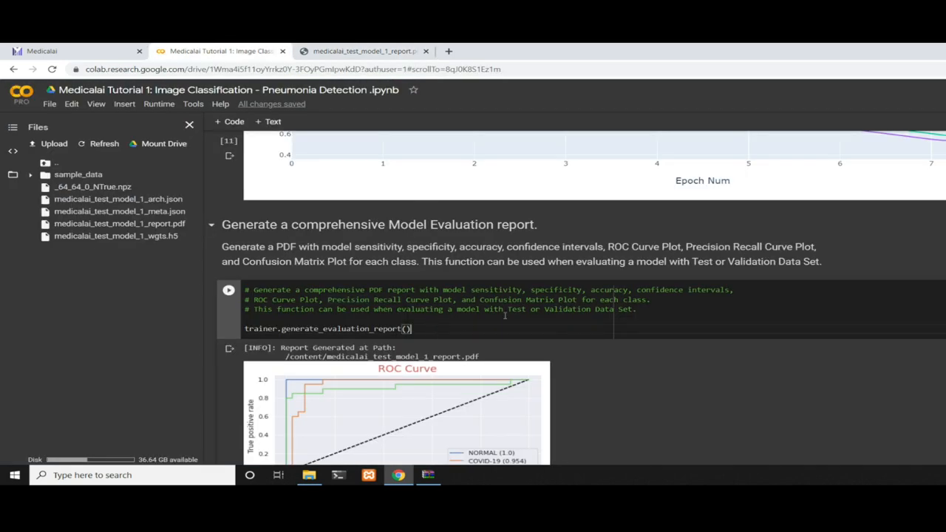
- Run the explainable-AI cell on a test sample and highlight the data argument in the explain call
scroll("down", 3)
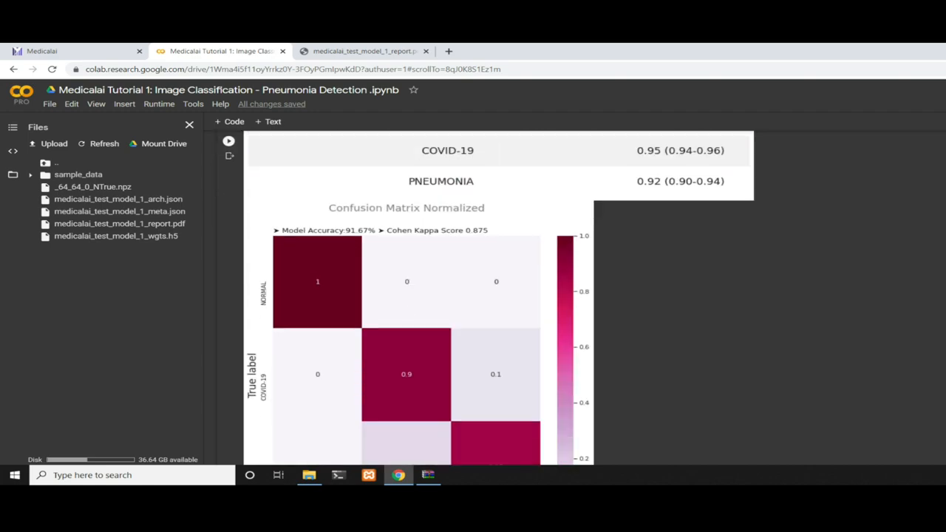
scroll("down", 3)
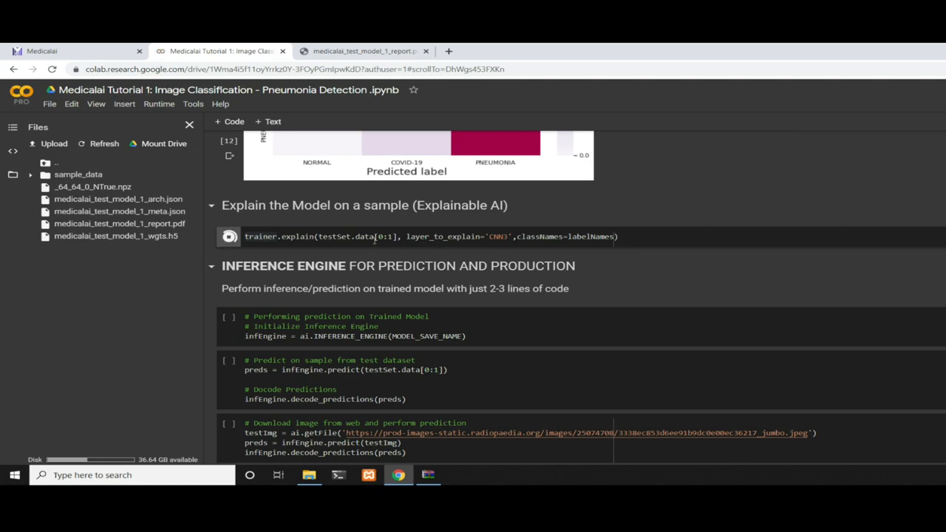
left_click(229, 237)
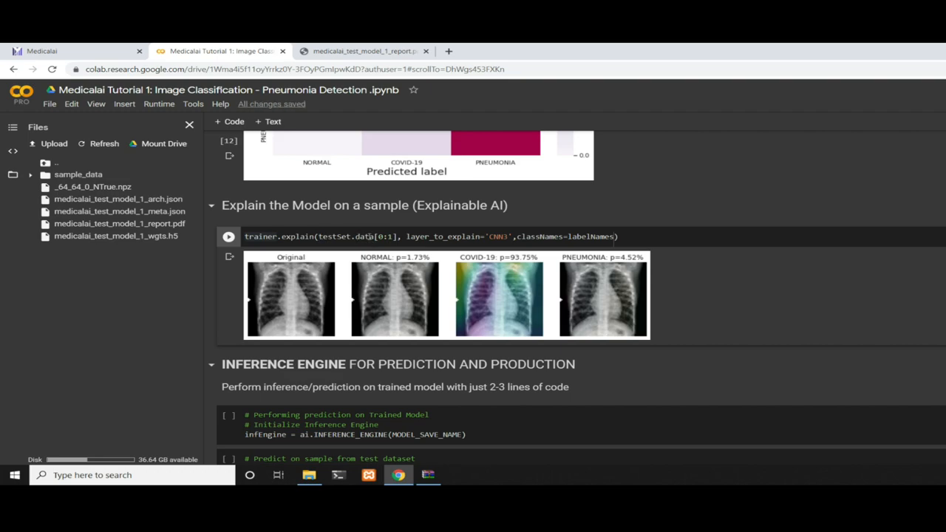
double_click(364, 237)
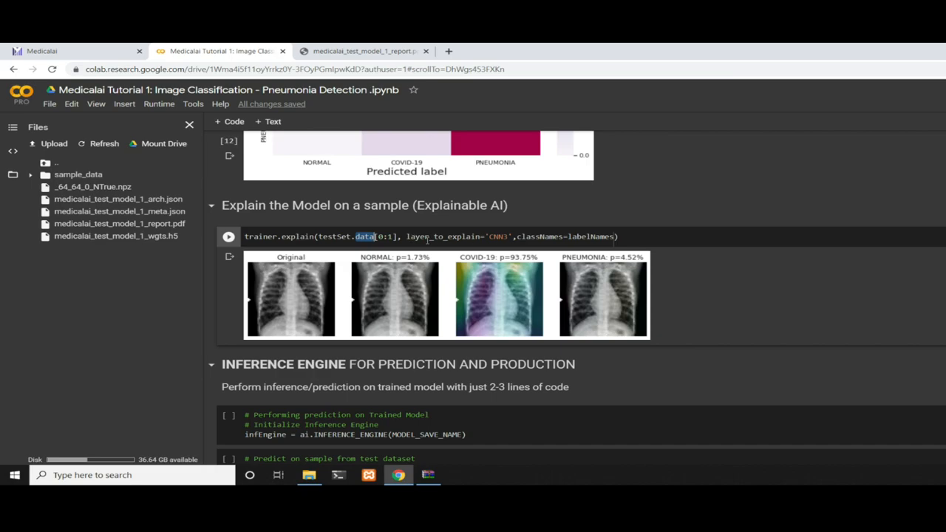
- Review the Grad-CAM heatmaps predicting COVID-19 at 93.75% and highlight labelNames in the explain call
scroll("up", 3)
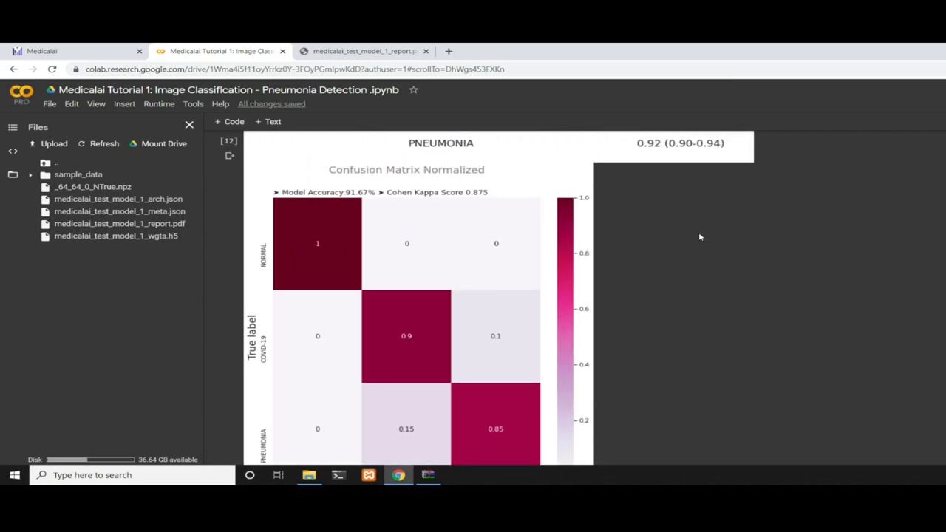
scroll("up", 3)
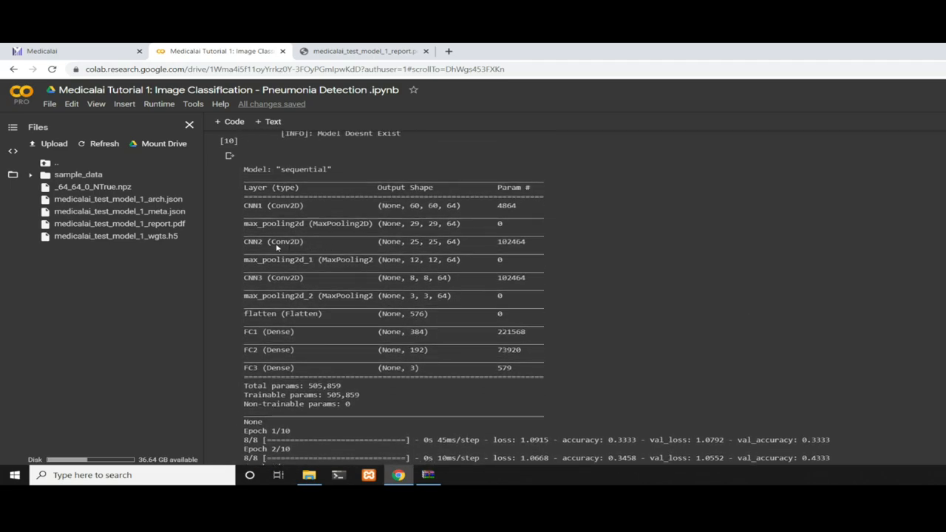
mouse_move(265, 281)
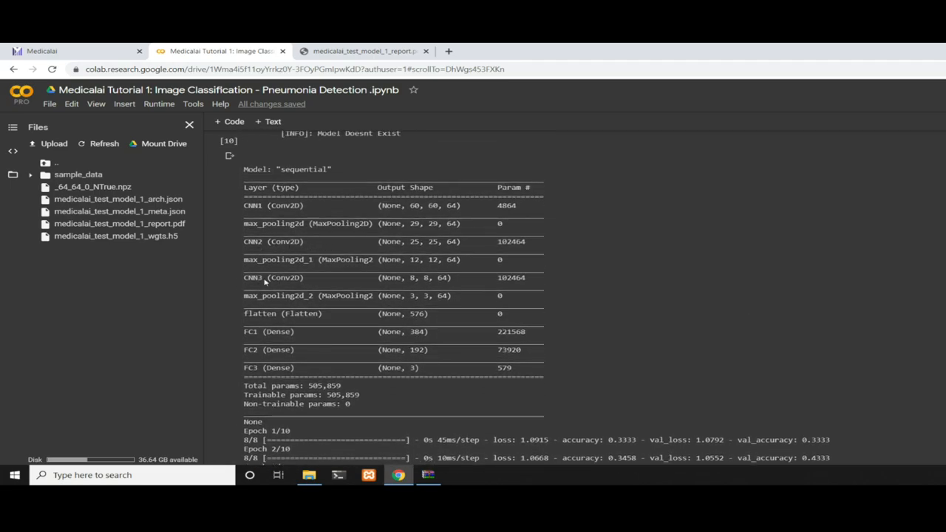
scroll("down", 3)
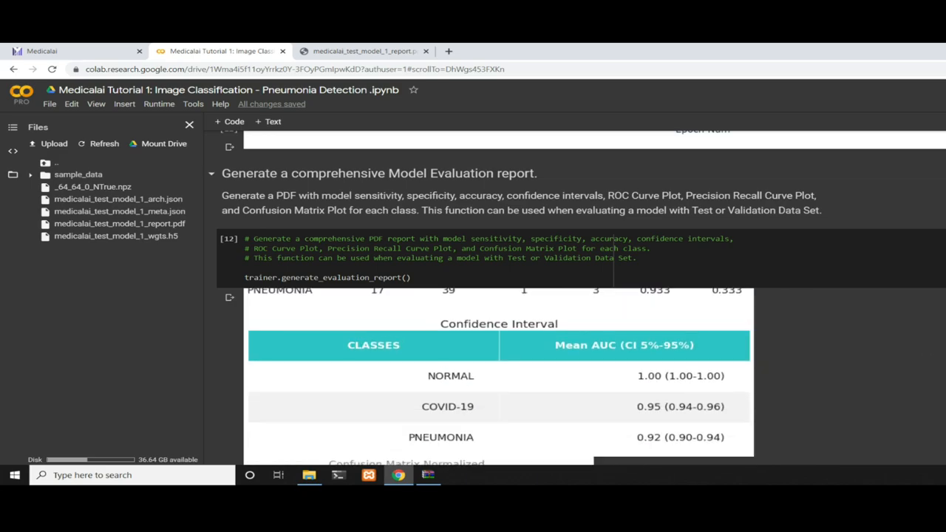
scroll("down", 3)
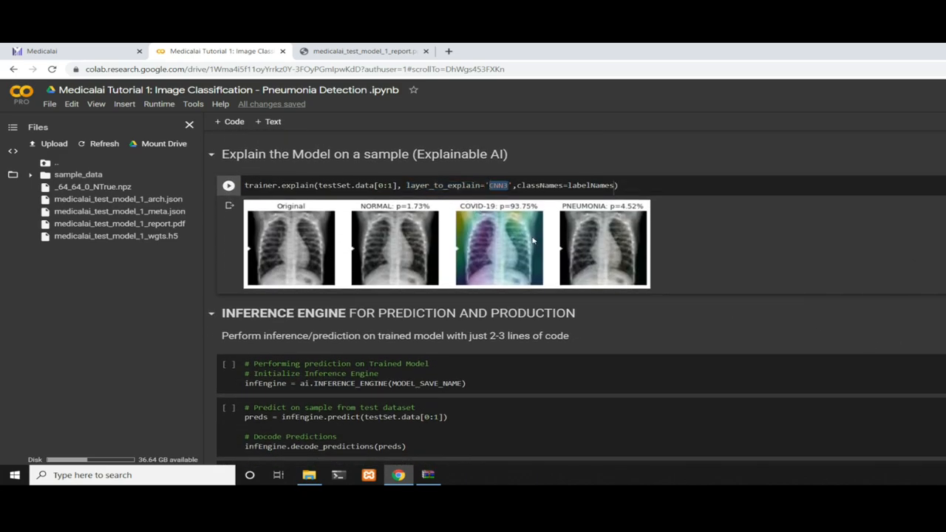
mouse_move(482, 263)
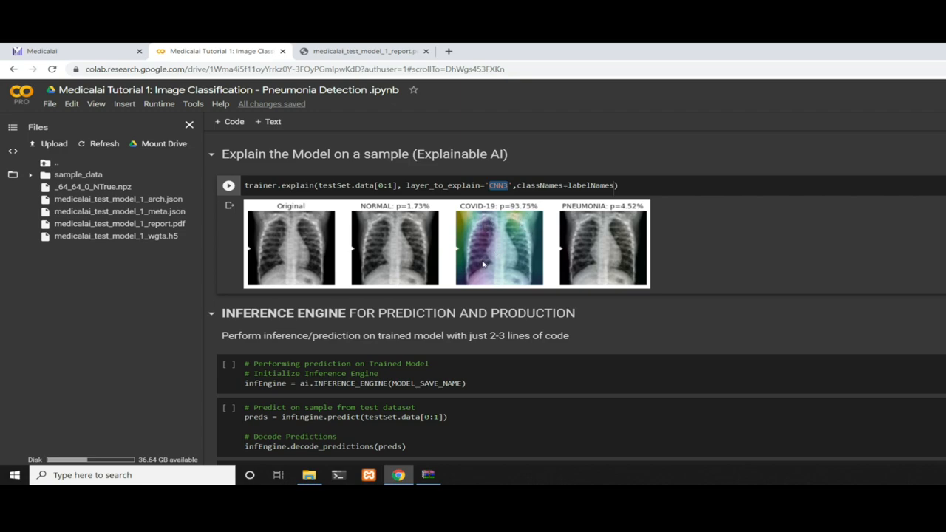
mouse_move(479, 228)
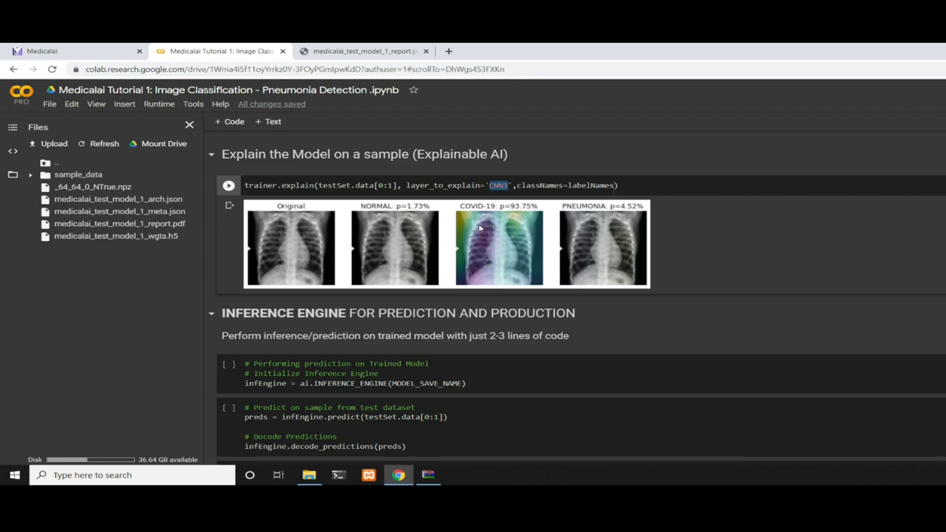
mouse_move(470, 278)
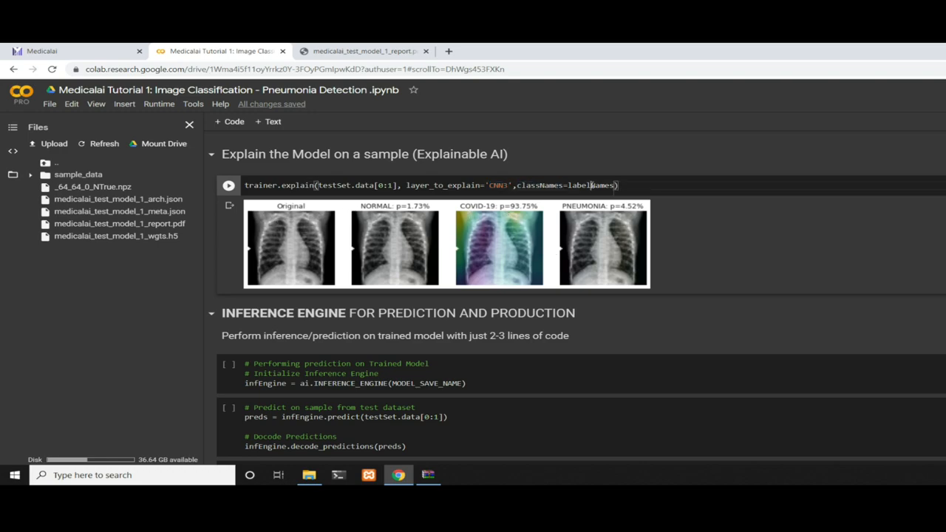
double_click(590, 187)
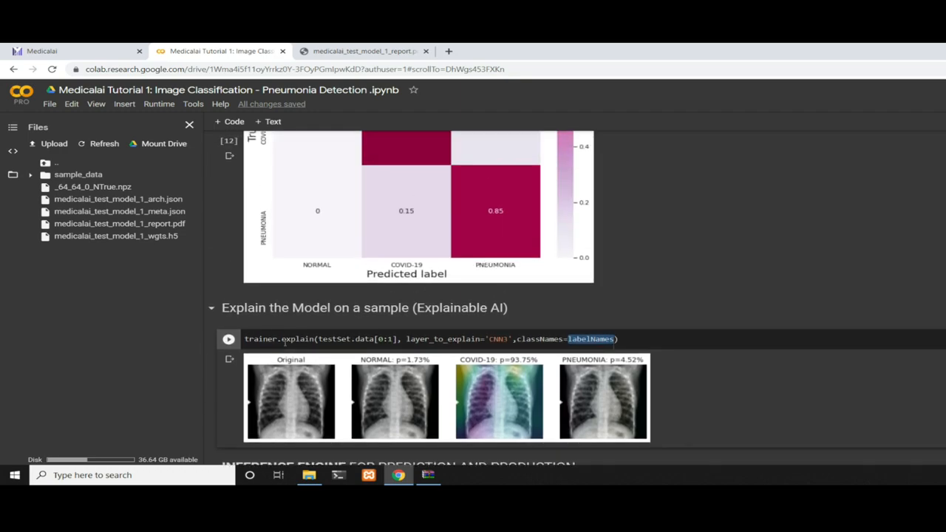
scroll("up", 3)
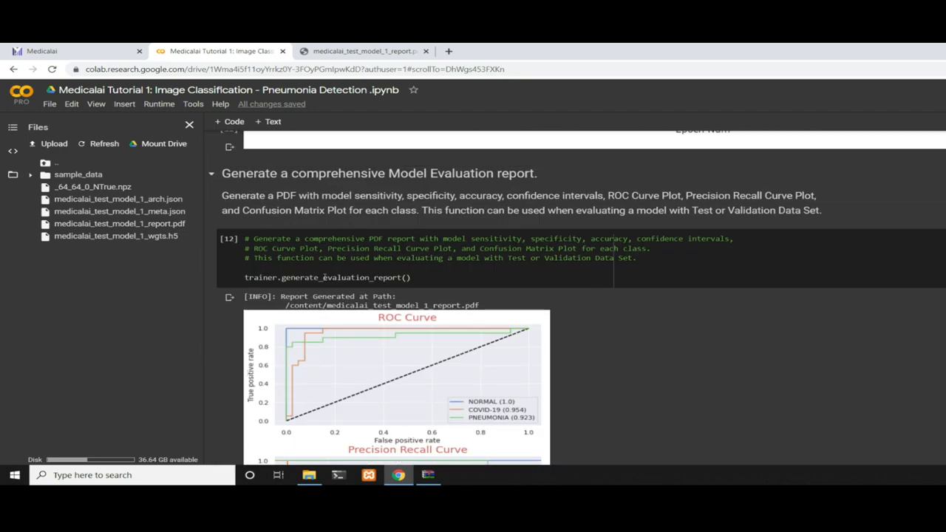
- Rerun the trainer.explain Grad-CAM cell on the test sample as cell 13
scroll("up", 3)
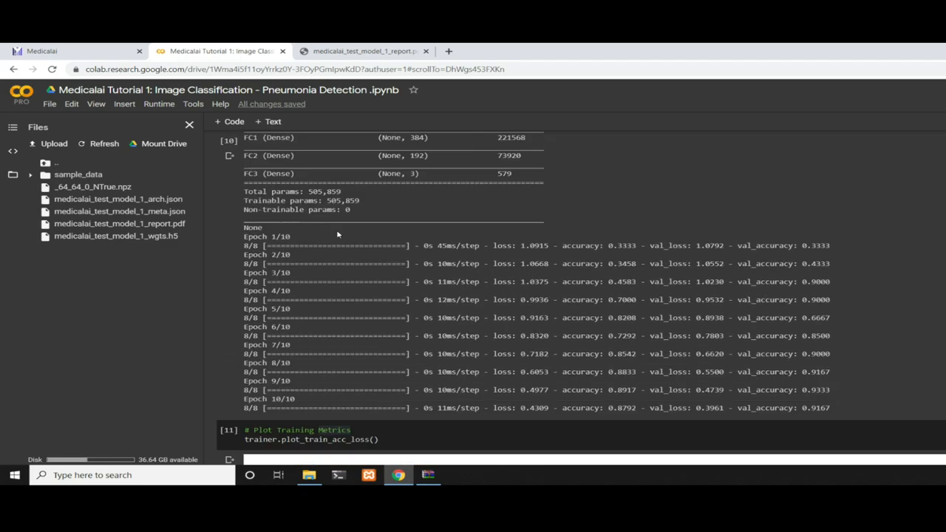
scroll("up", 3)
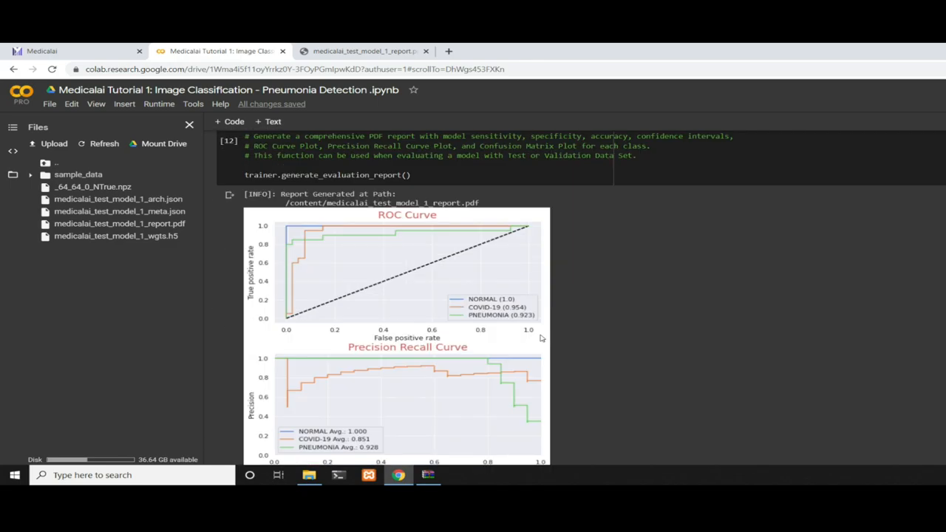
scroll("down", 3)
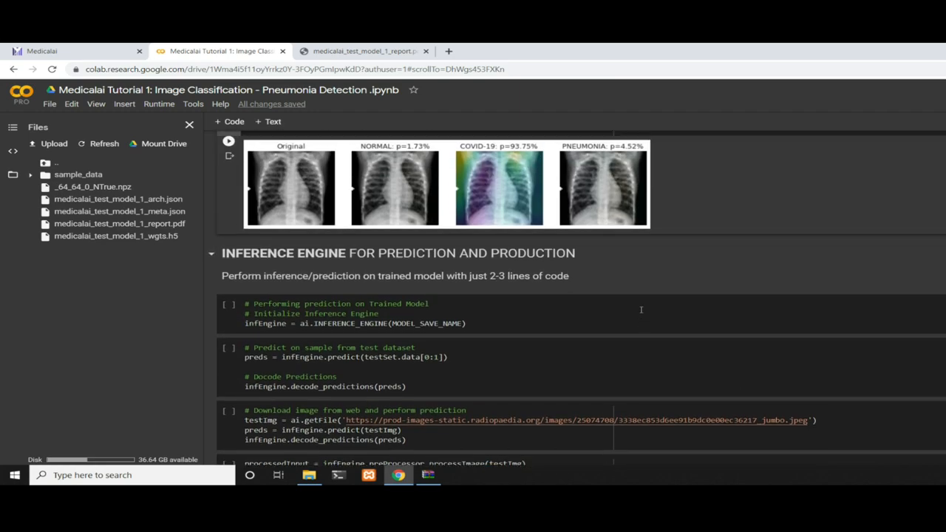
scroll("up", 3)
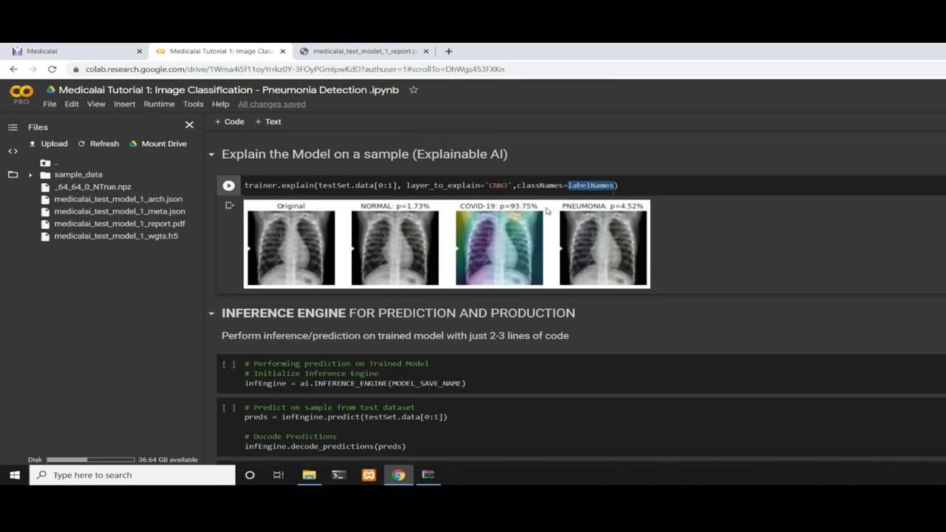
left_click(362, 50)
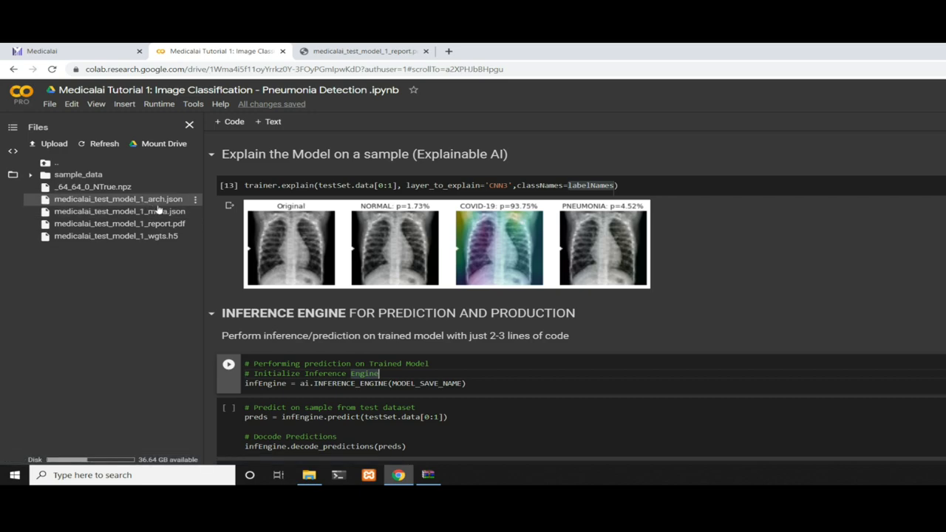
mouse_move(145, 204)
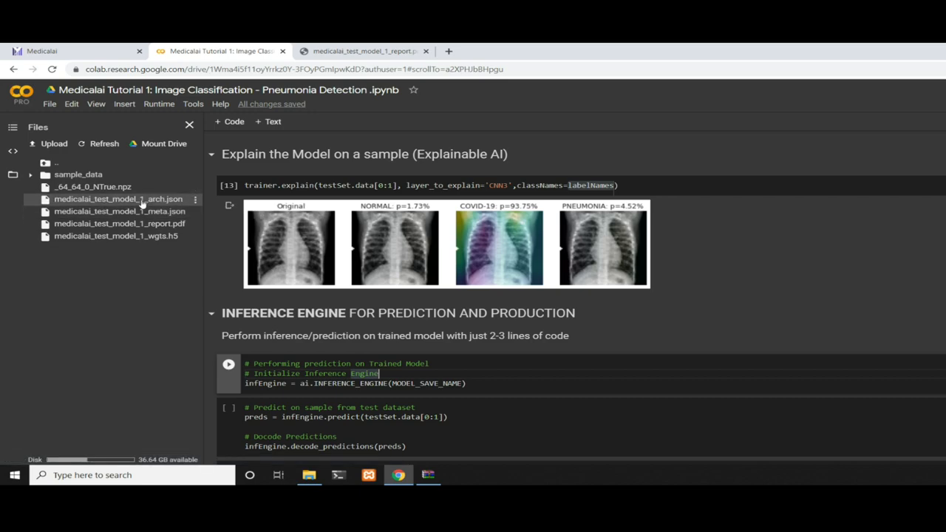
mouse_move(118, 200)
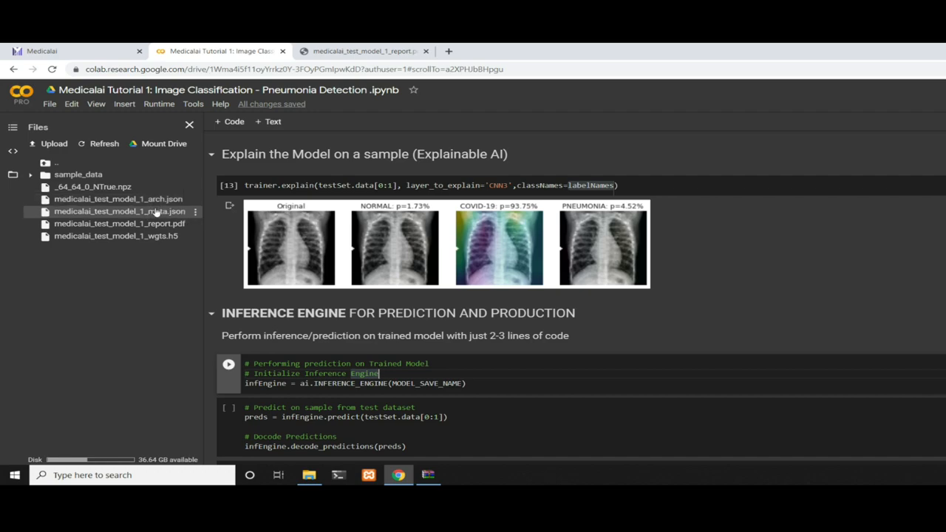
mouse_move(118, 199)
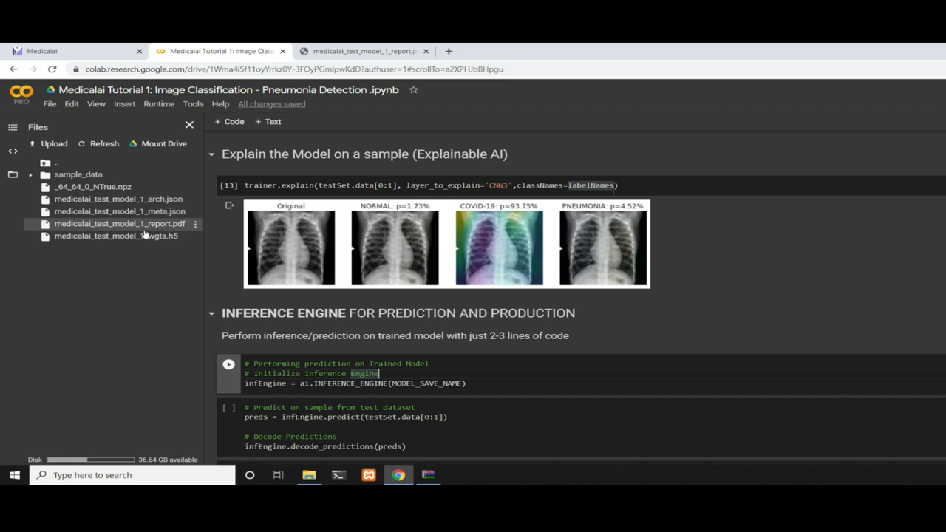
mouse_move(115, 236)
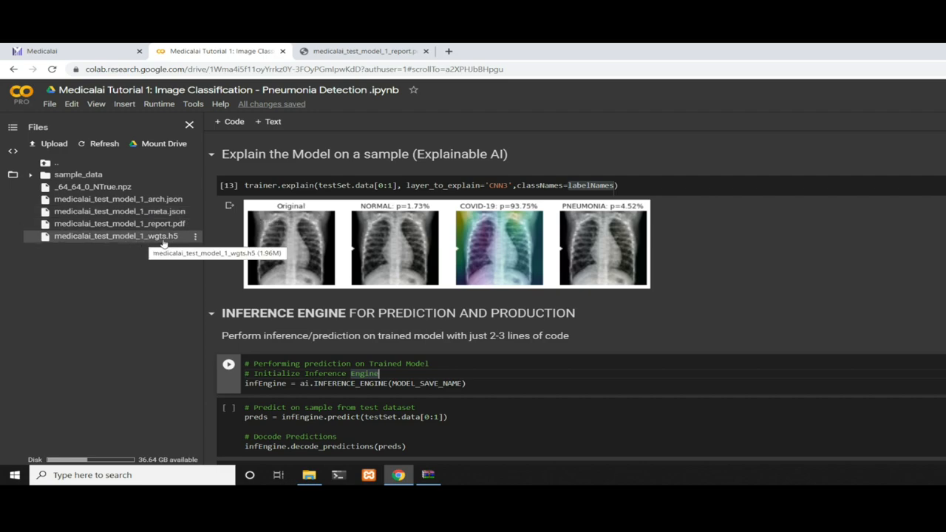
mouse_move(147, 214)
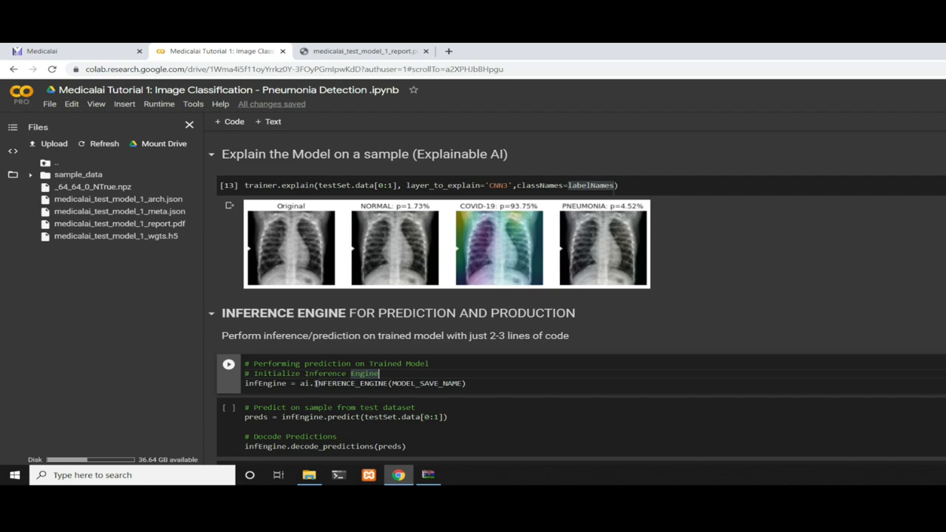
mouse_move(473, 326)
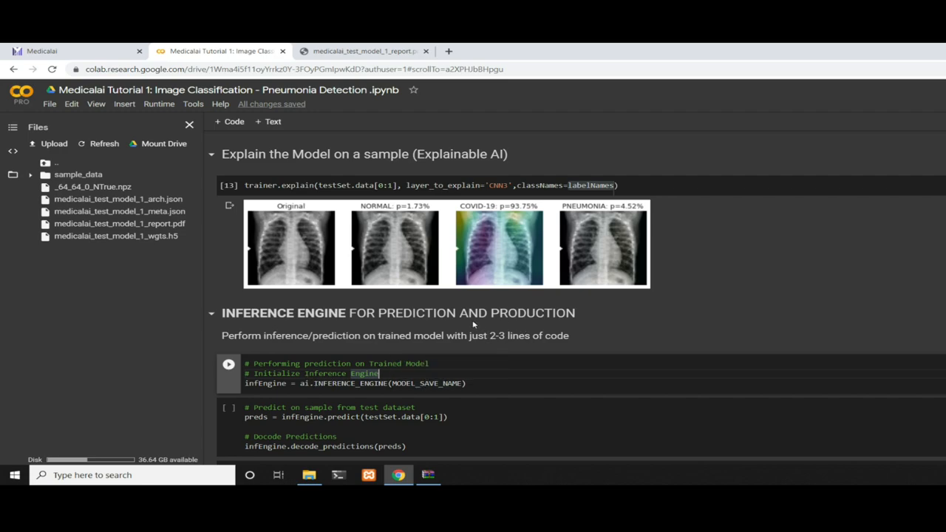
mouse_move(491, 381)
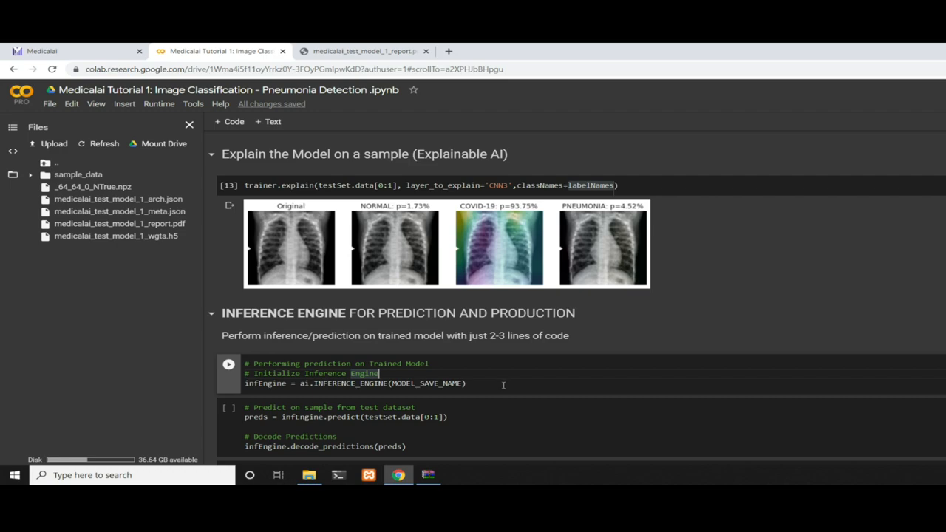
mouse_move(363, 191)
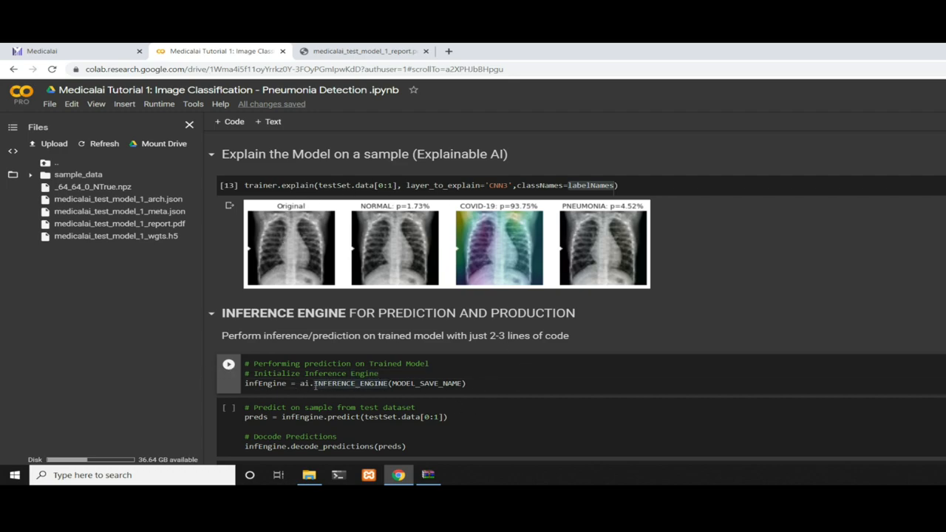
- Highlight the MODEL_SAVE_NAME being loaded in the inference engine cell
scroll("down", 3)
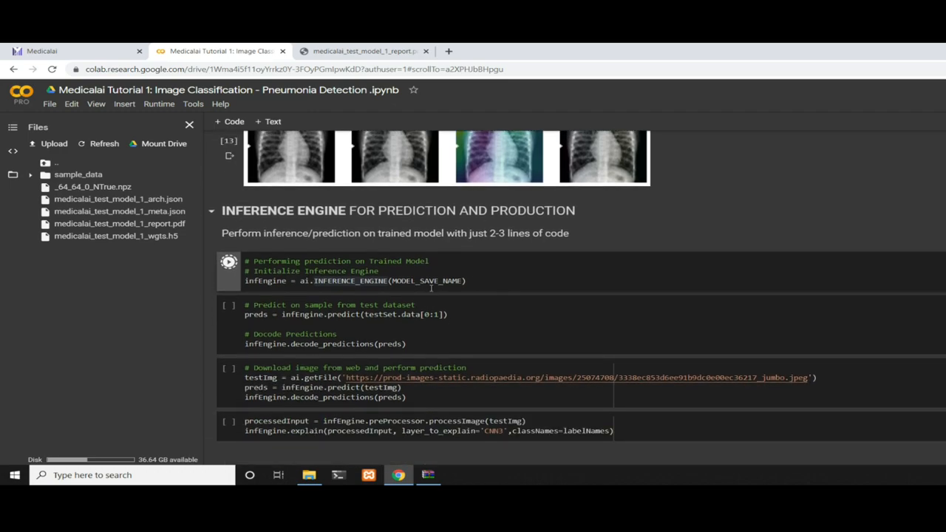
double_click(426, 281)
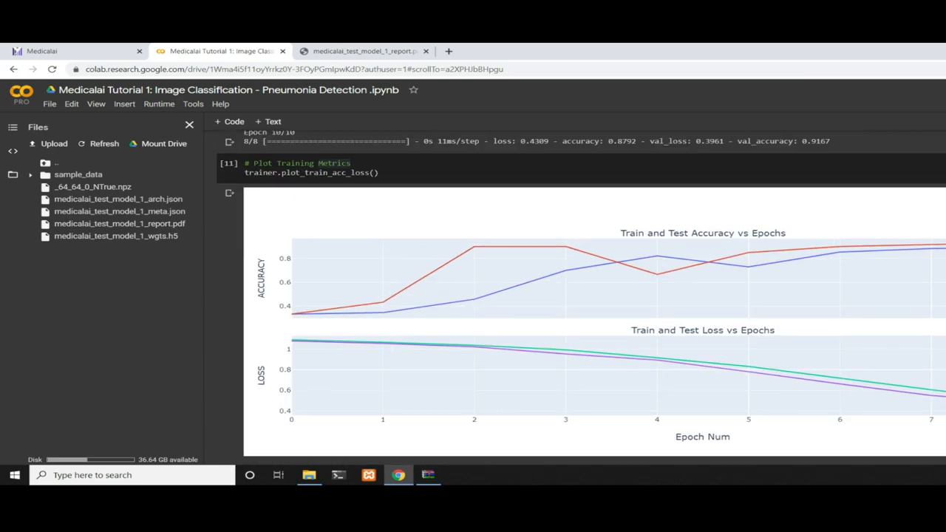
- Check MODEL_SAVE_NAME and run the Initialize Inference Engine cell as cell 14
scroll("up", 3)
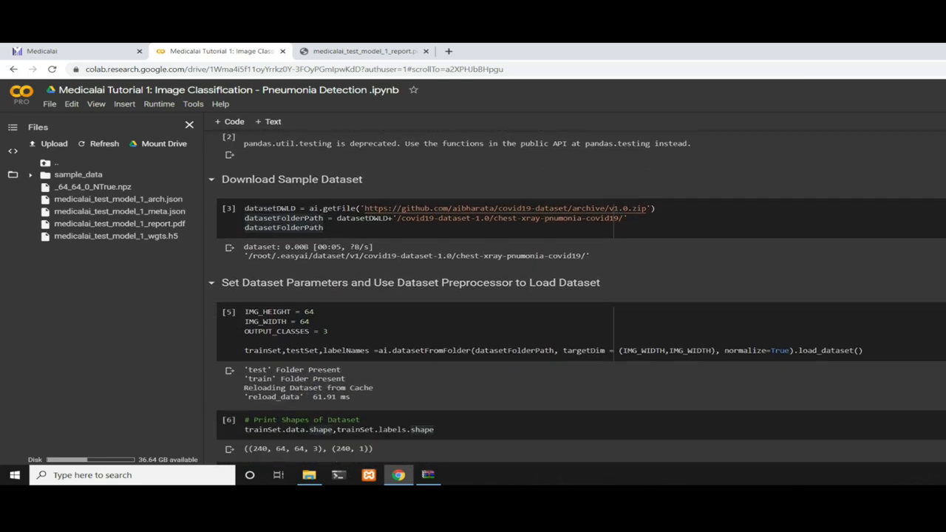
scroll("down", 3)
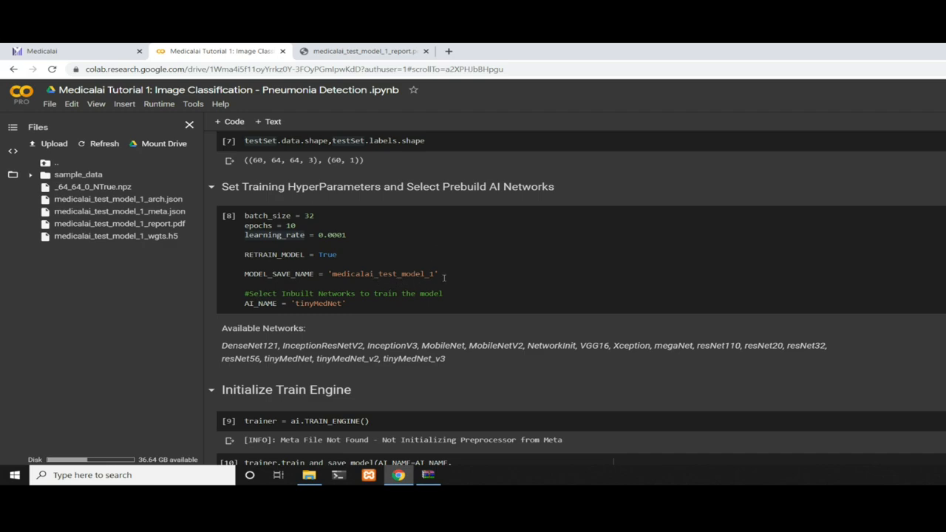
mouse_move(479, 245)
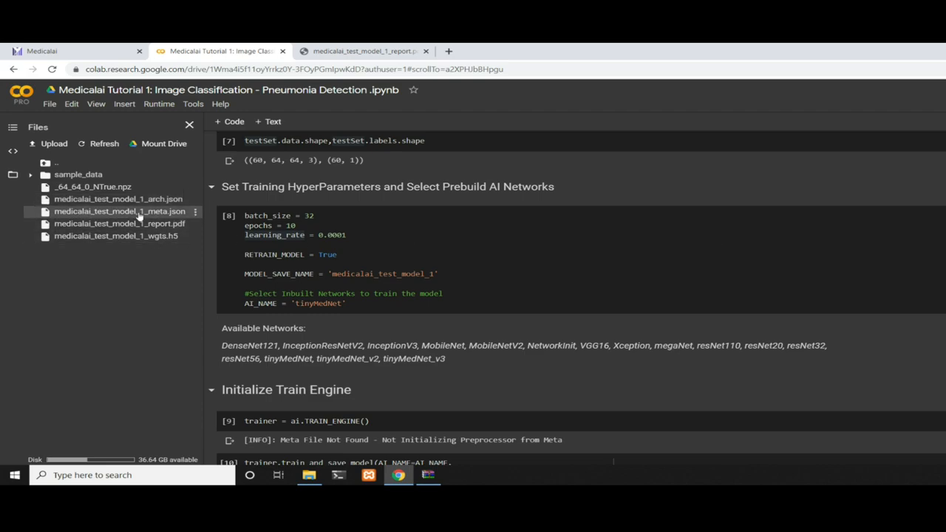
double_click(278, 274)
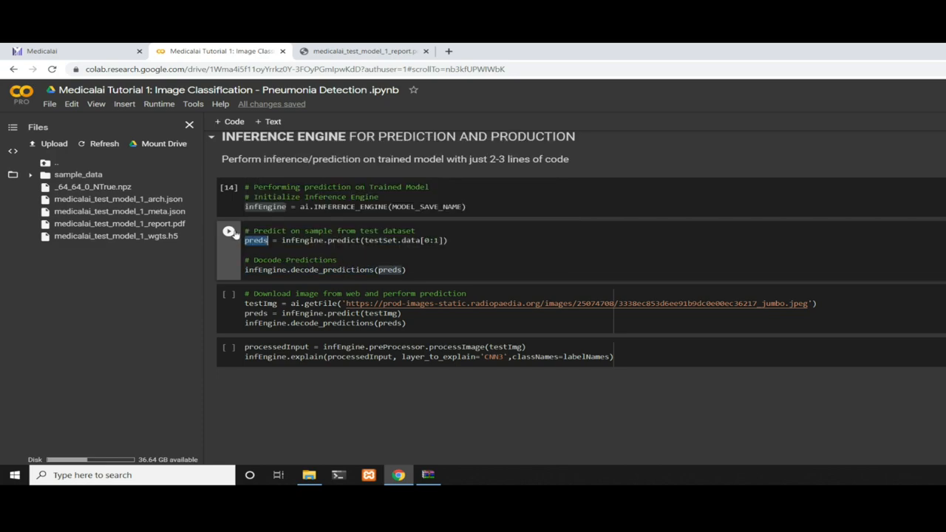
- Run the test-sample prediction cell, giving COVID-19 93.75%, PNEUMONIA 4.52%, NORMAL 1.73%
left_click(227, 231)
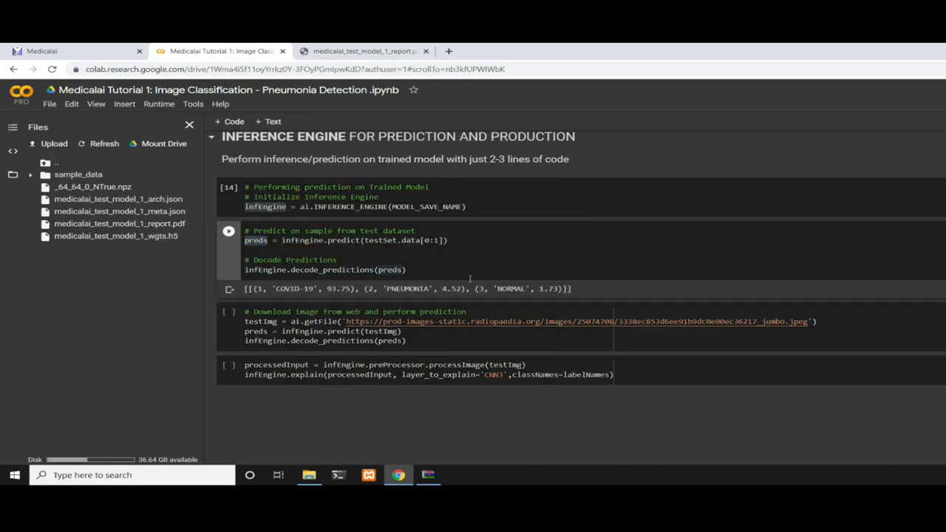
mouse_move(279, 296)
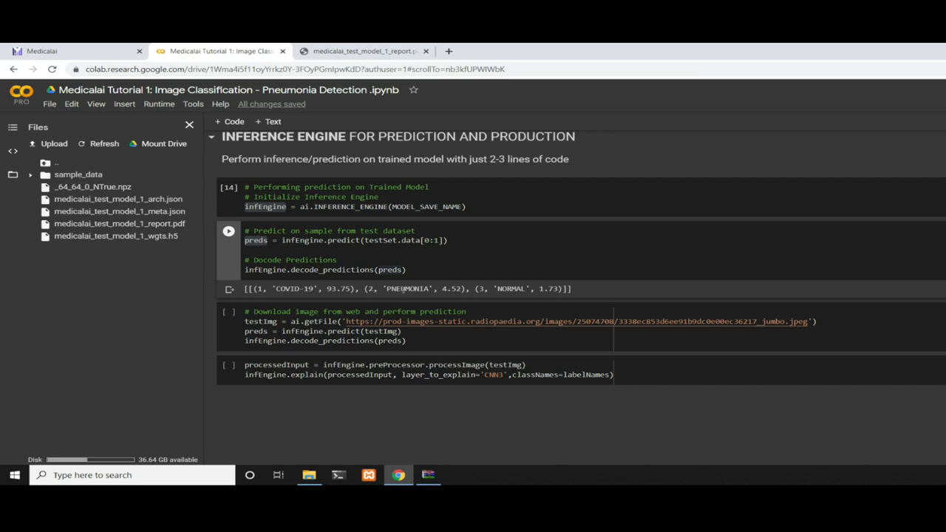
left_click(228, 230)
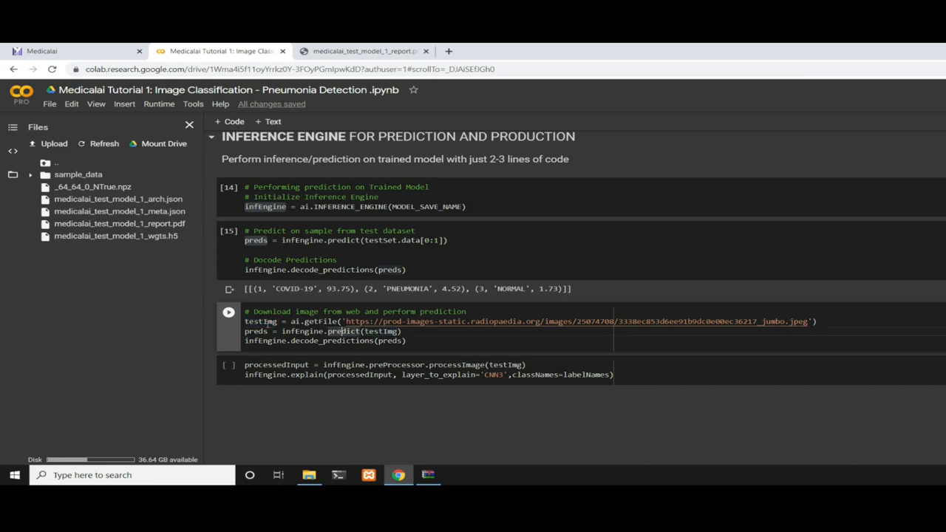
- Run the web x-ray download and prediction cell, giving NORMAL 42.01%, PNEUMONIA 38.03%, COVID-19 19.96%
double_click(381, 332)
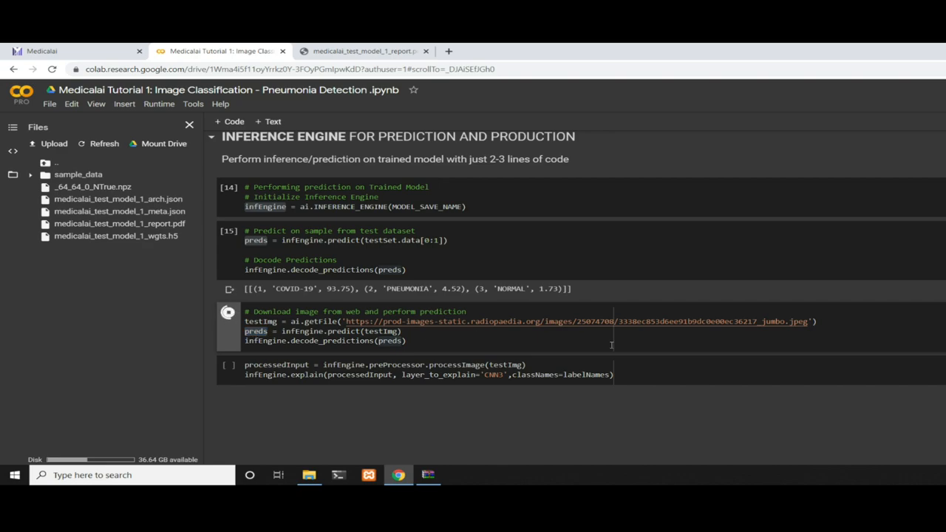
left_click(228, 311)
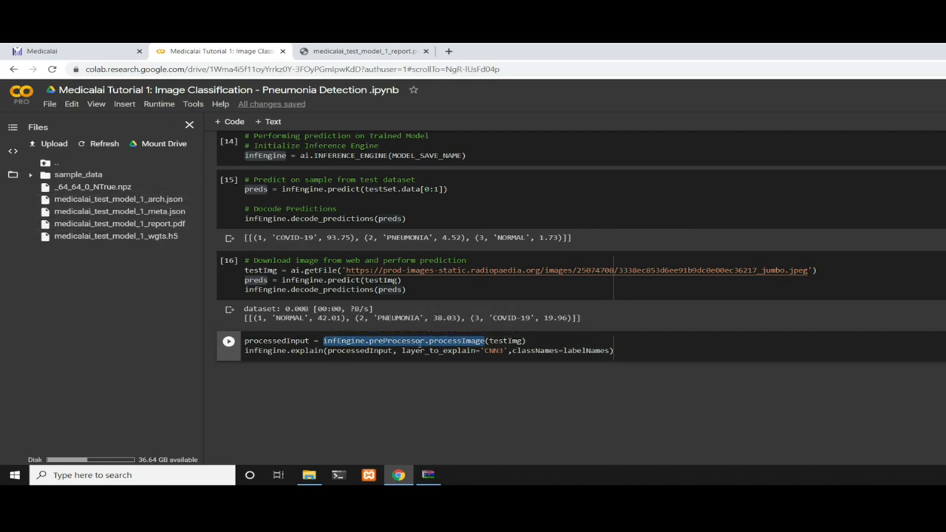
left_click(526, 340)
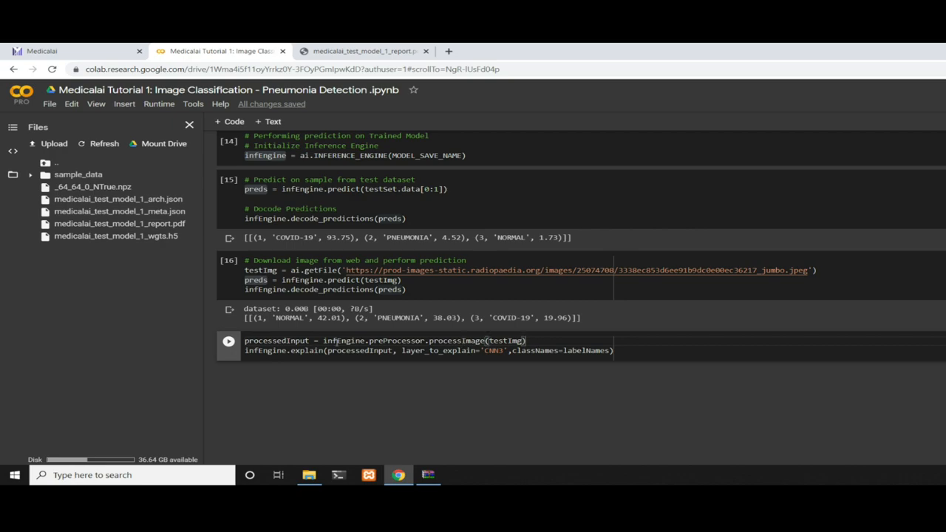
double_click(396, 340)
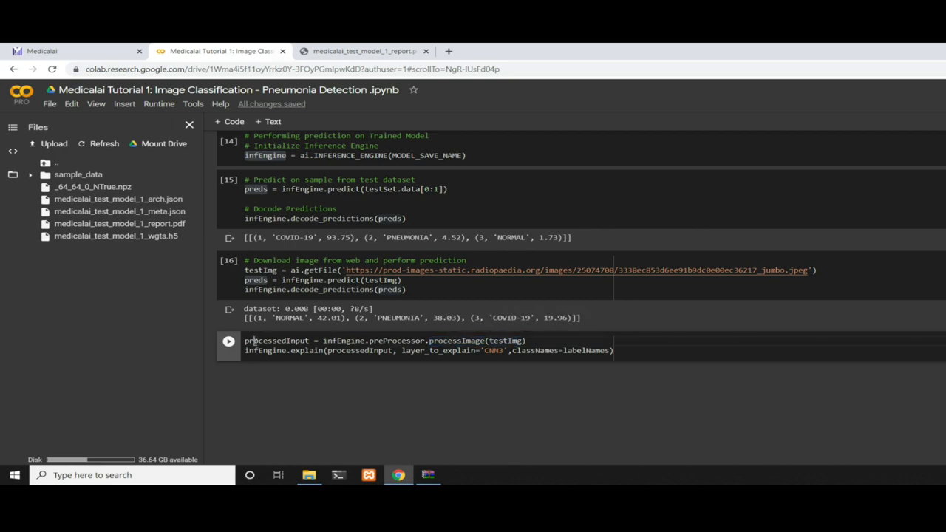
double_click(275, 340)
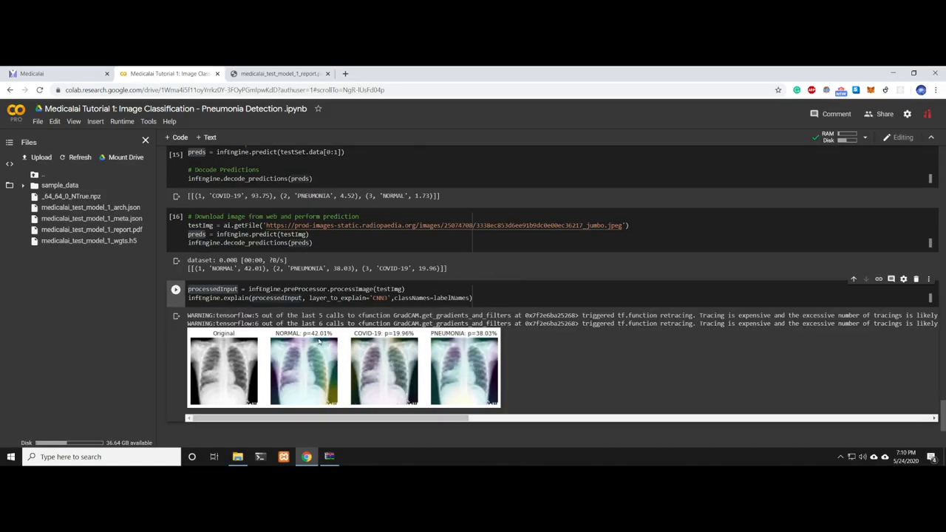
mouse_move(334, 372)
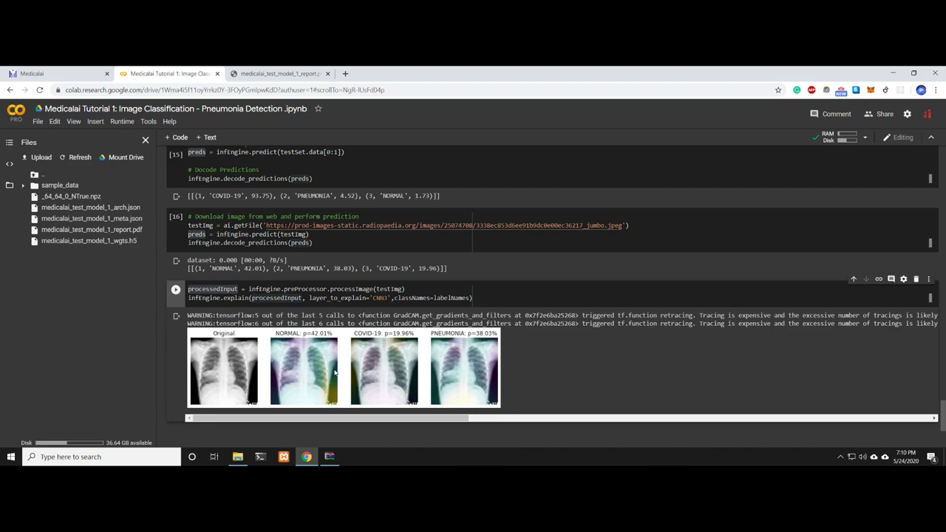
mouse_move(323, 364)
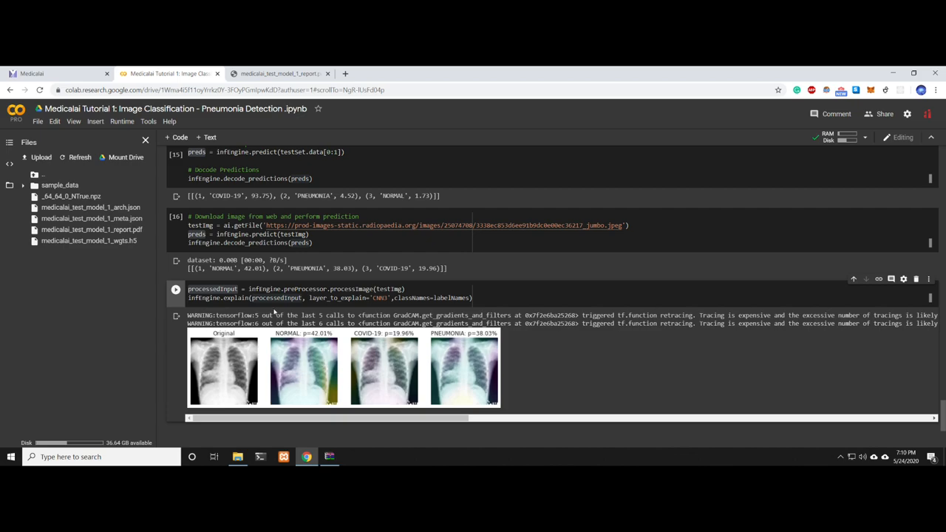
- Re-run the train_and_save_model cell for medicalai_test_model_1
scroll("up", 3)
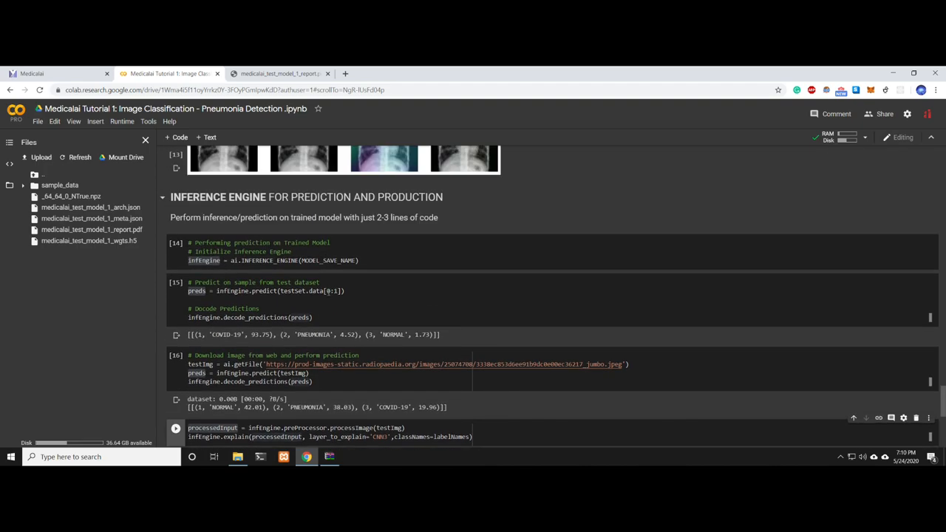
scroll("up", 3)
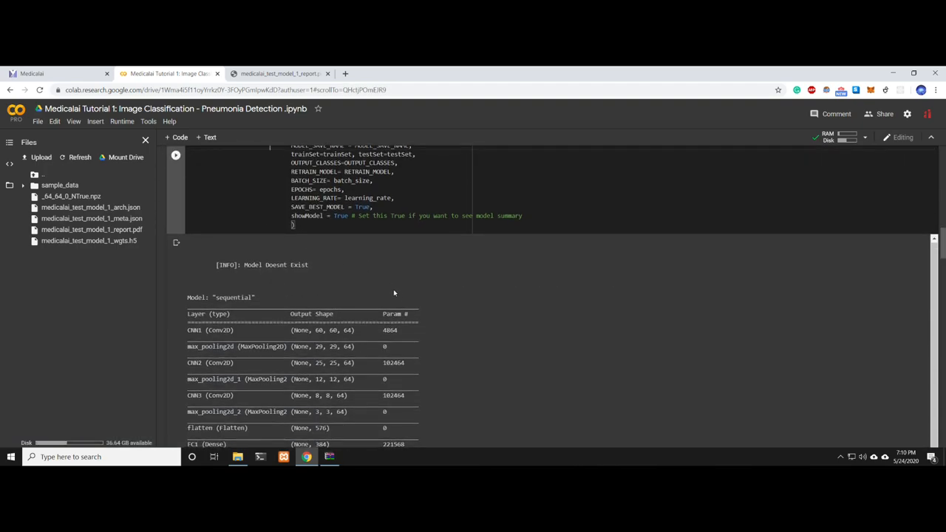
scroll("down", 3)
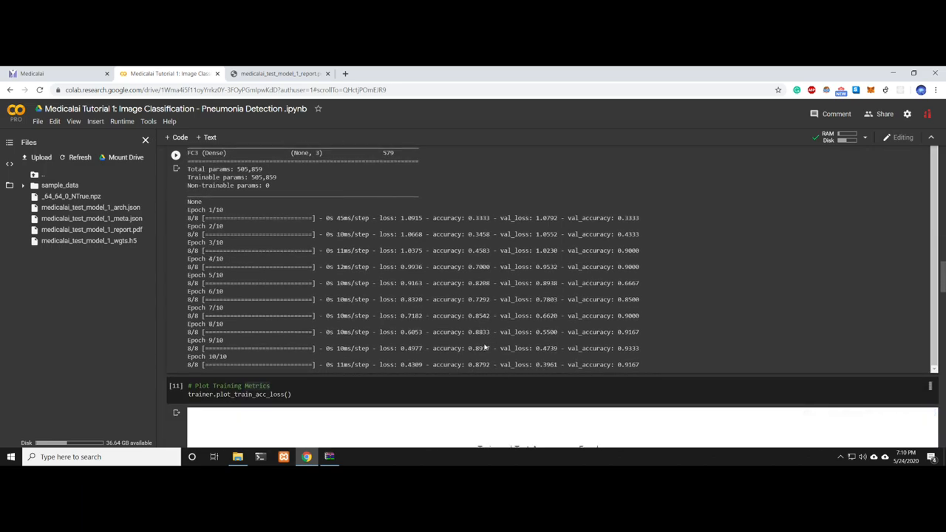
scroll("up", 3)
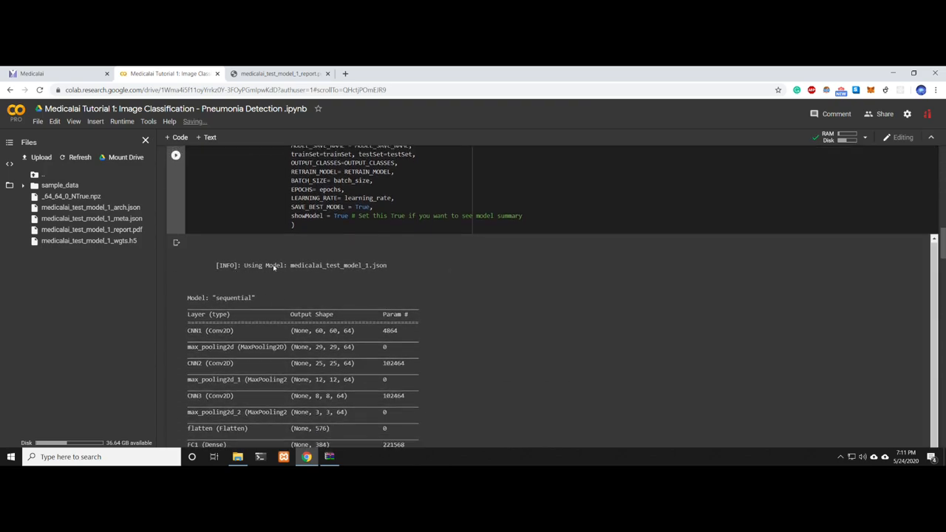
mouse_move(405, 299)
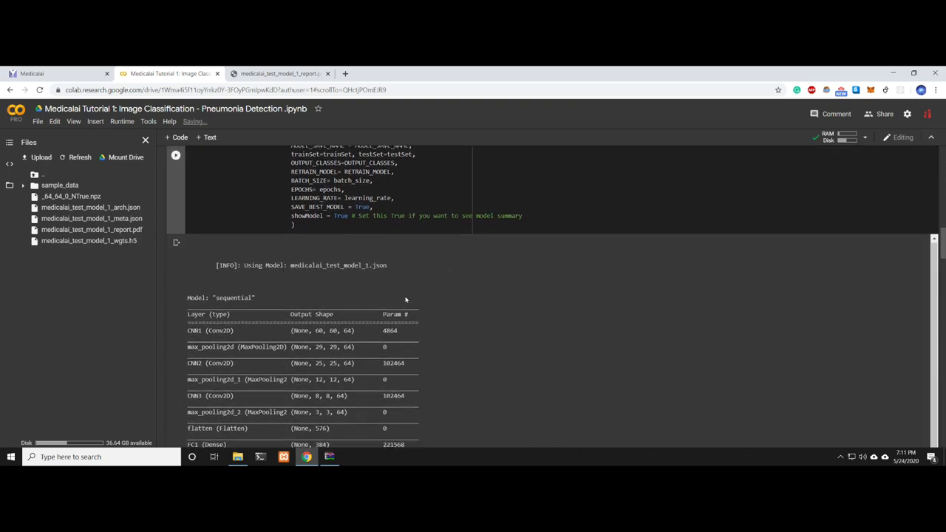
scroll("down", 3)
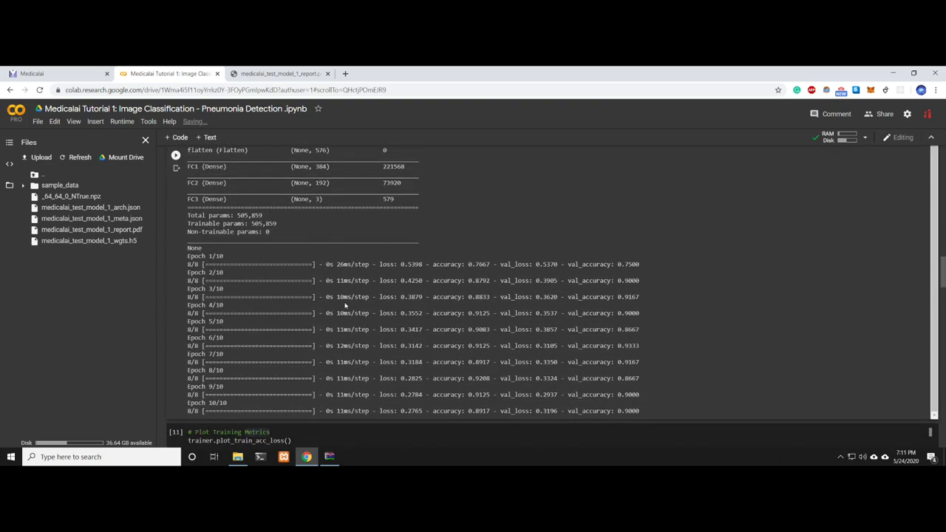
mouse_move(485, 414)
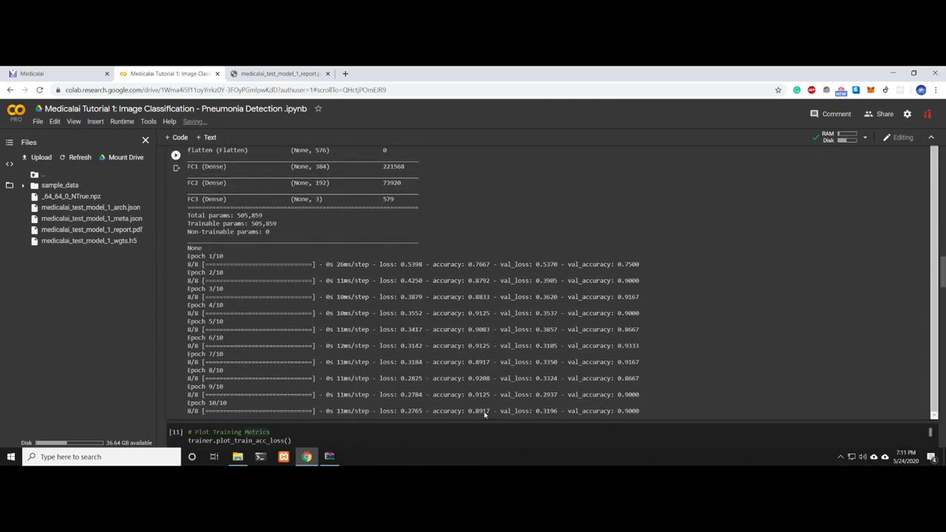
scroll("up", 3)
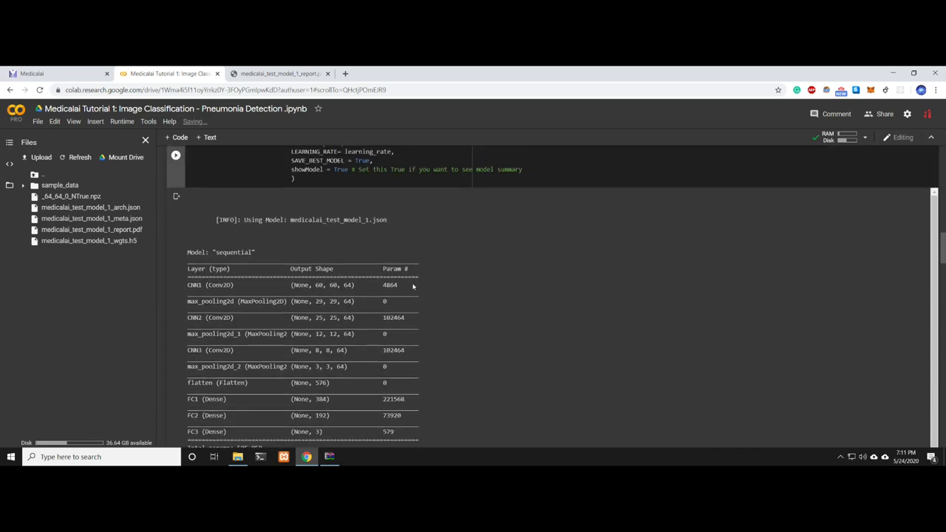
scroll("up", 3)
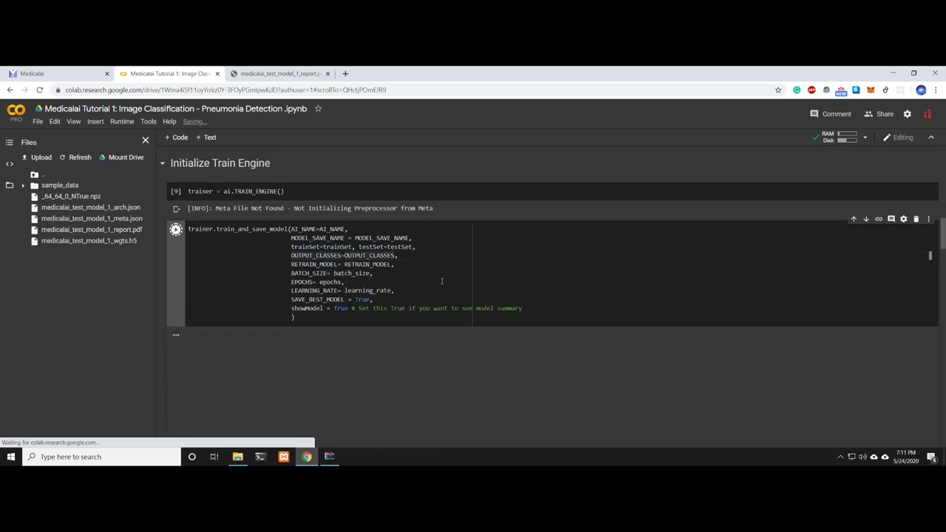
left_click(176, 229)
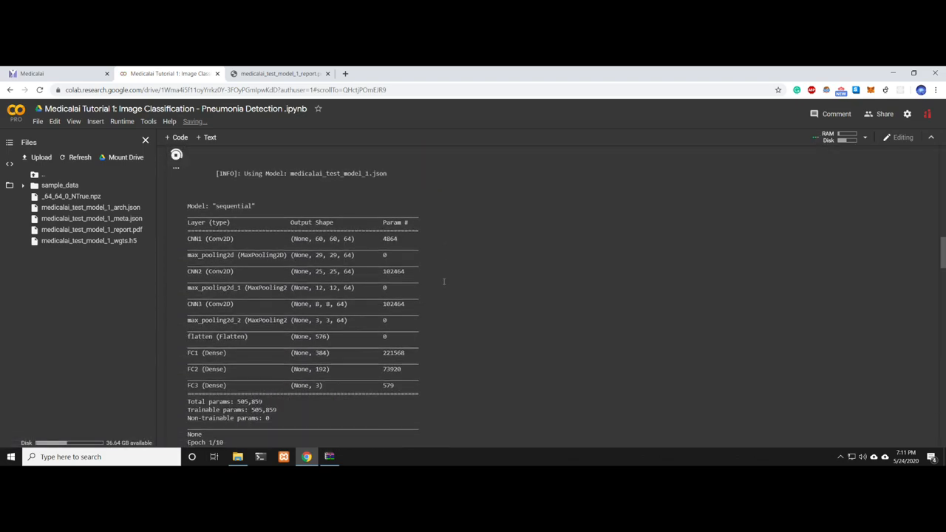
- Review the ten epoch logs and the evaluation report with precision-recall curves
scroll("down", 3)
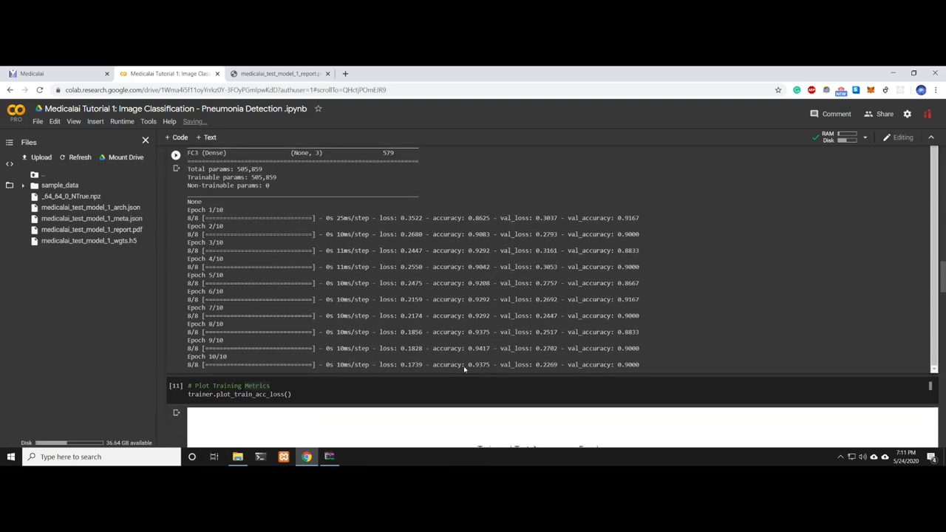
scroll("down", 3)
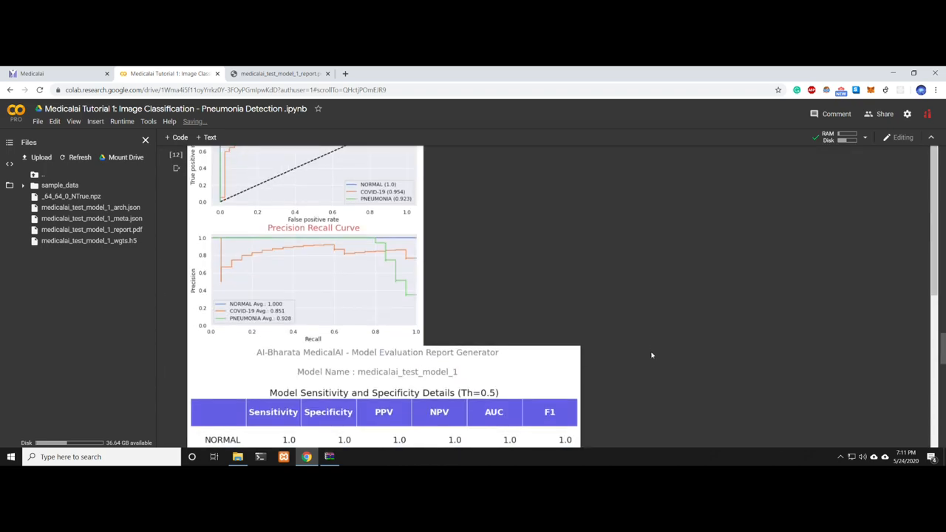
scroll("up", 3)
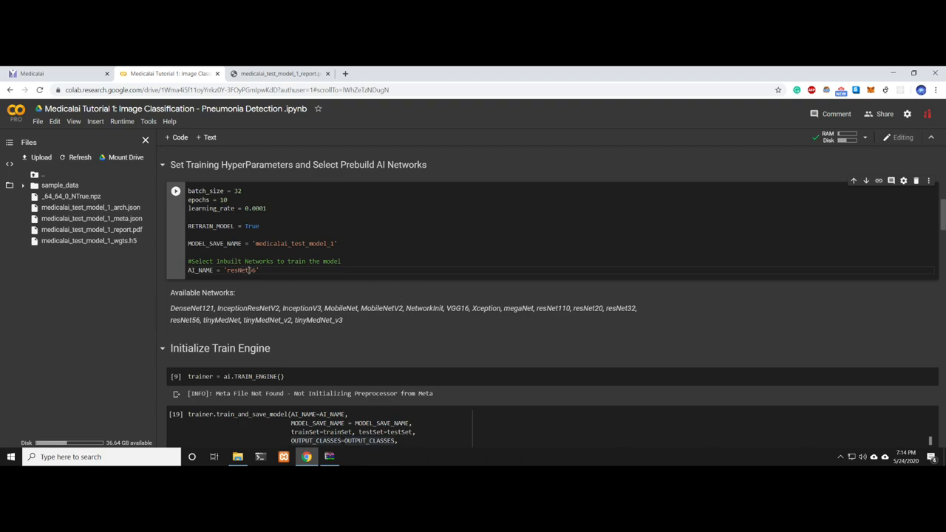
- Set AI_NAME to 'resNet56' and extend MODEL_SAVE_NAME with _ResNet56
double_click(242, 269)
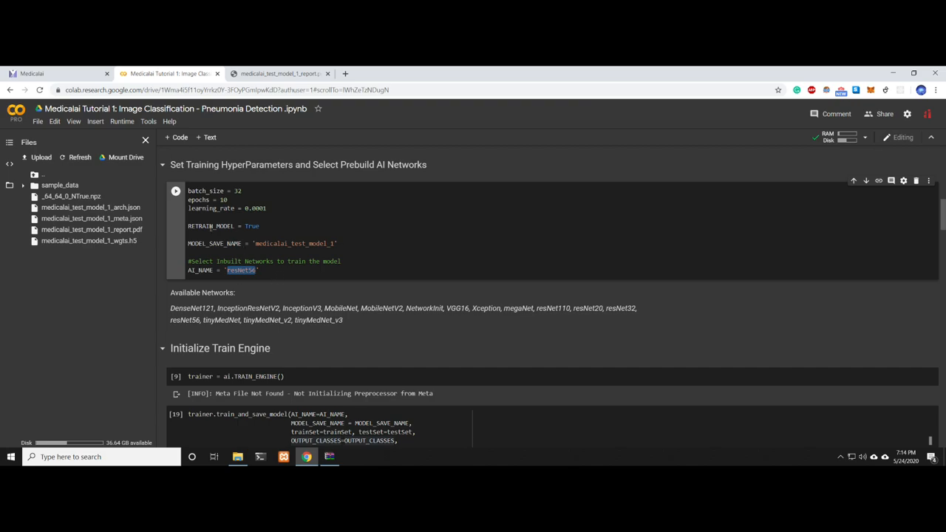
double_click(251, 226)
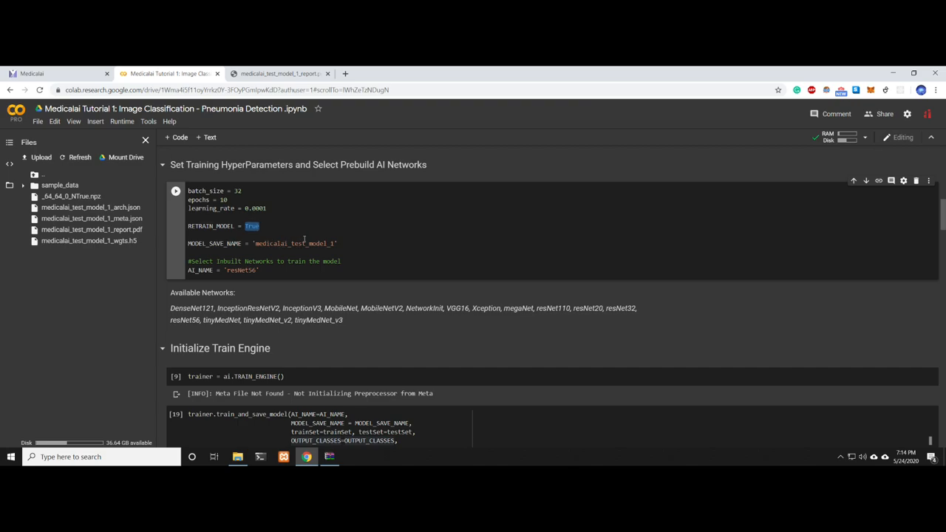
type("False")
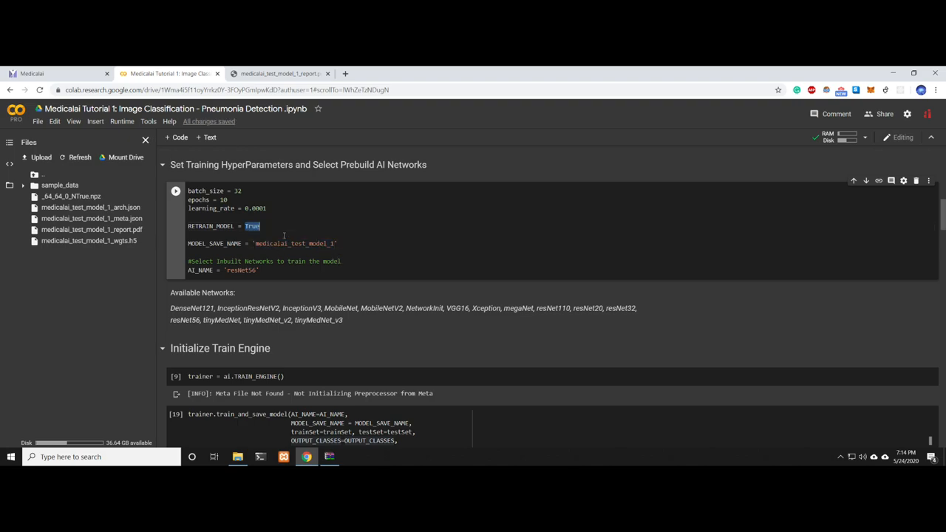
left_click(294, 243)
type("_Resent56")
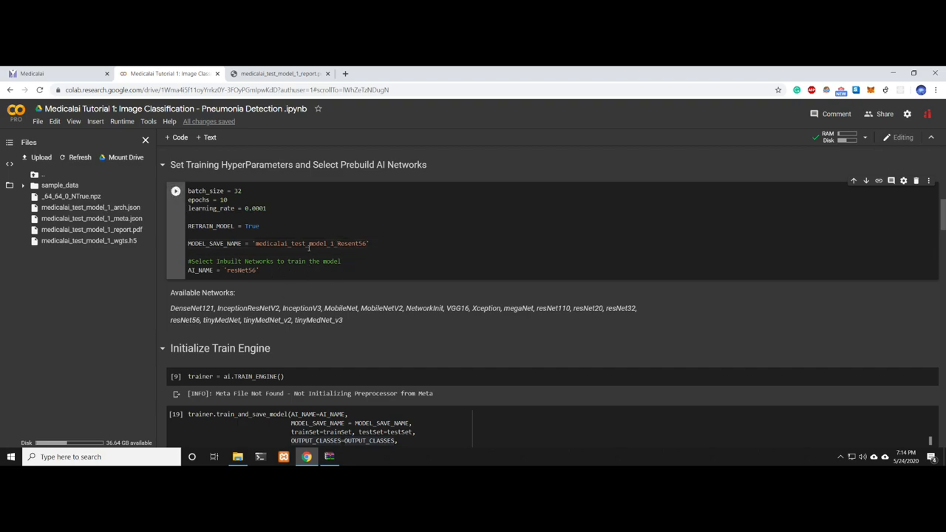
scroll("down", 3)
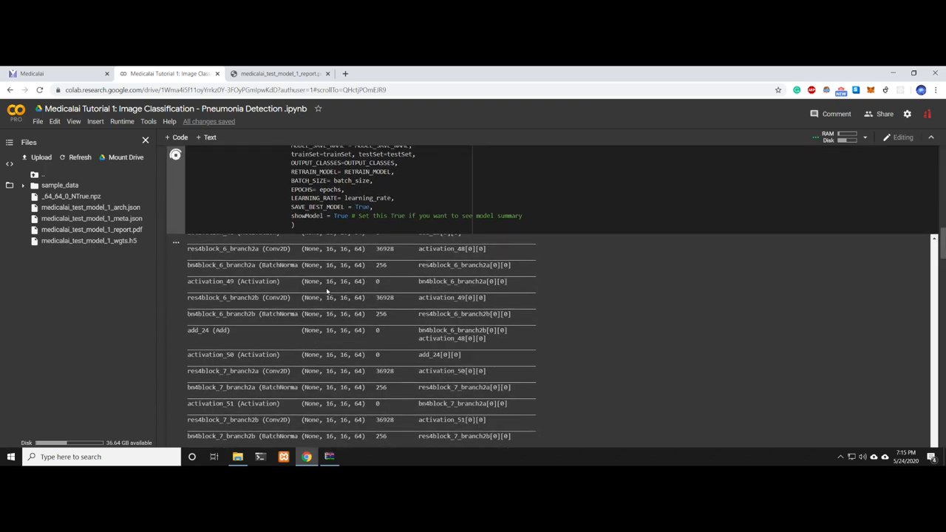
- Scroll through the ResNet56 residual-block summary and early epoch logs
scroll("down", 3)
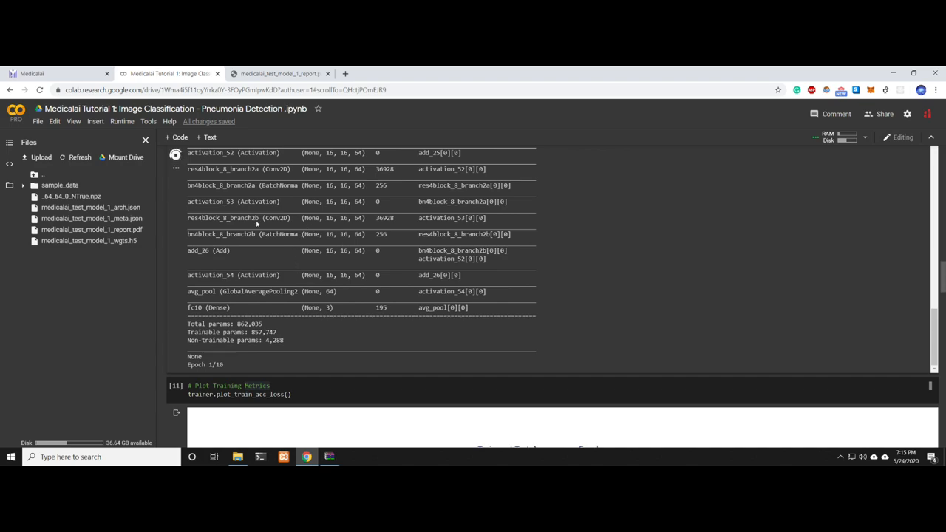
mouse_move(325, 273)
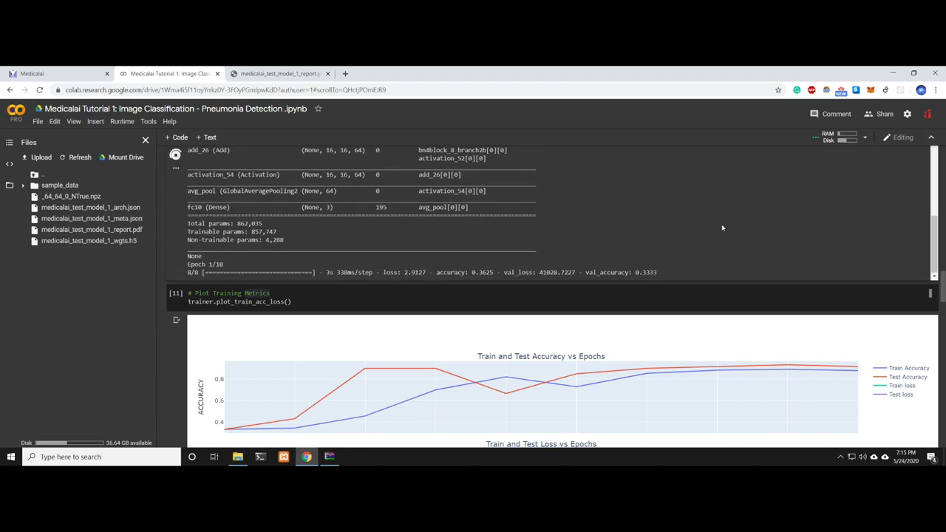
scroll("up", 3)
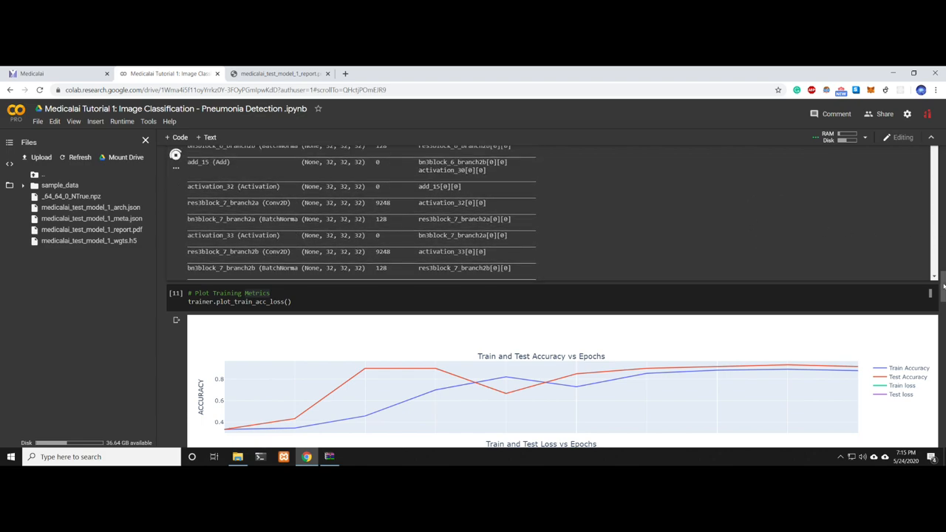
scroll("up", 3)
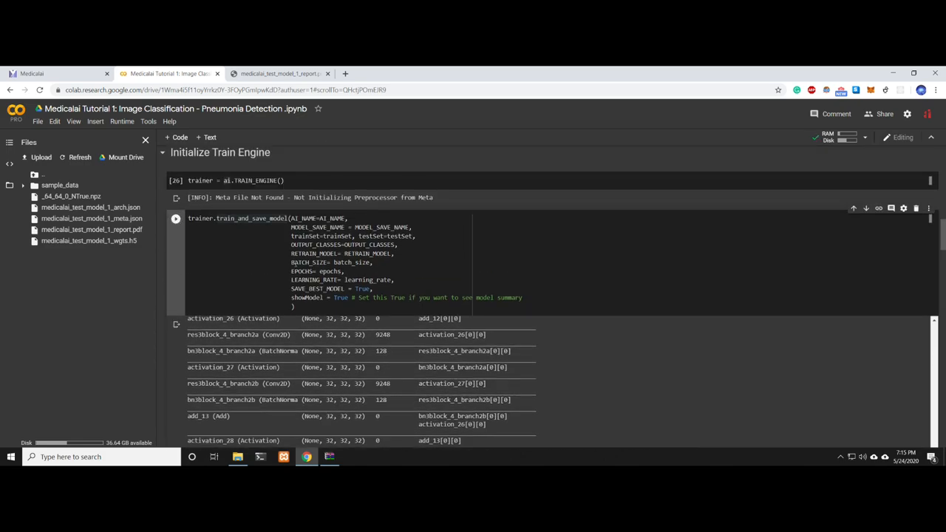